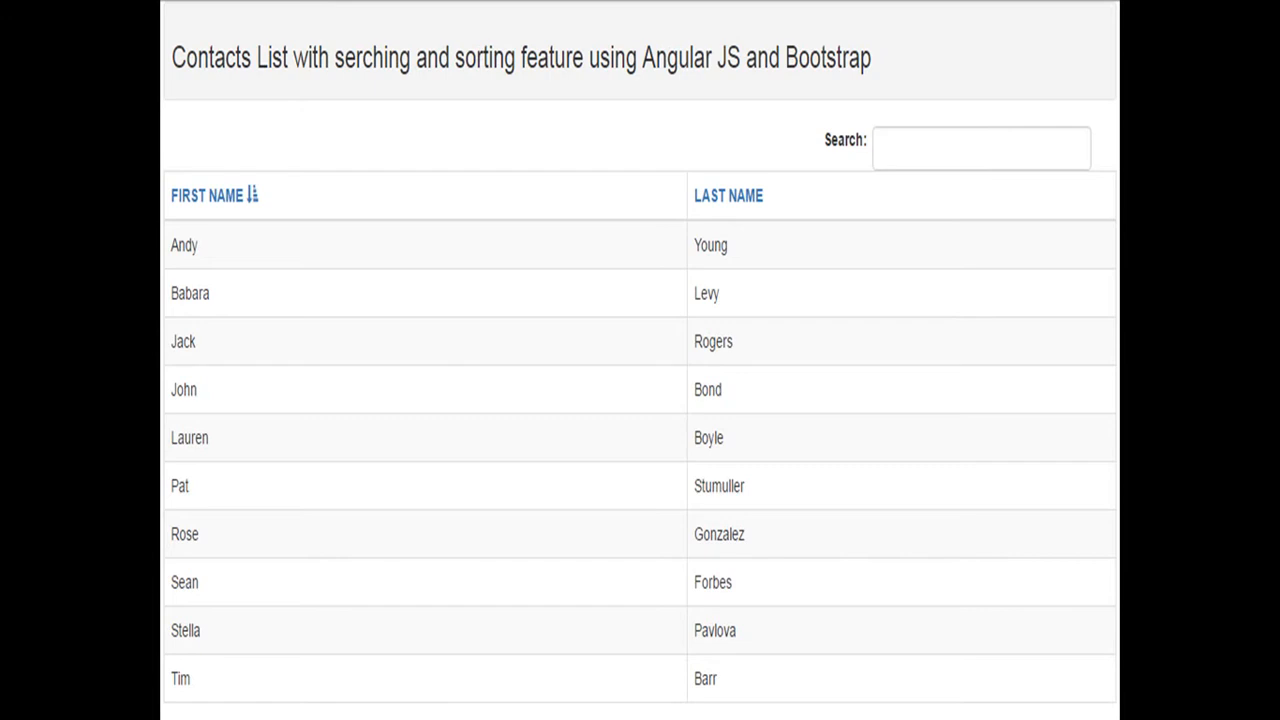
mouse_move(645, 230)
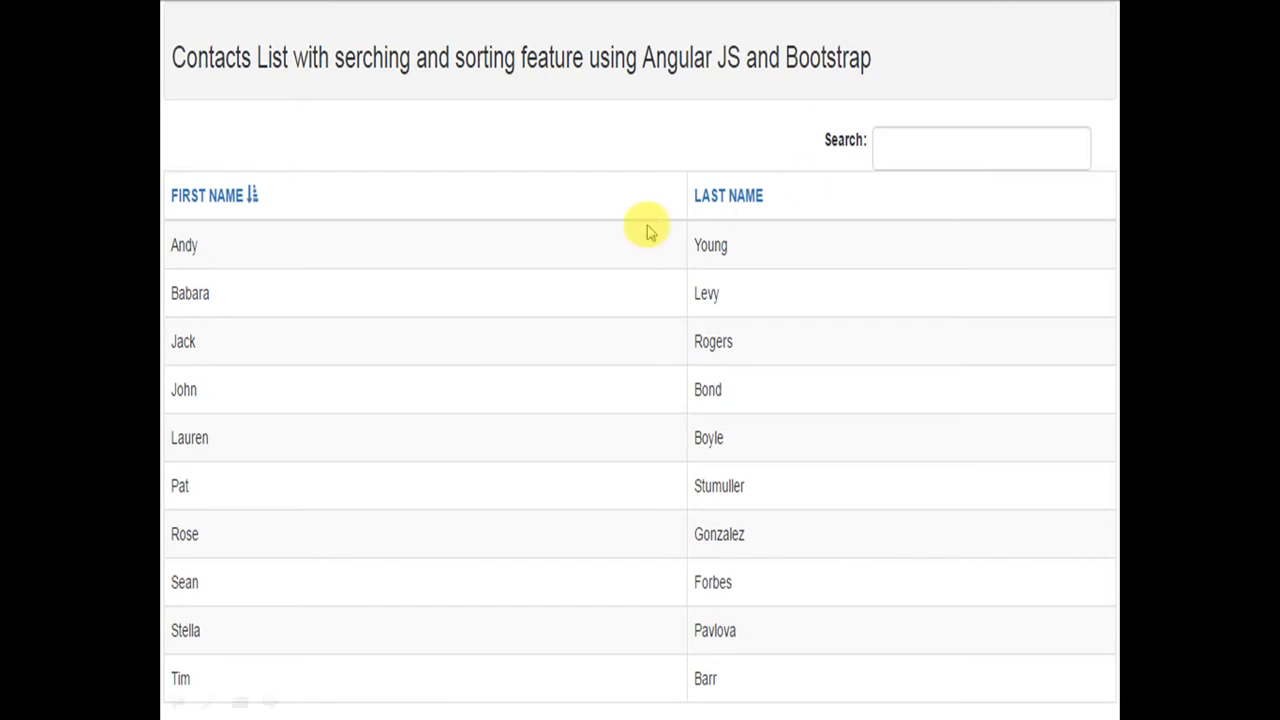
mouse_move(787, 218)
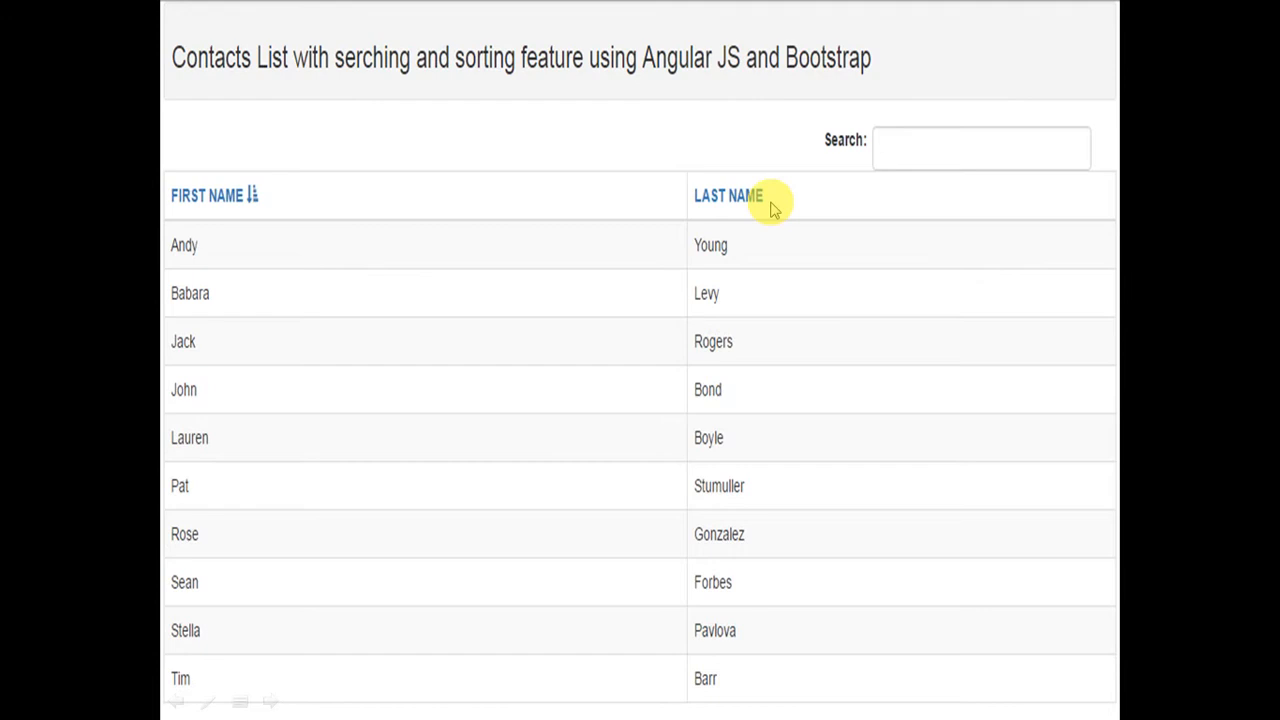
mouse_move(905, 160)
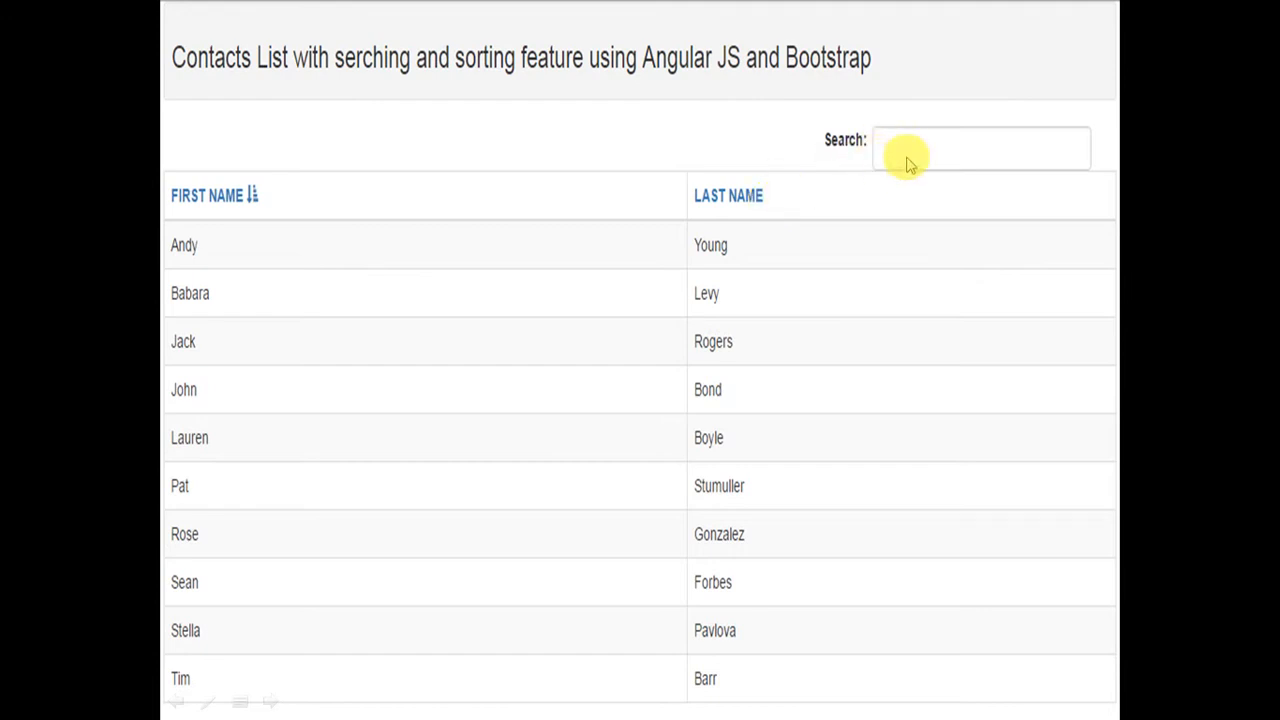
mouse_move(855, 185)
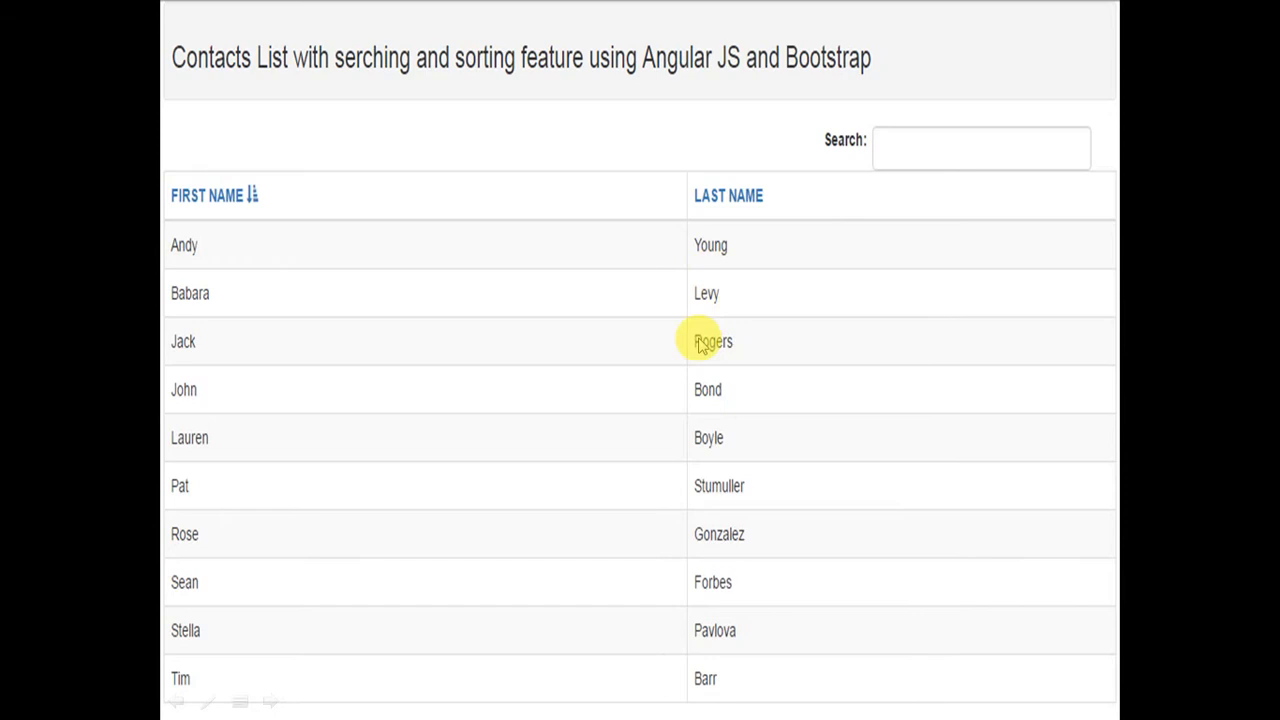
mouse_move(925, 150)
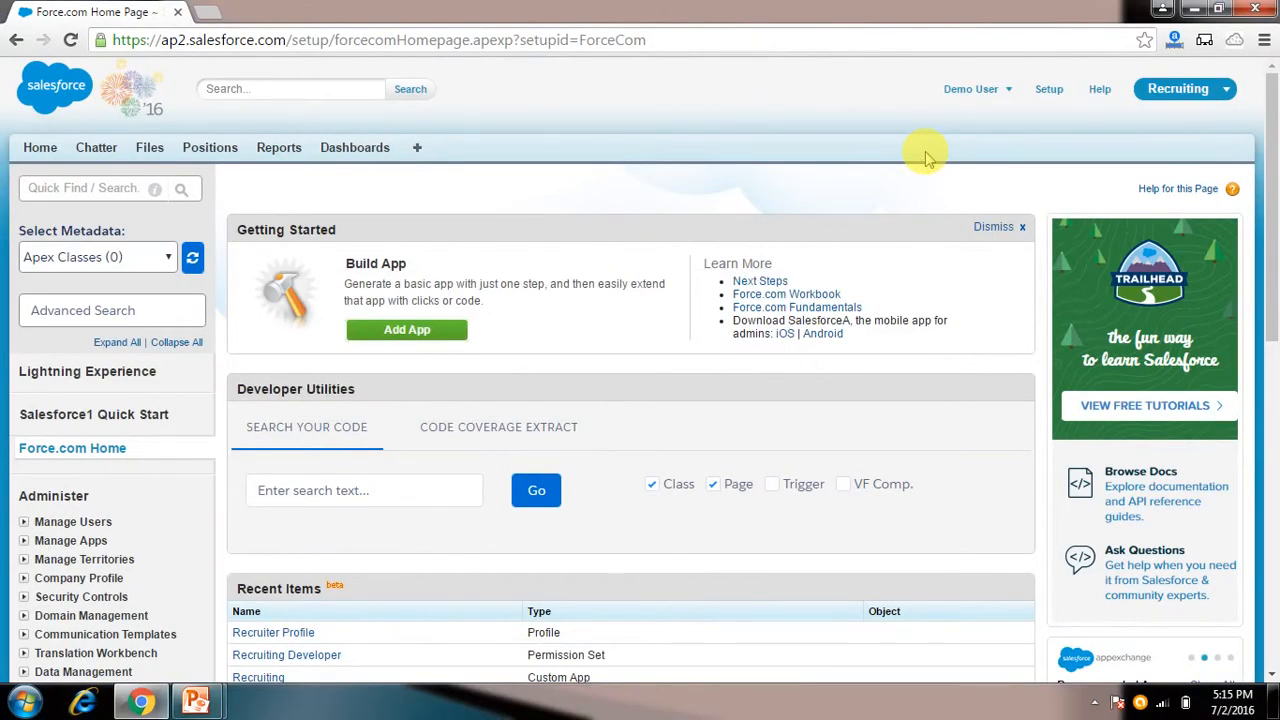
Open the Developer Console from the Demo User menu to show BootstrapAngularTable.vfp
click(970, 88)
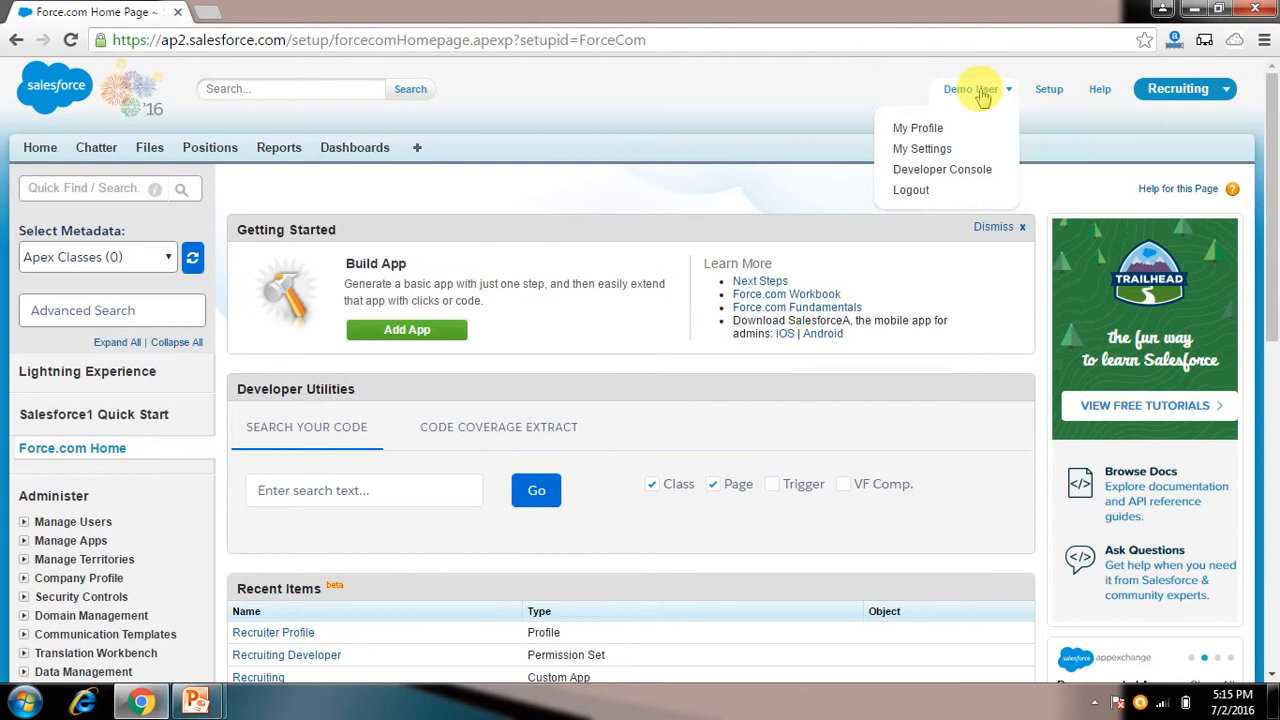
mouse_move(941, 169)
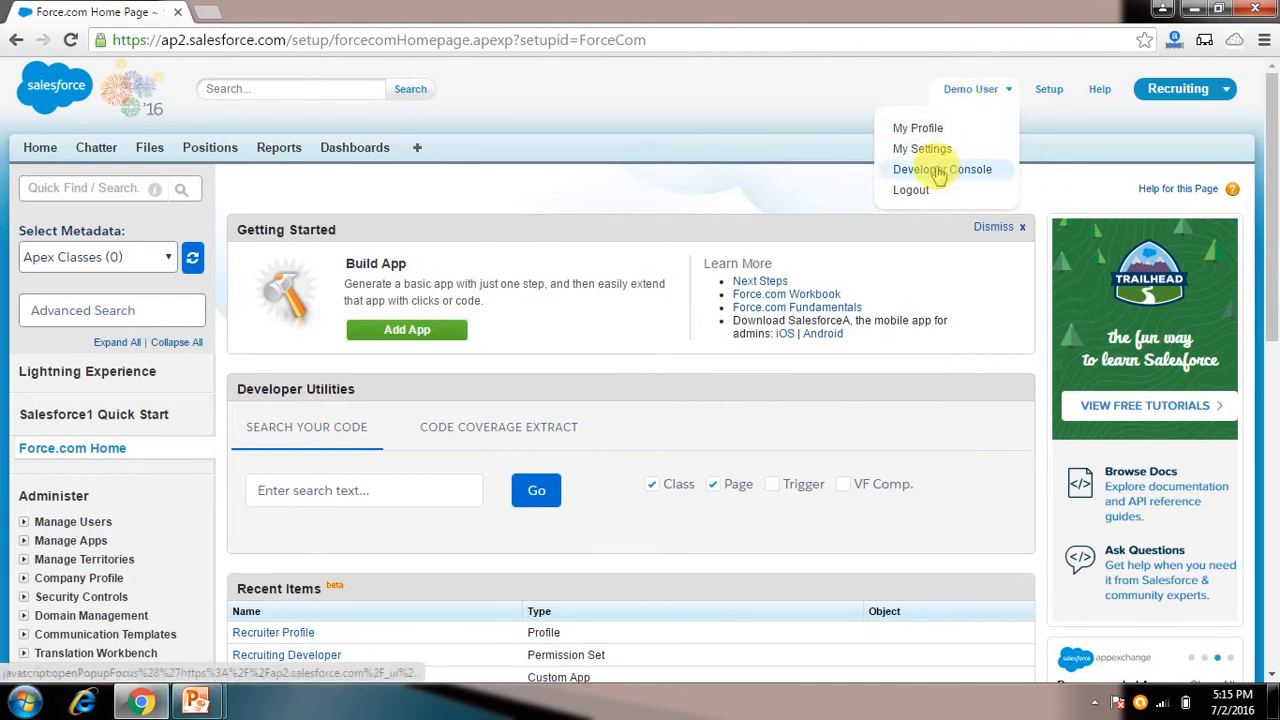
click(942, 169)
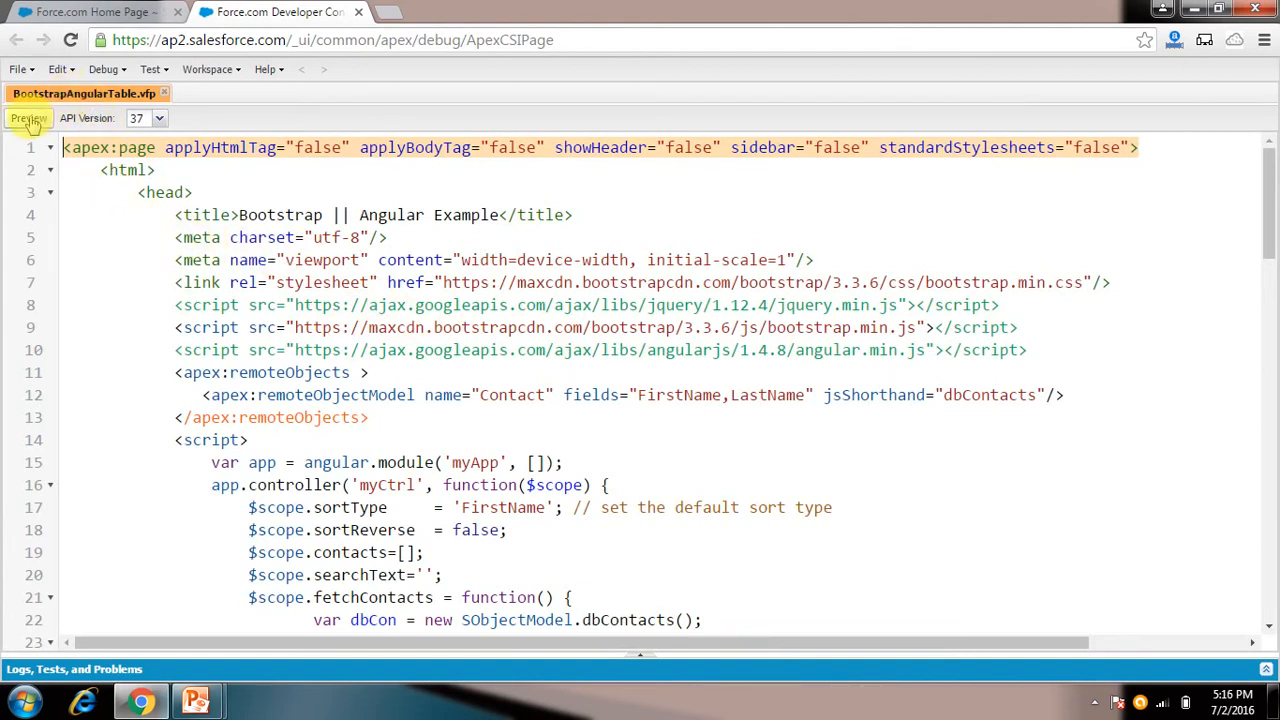
Preview the page and sort contacts by first name descending, then by last name Z to A
click(28, 118)
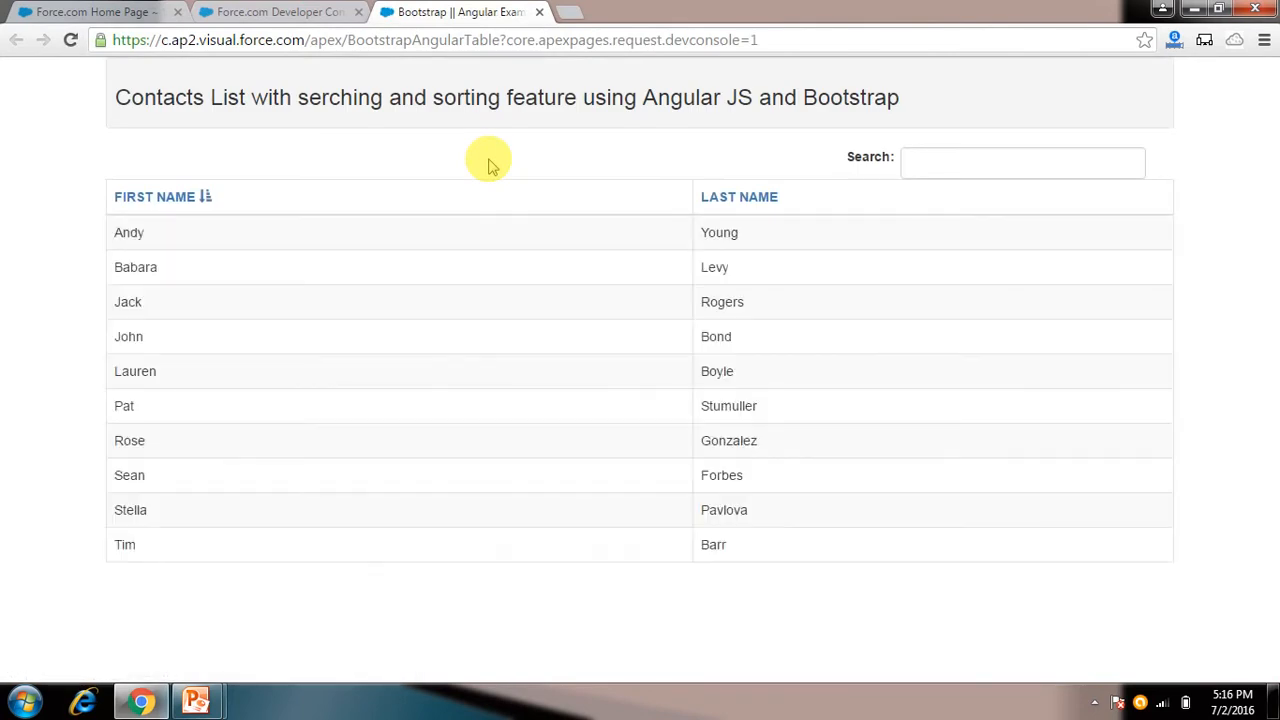
mouse_move(250, 270)
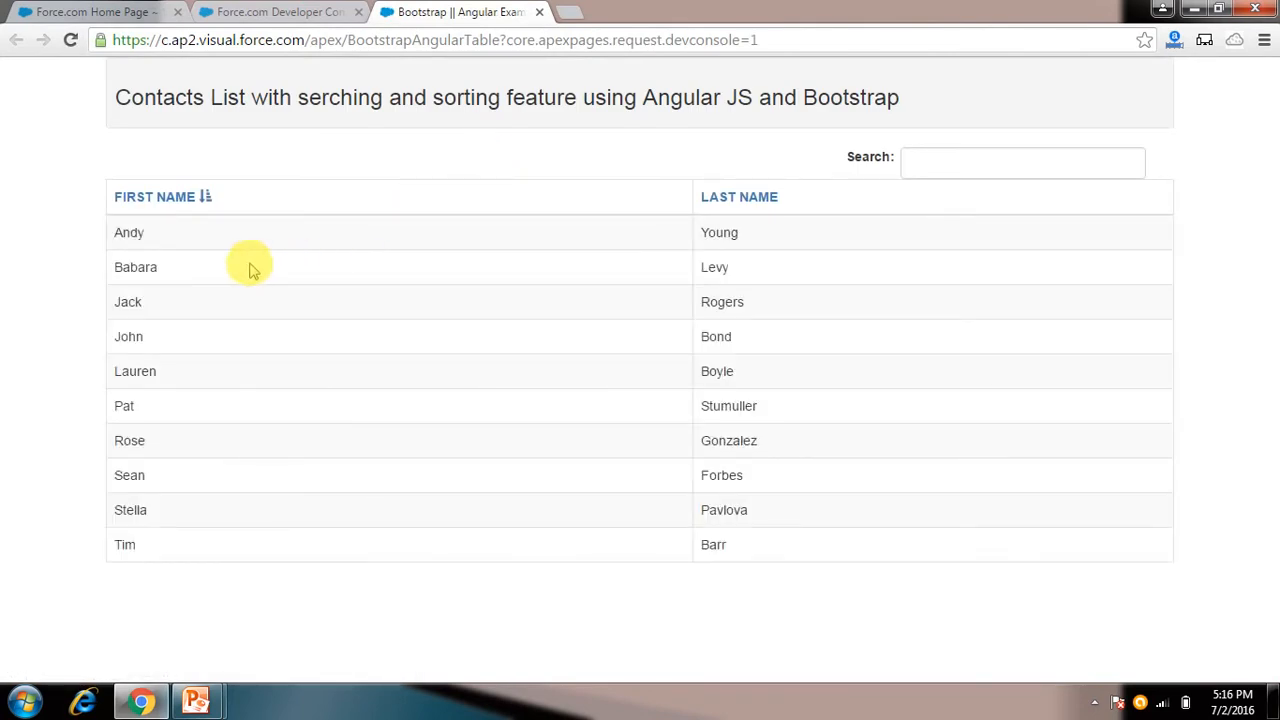
mouse_move(197, 405)
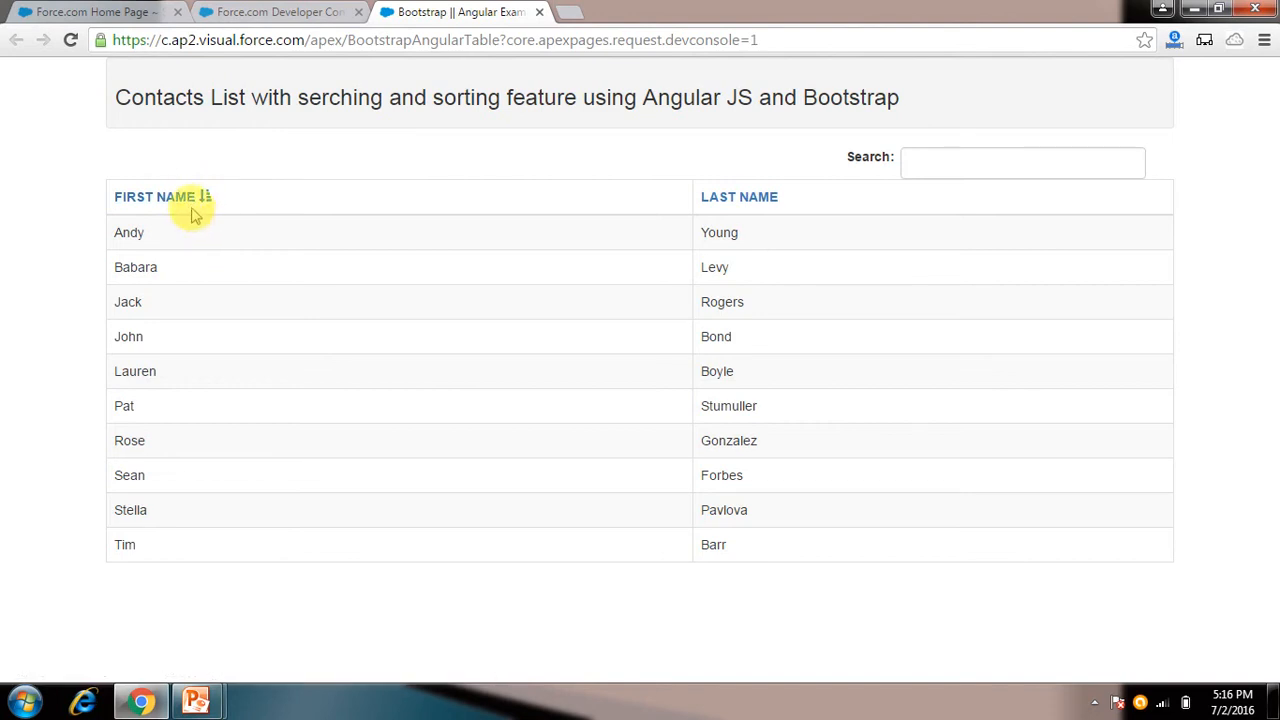
click(153, 196)
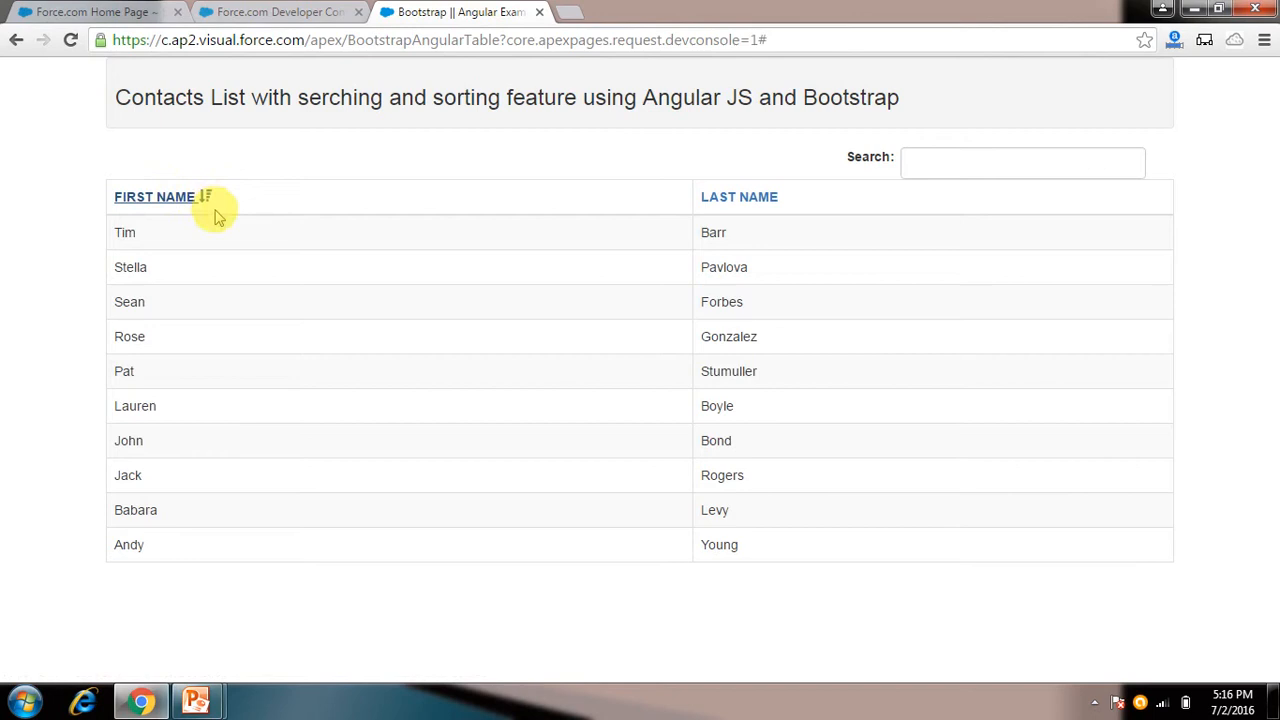
mouse_move(165, 258)
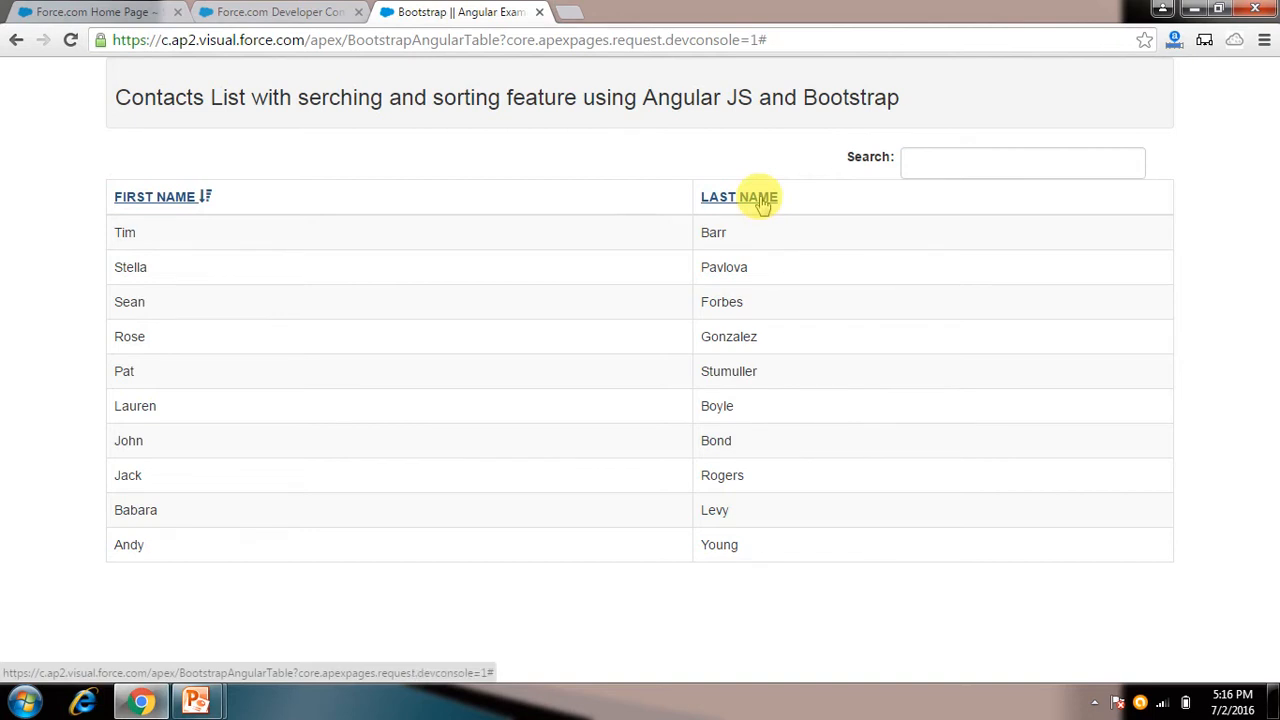
click(739, 196)
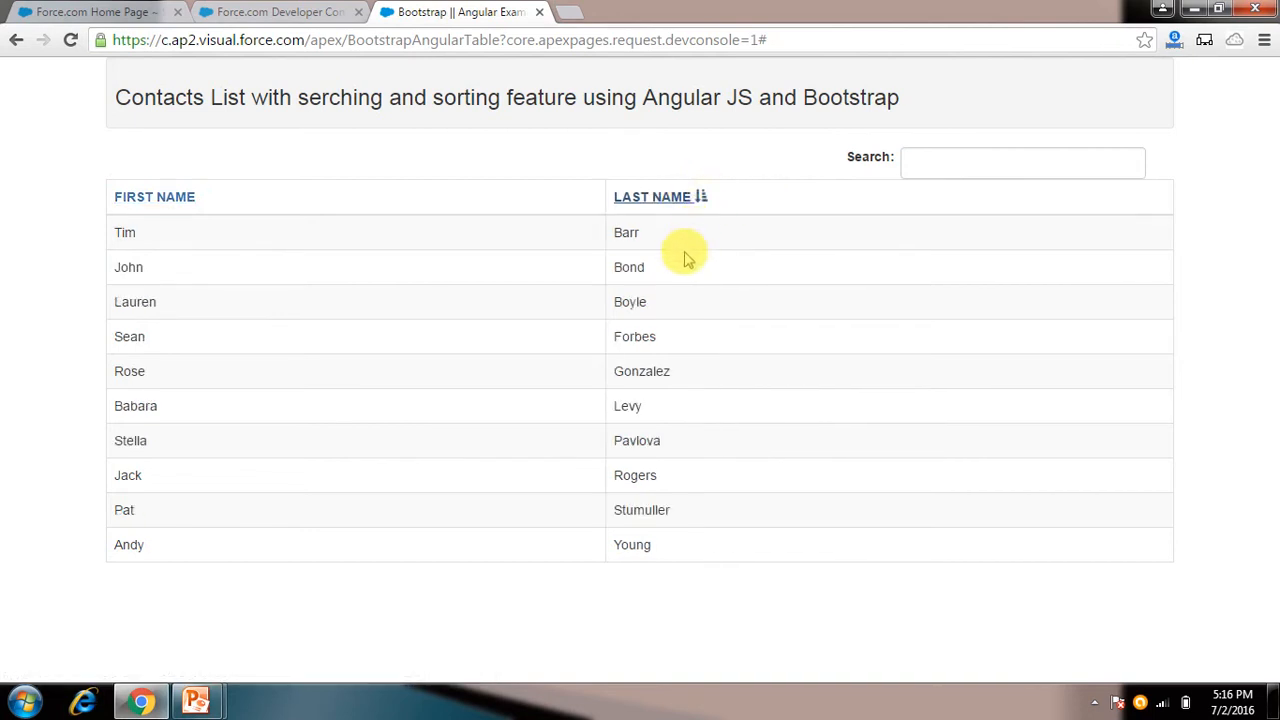
click(651, 196)
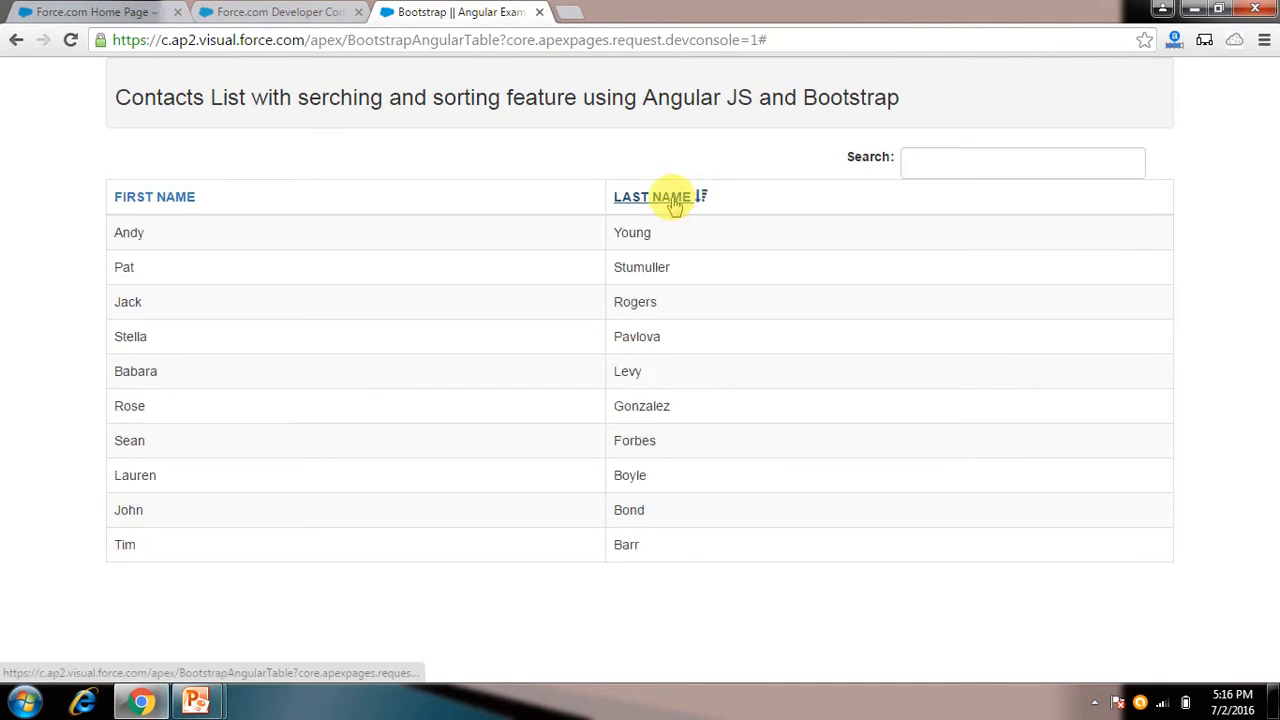
mouse_move(703, 200)
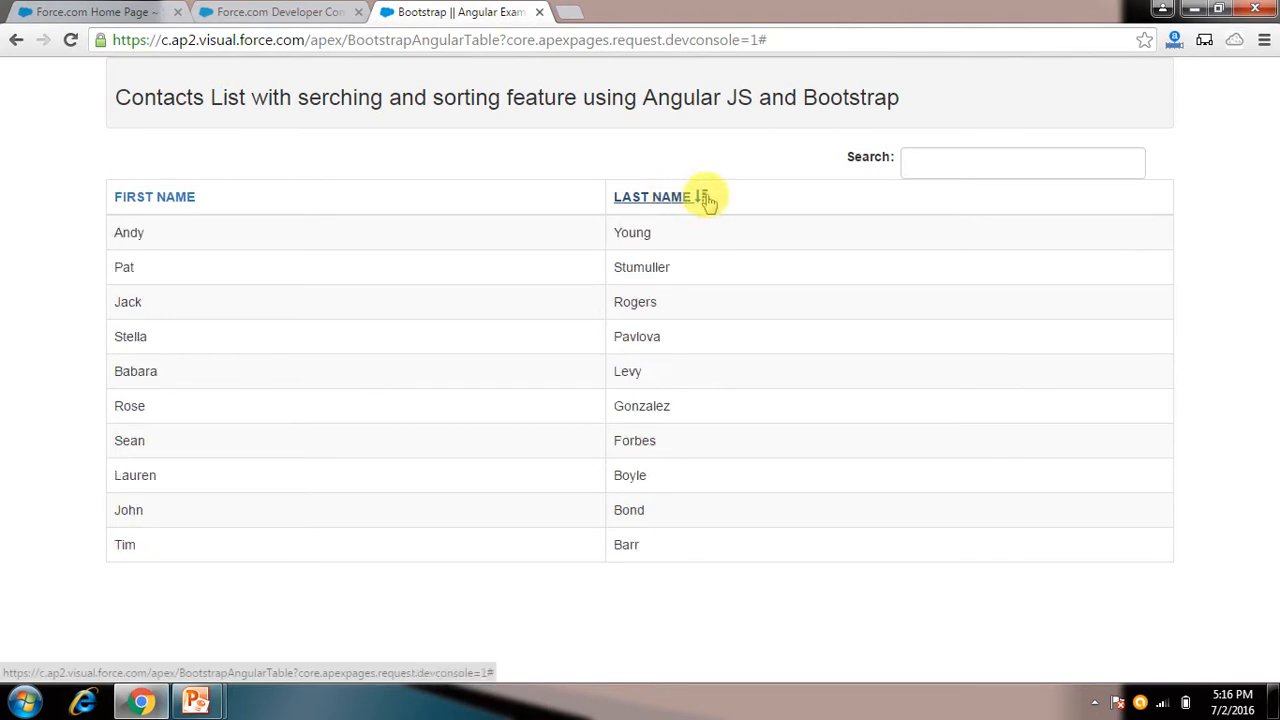
mouse_move(718, 214)
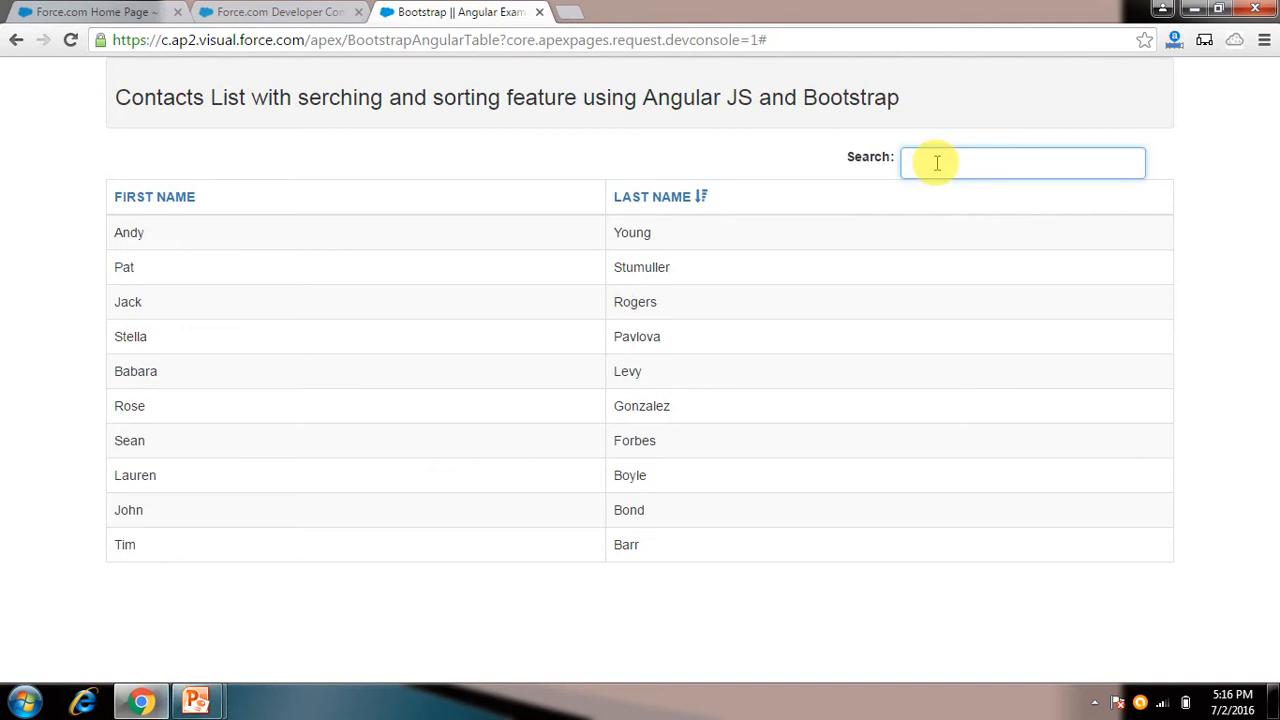
text(young)
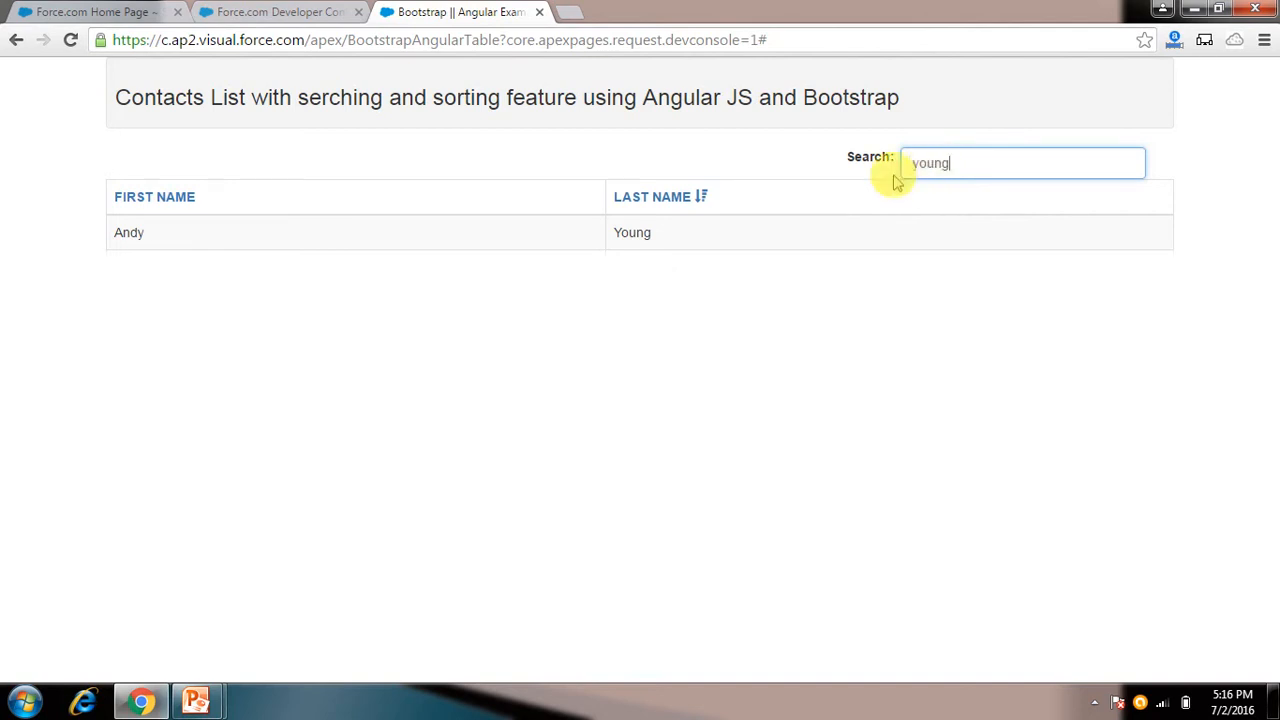
mouse_move(660, 270)
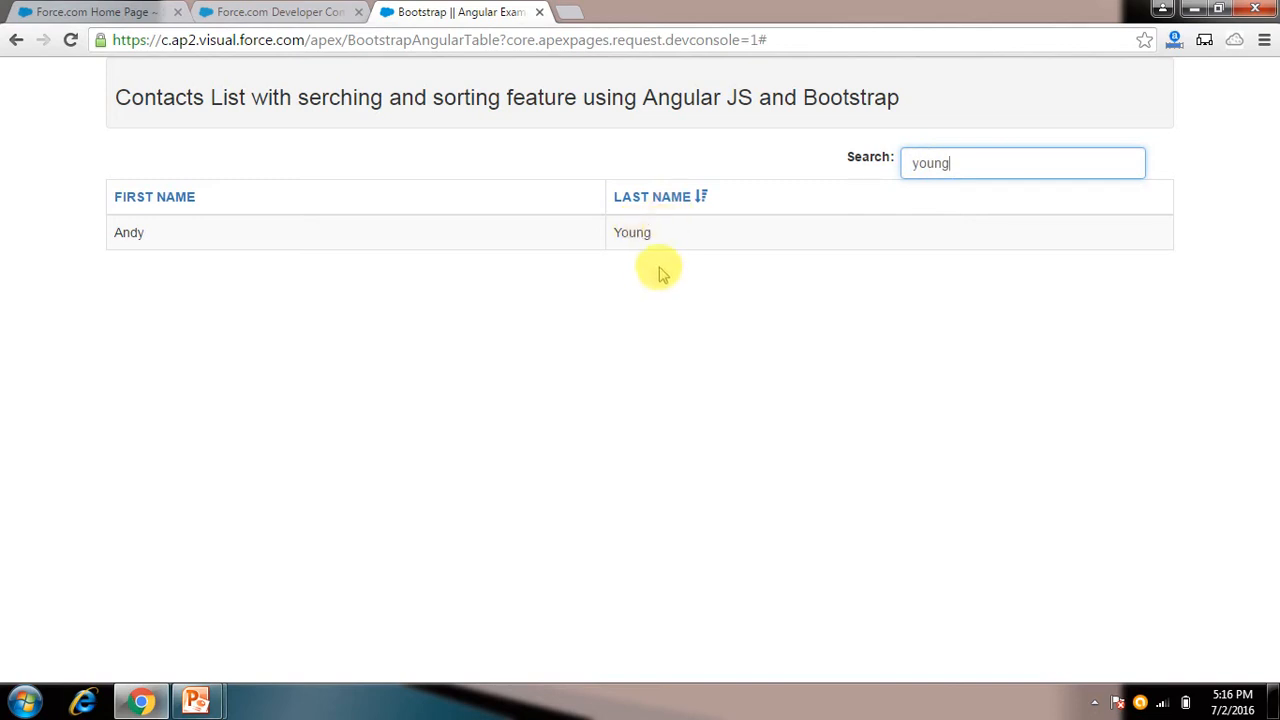
key(Backspace)
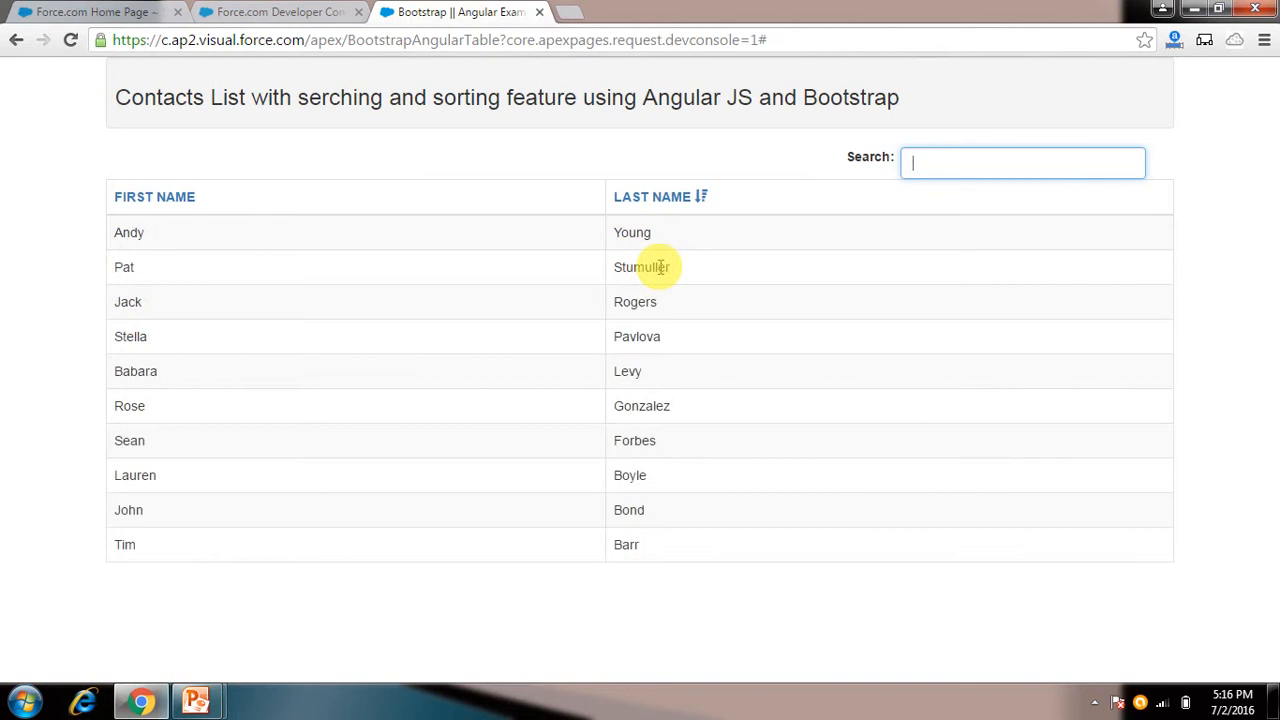
text(te)
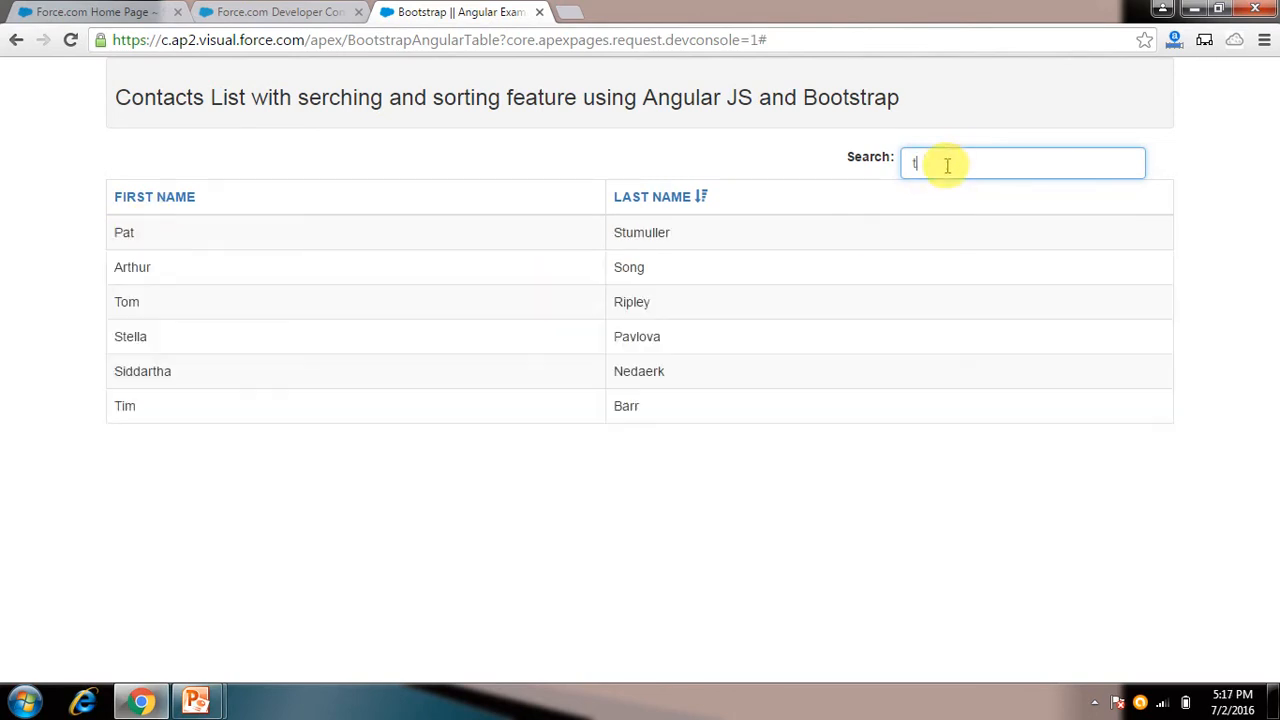
mouse_move(170, 270)
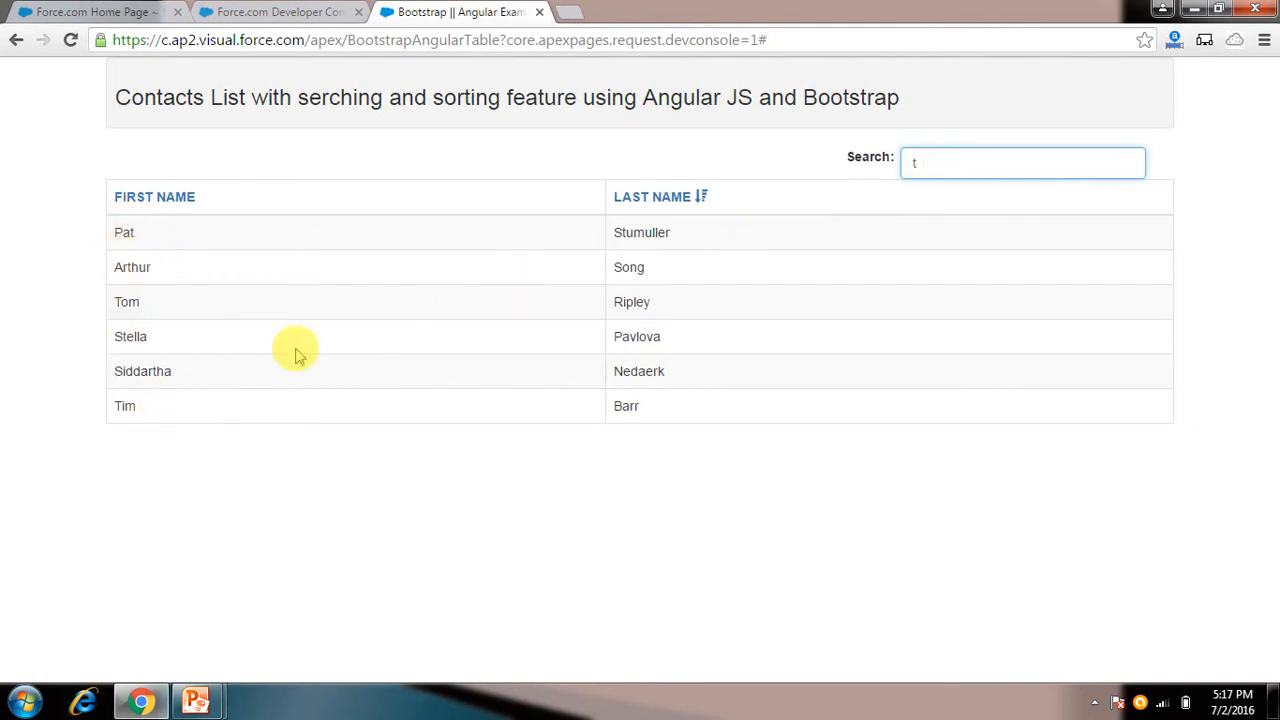
mouse_move(150, 258)
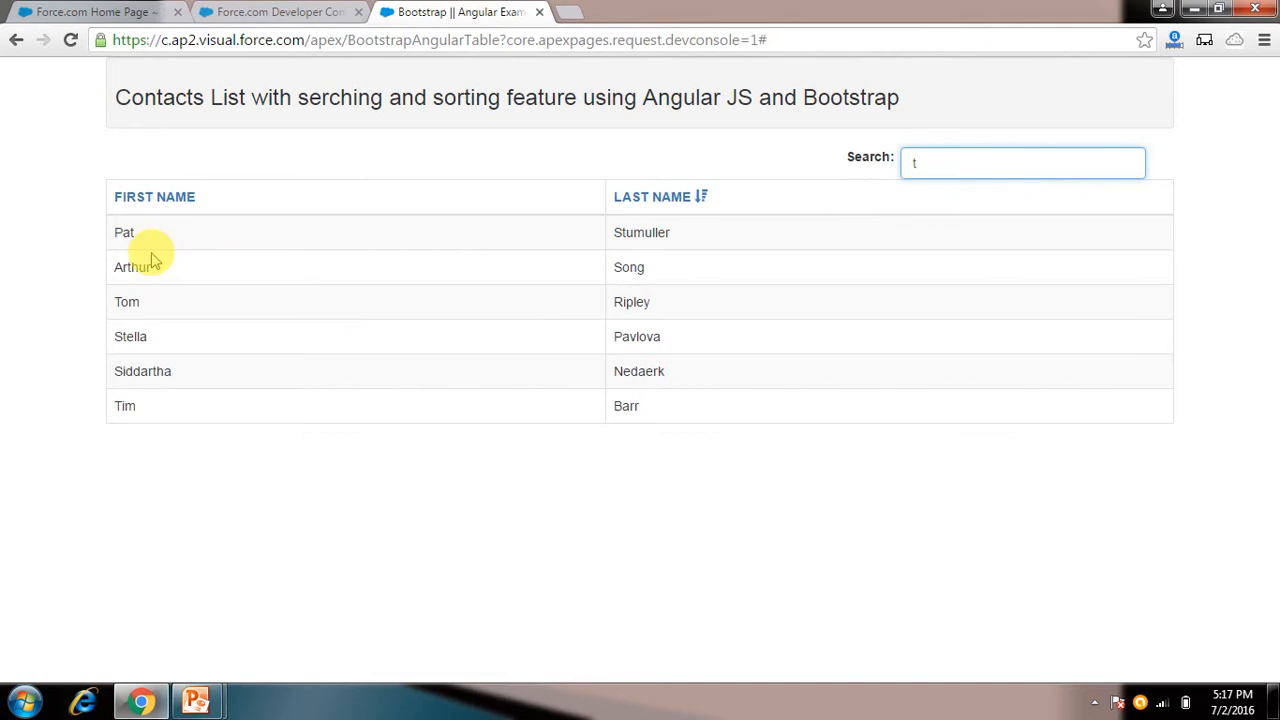
mouse_move(325, 288)
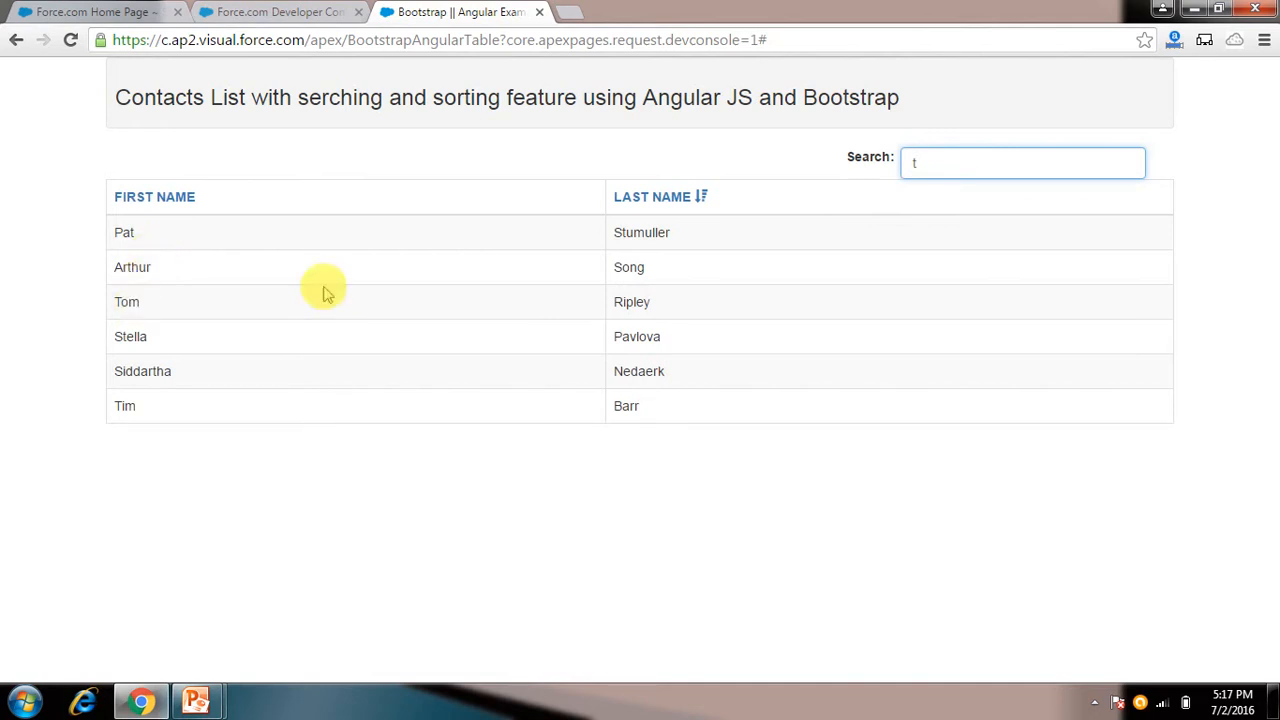
mouse_move(658, 331)
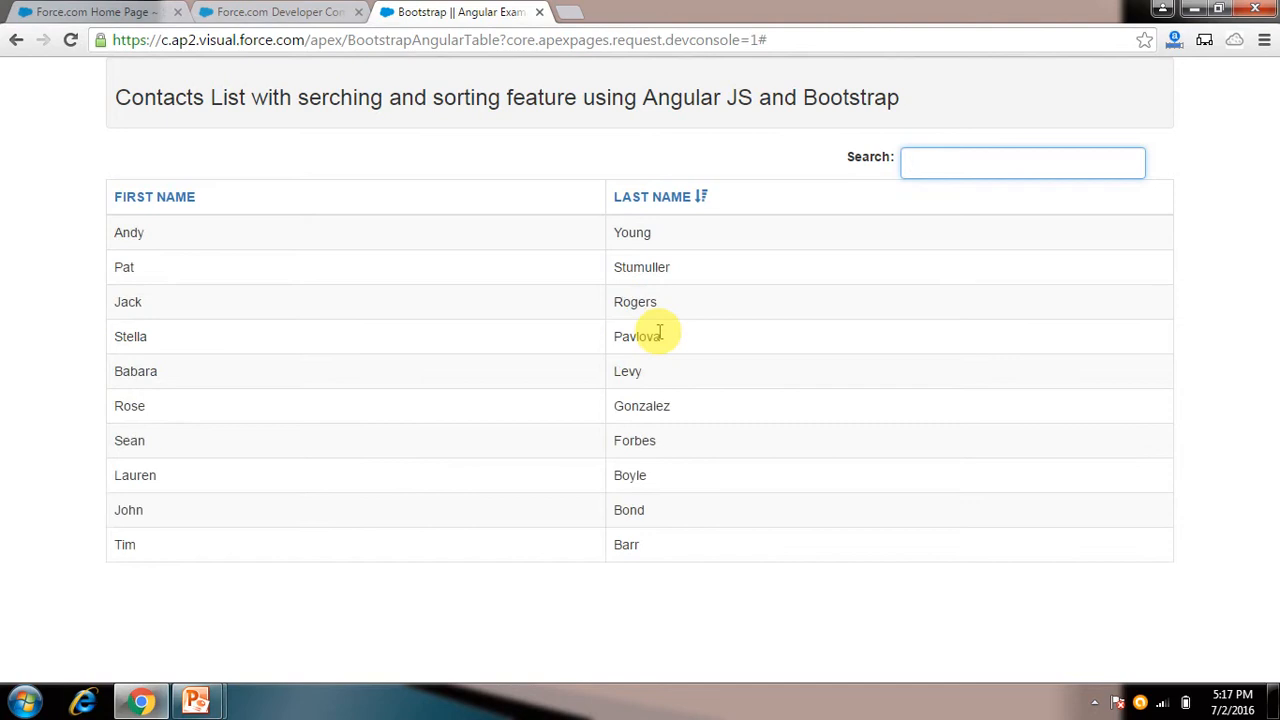
mouse_move(675, 170)
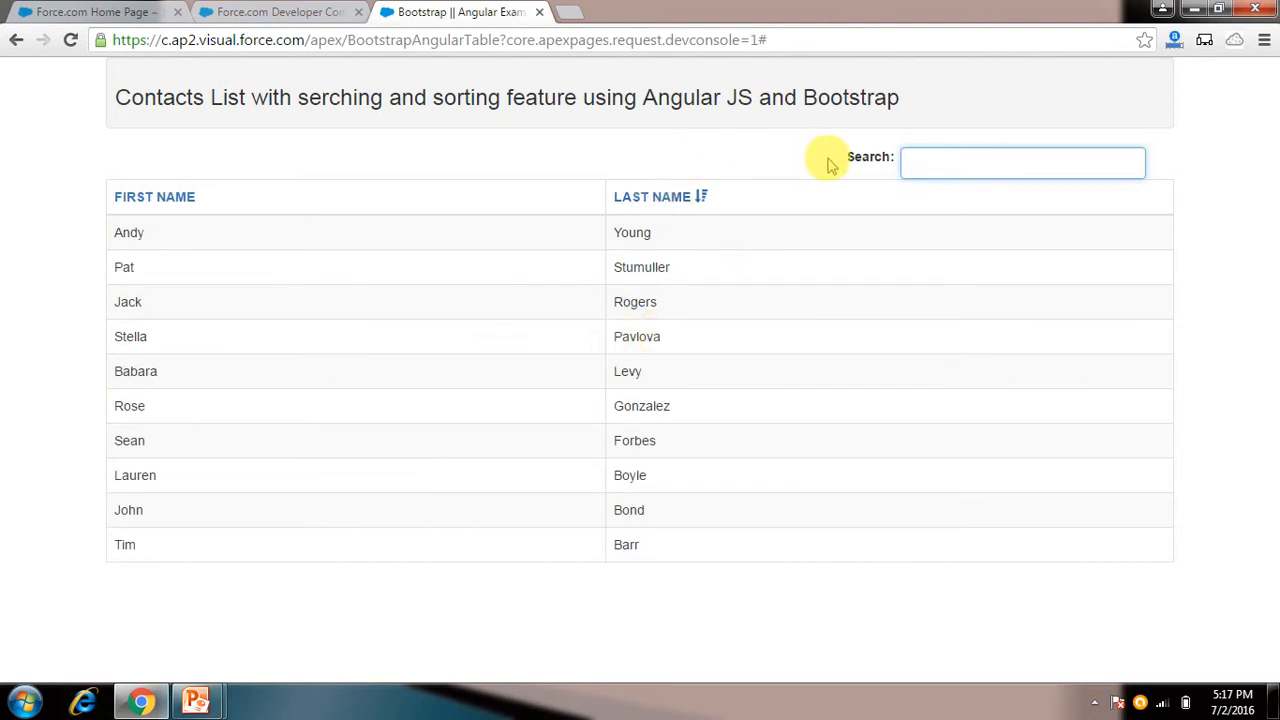
mouse_move(818, 140)
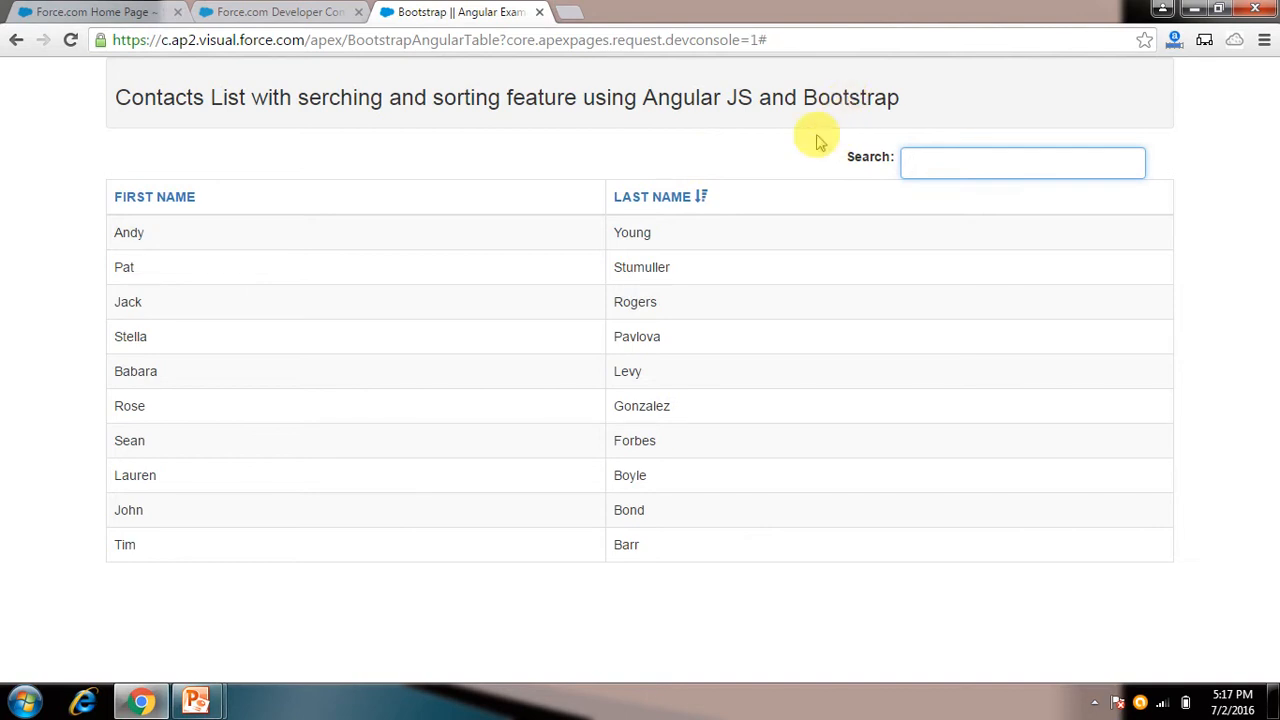
click(1022, 162)
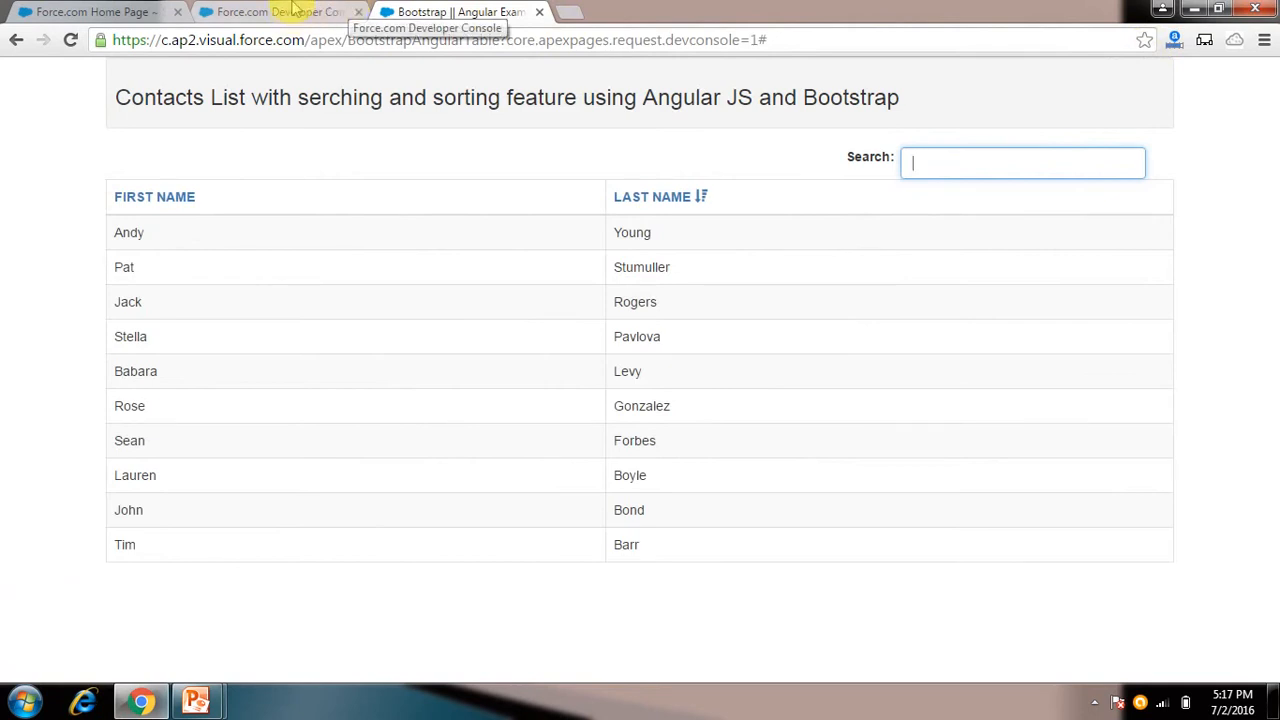
click(280, 11)
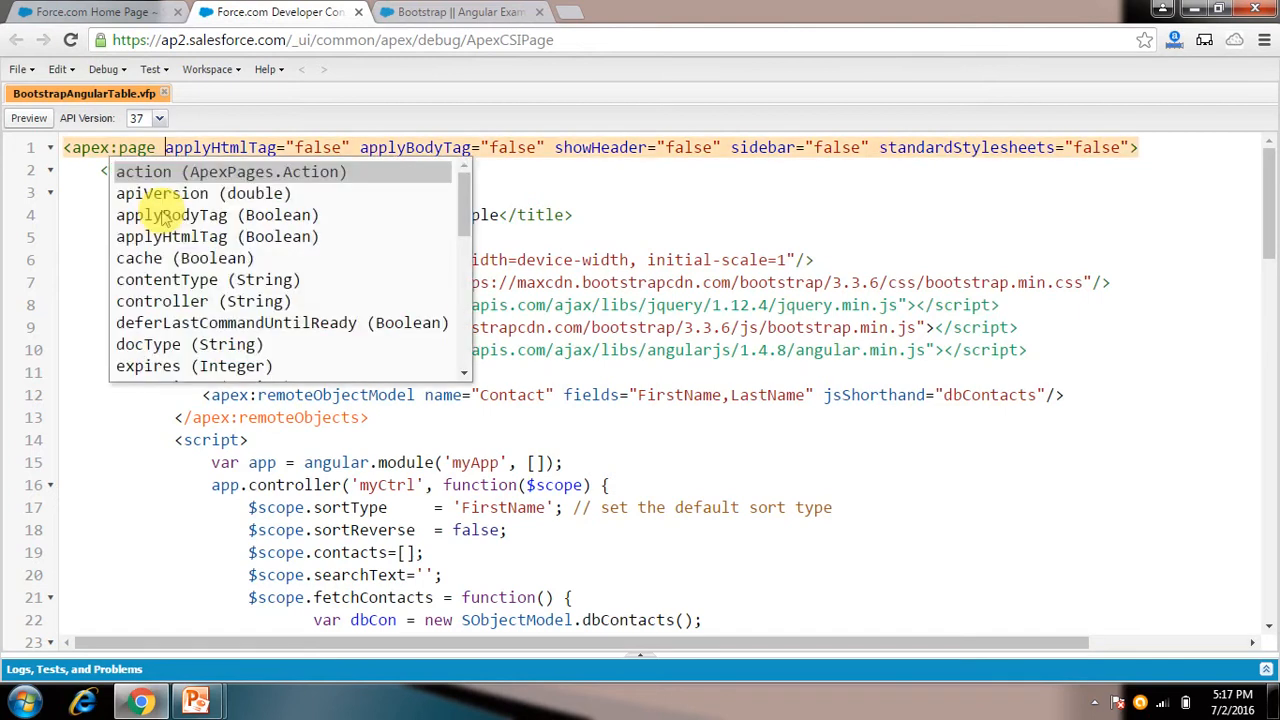
mouse_move(681, 190)
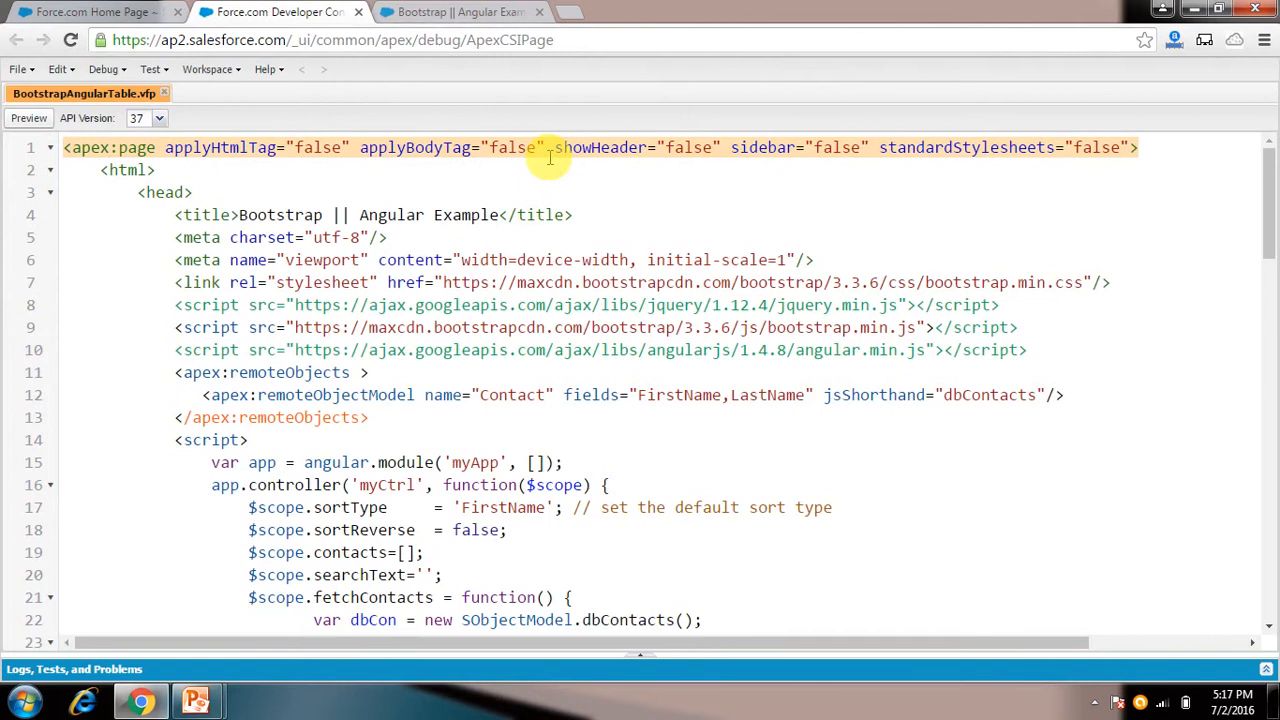
click(322, 147)
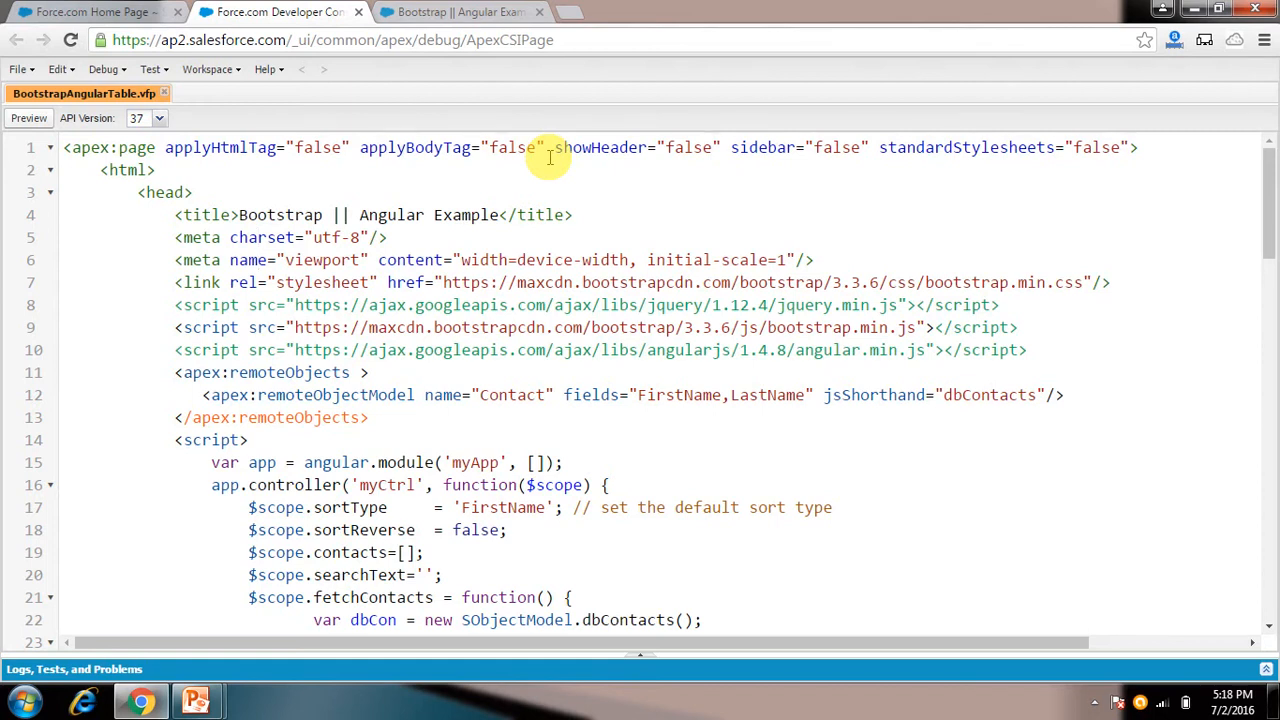
click(258, 259)
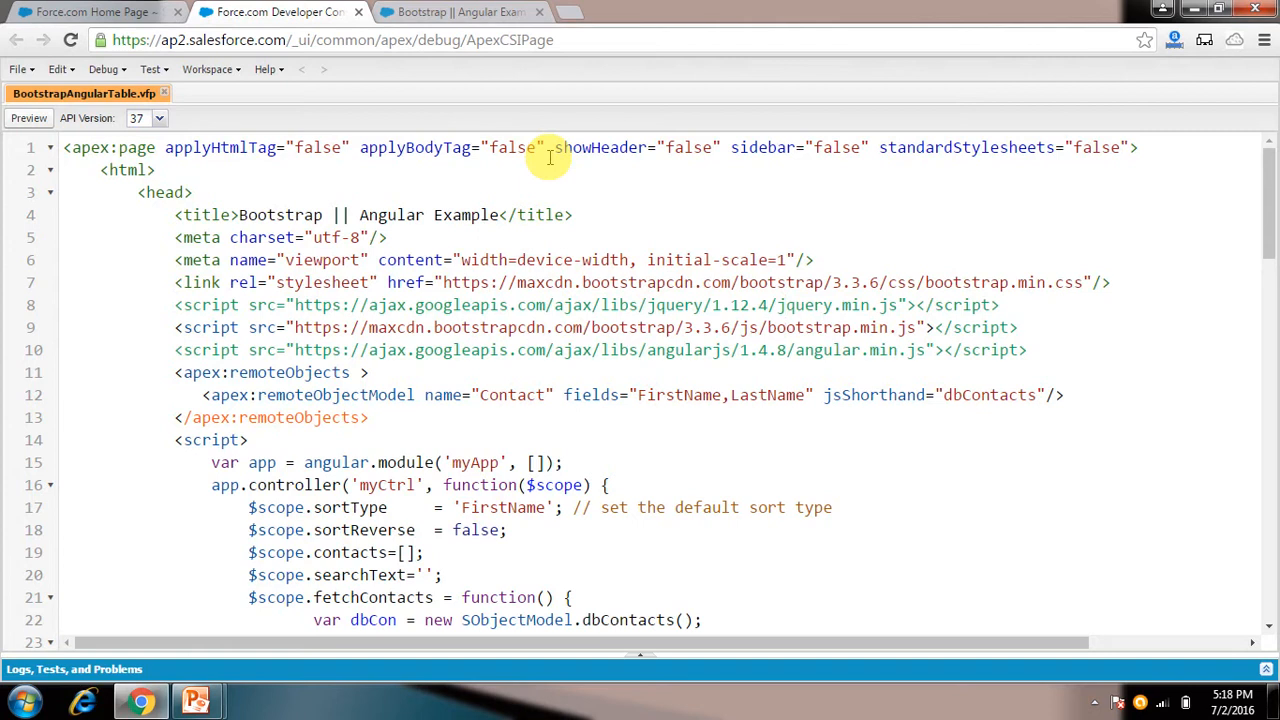
click(858, 327)
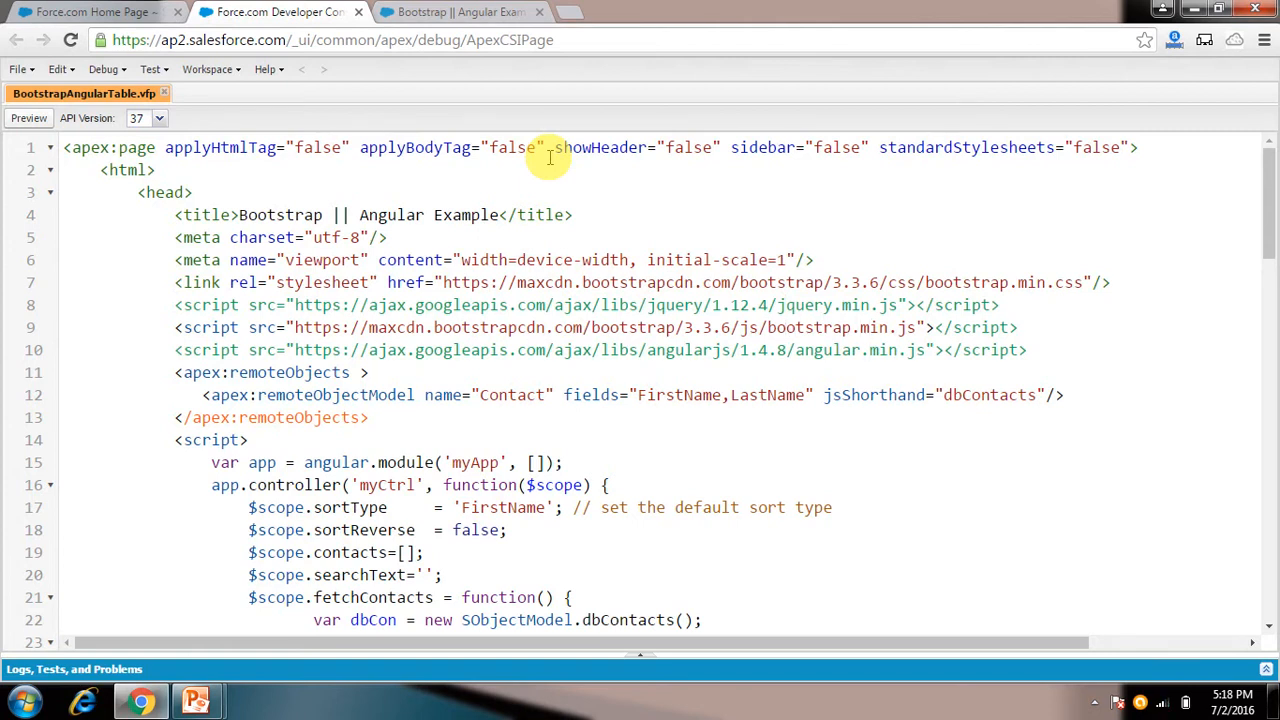
click(870, 350)
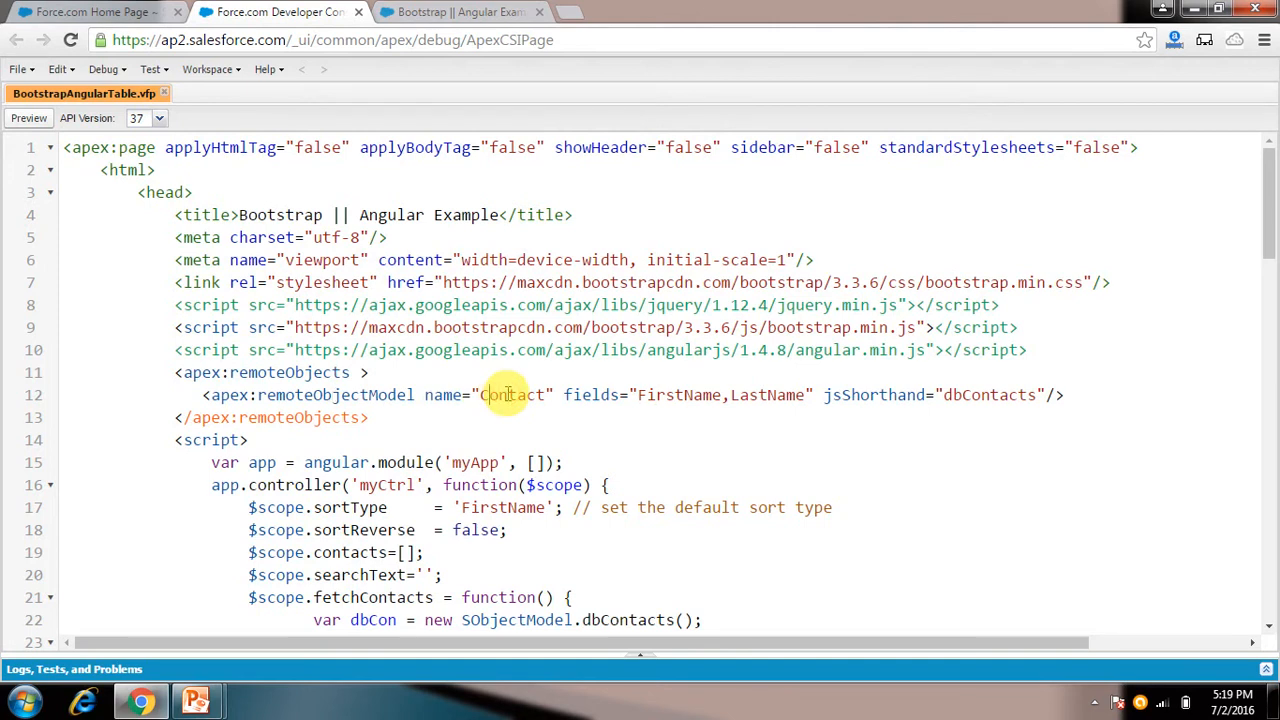
click(480, 394)
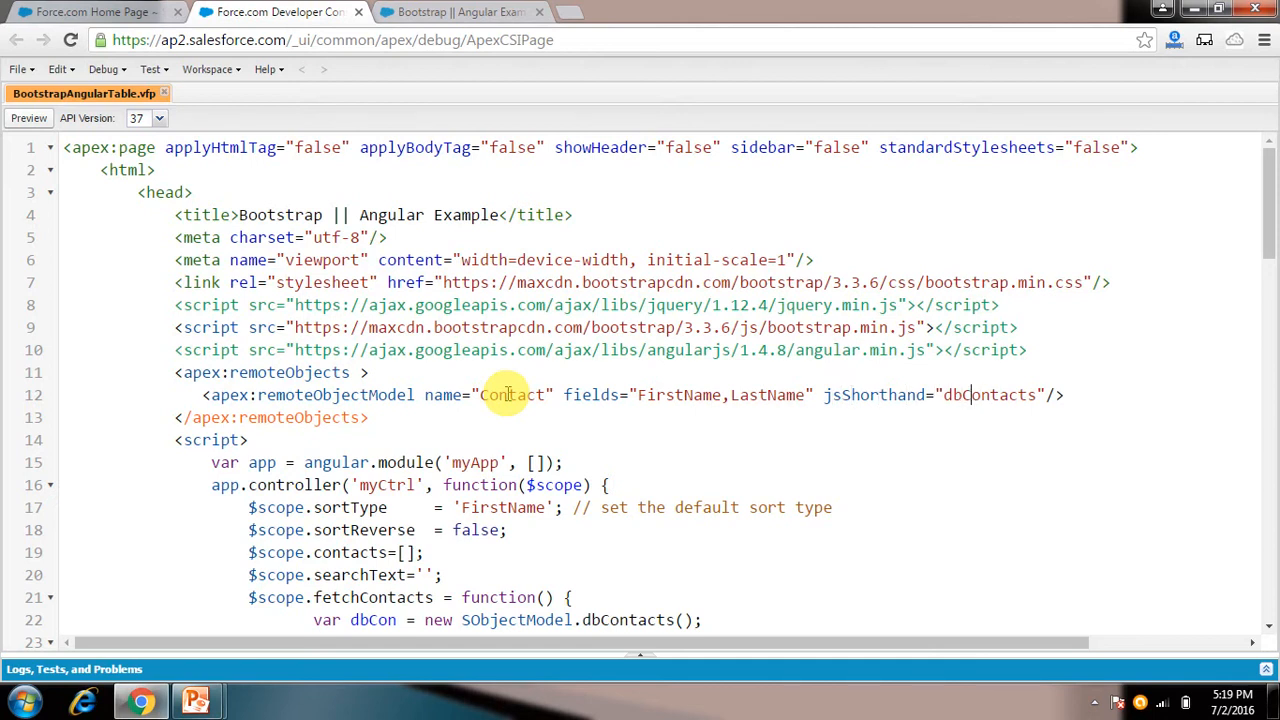
double_click(995, 394)
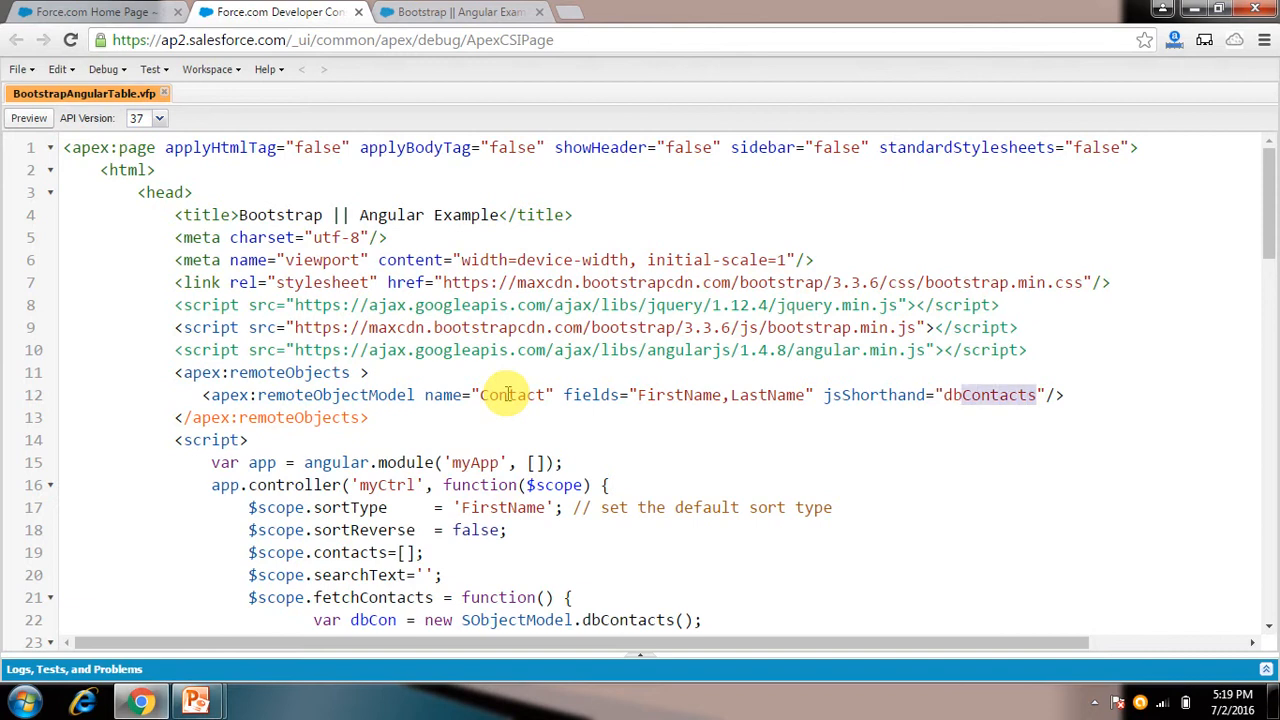
double_click(990, 394)
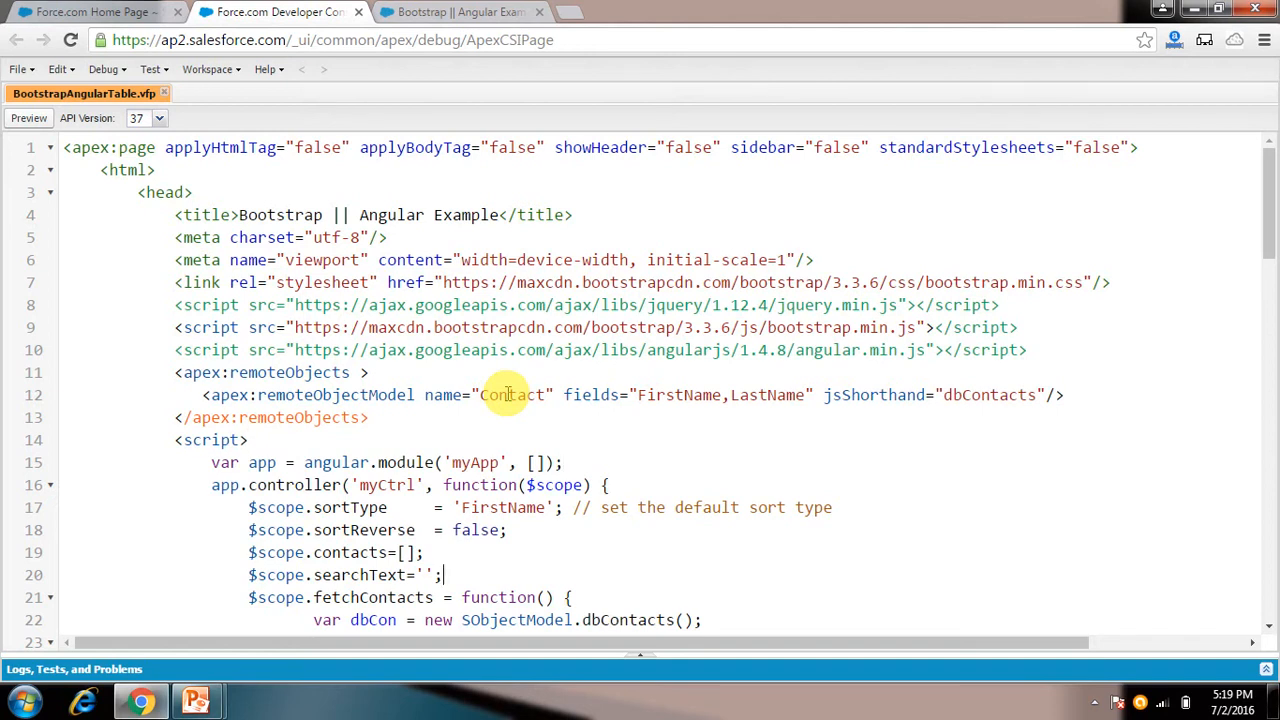
scroll(down, 3)
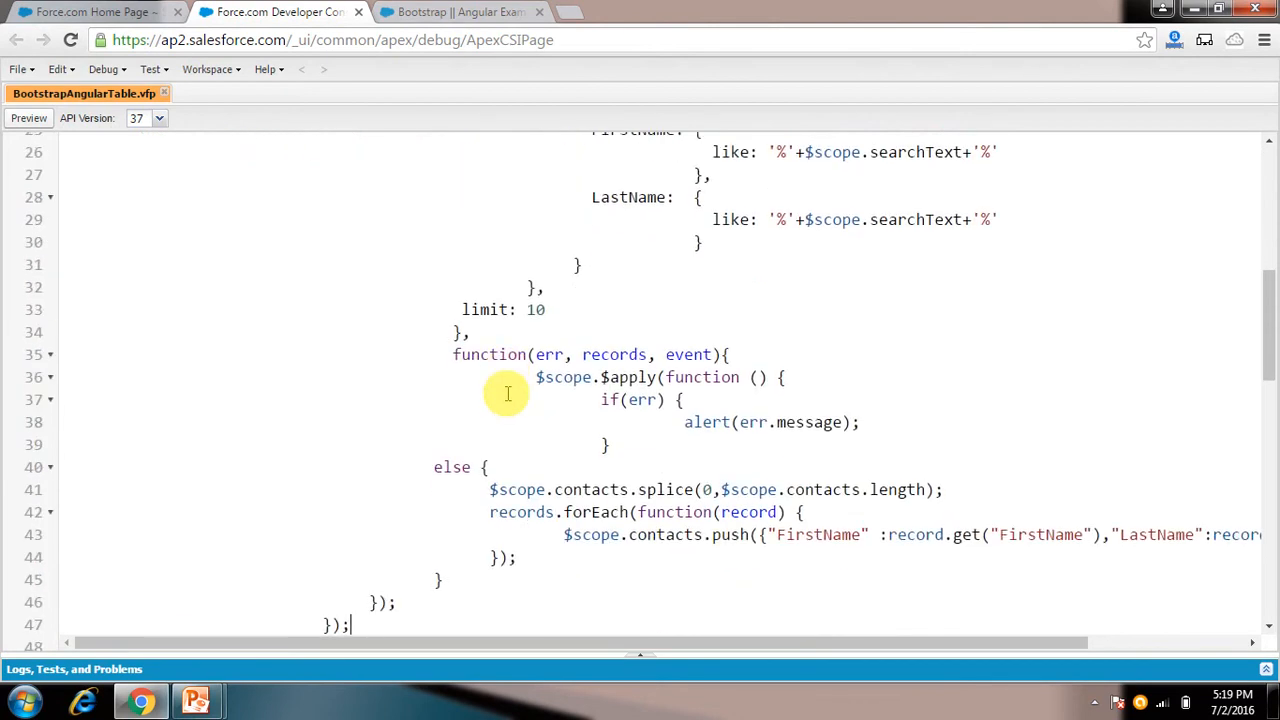
scroll(down, 3)
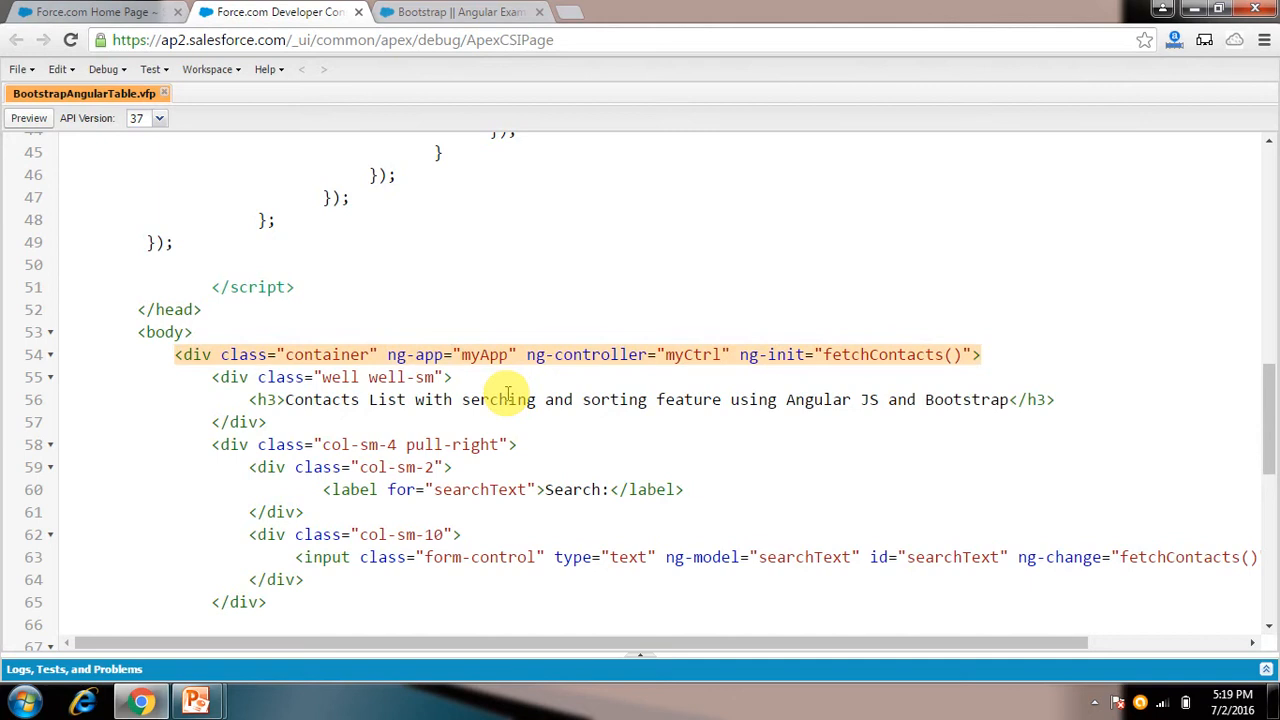
click(517, 354)
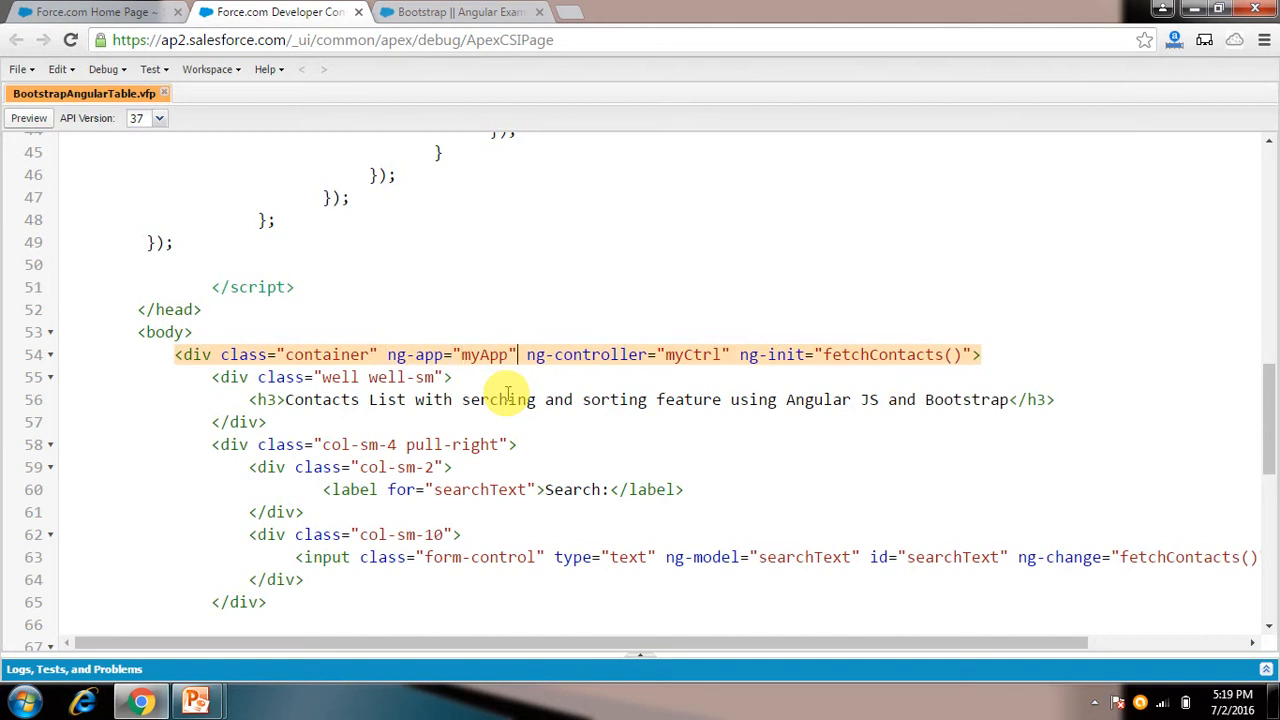
click(585, 354)
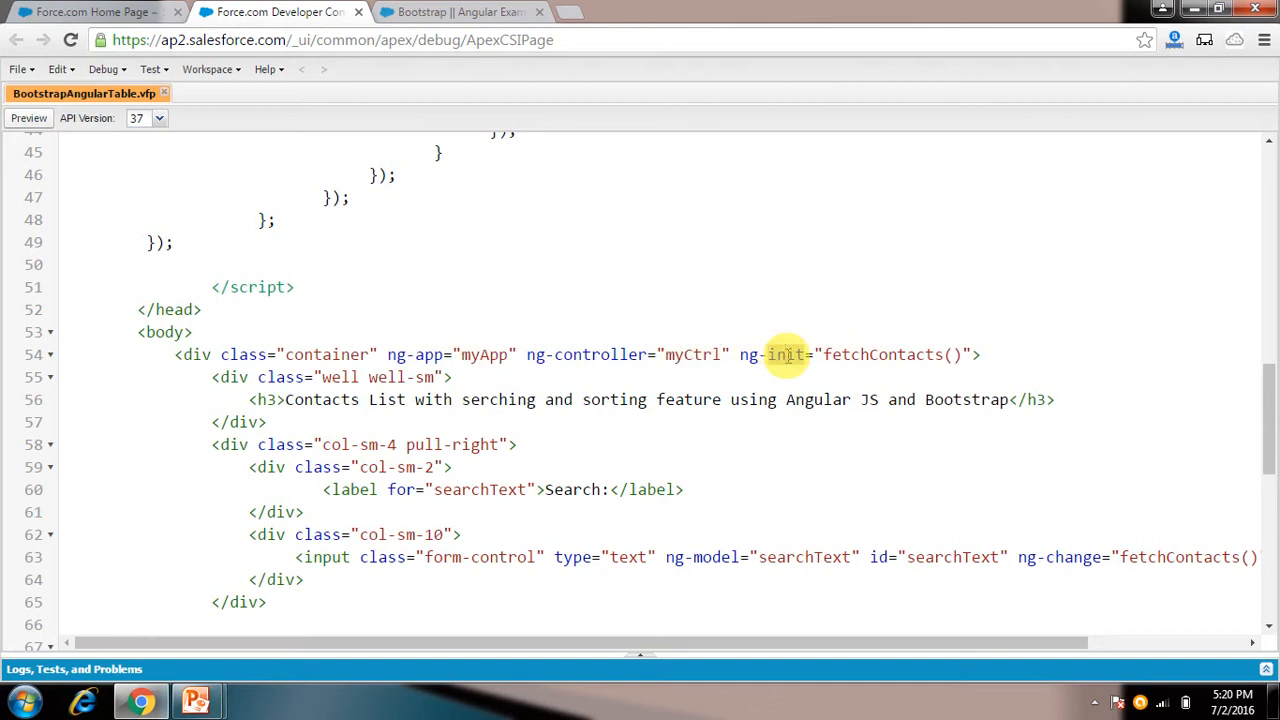
double_click(787, 354)
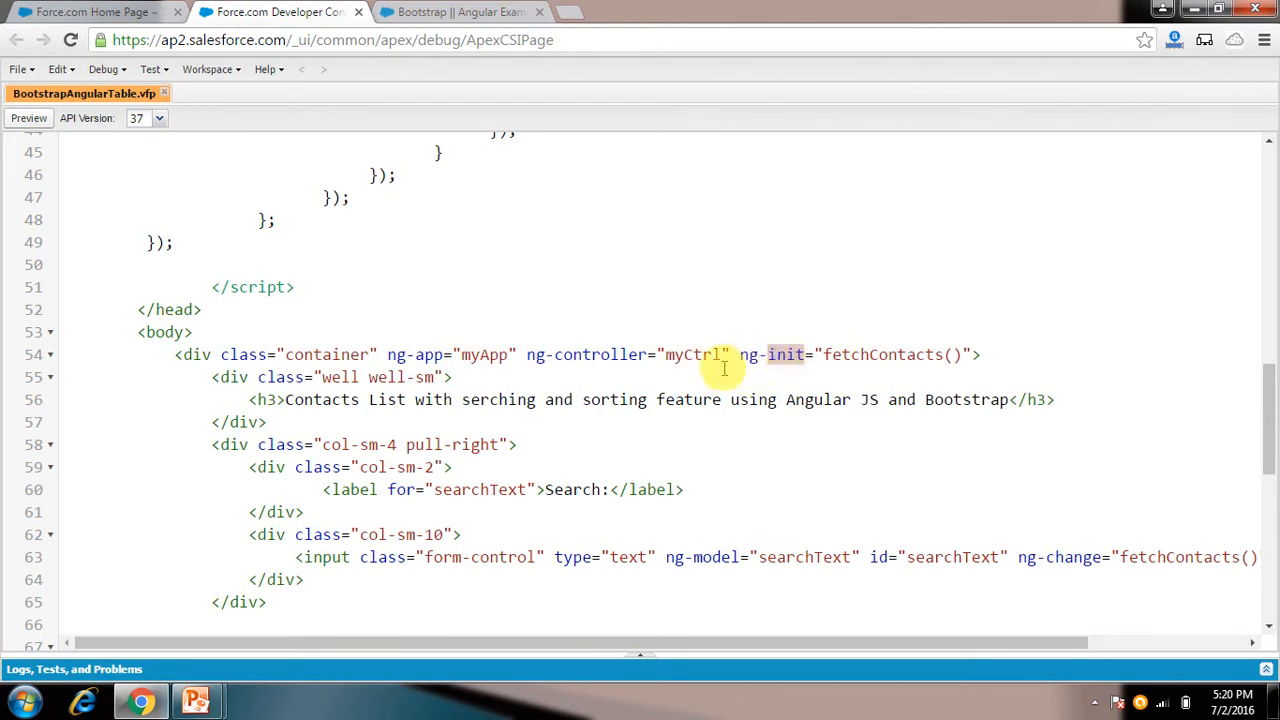
mouse_move(853, 355)
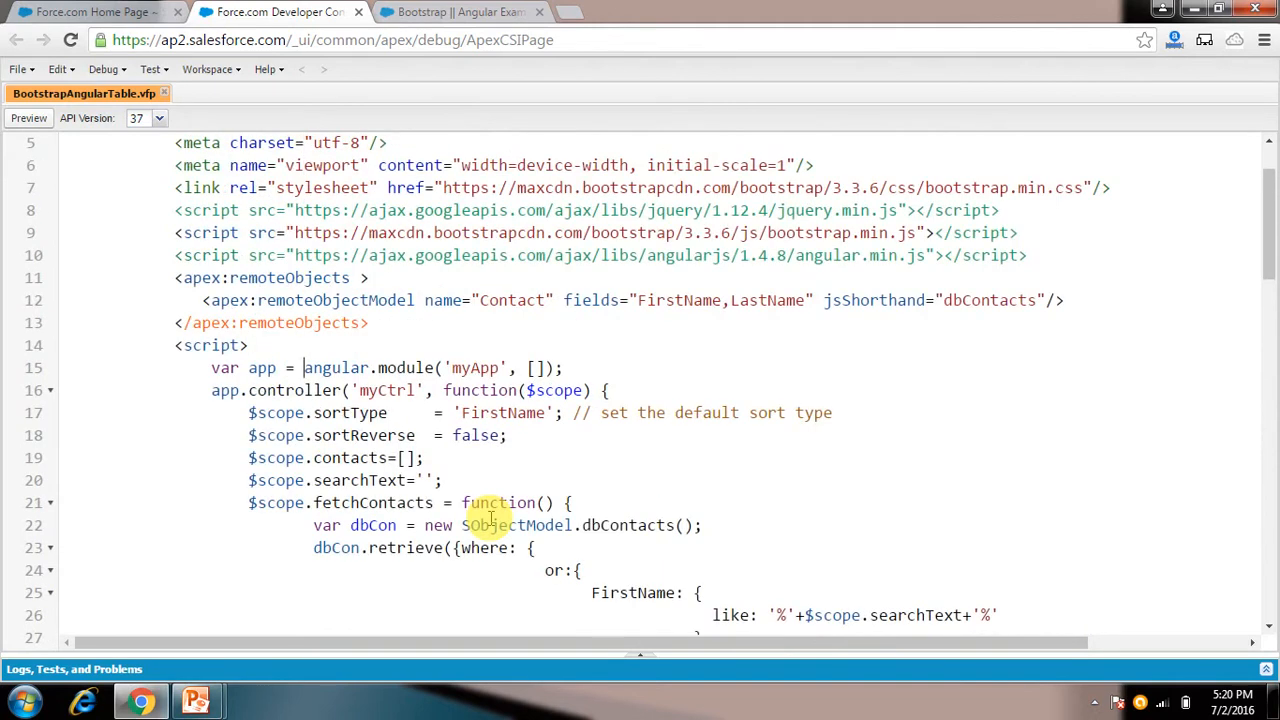
click(295, 368)
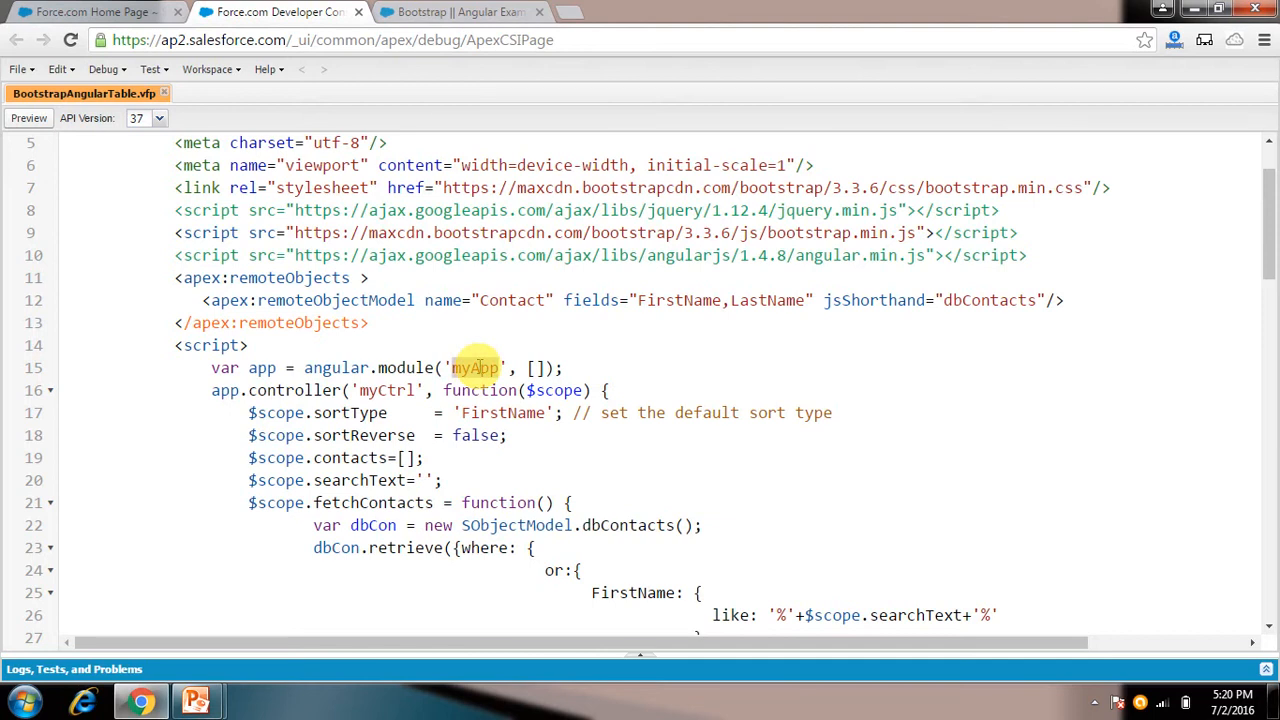
scroll(down, 3)
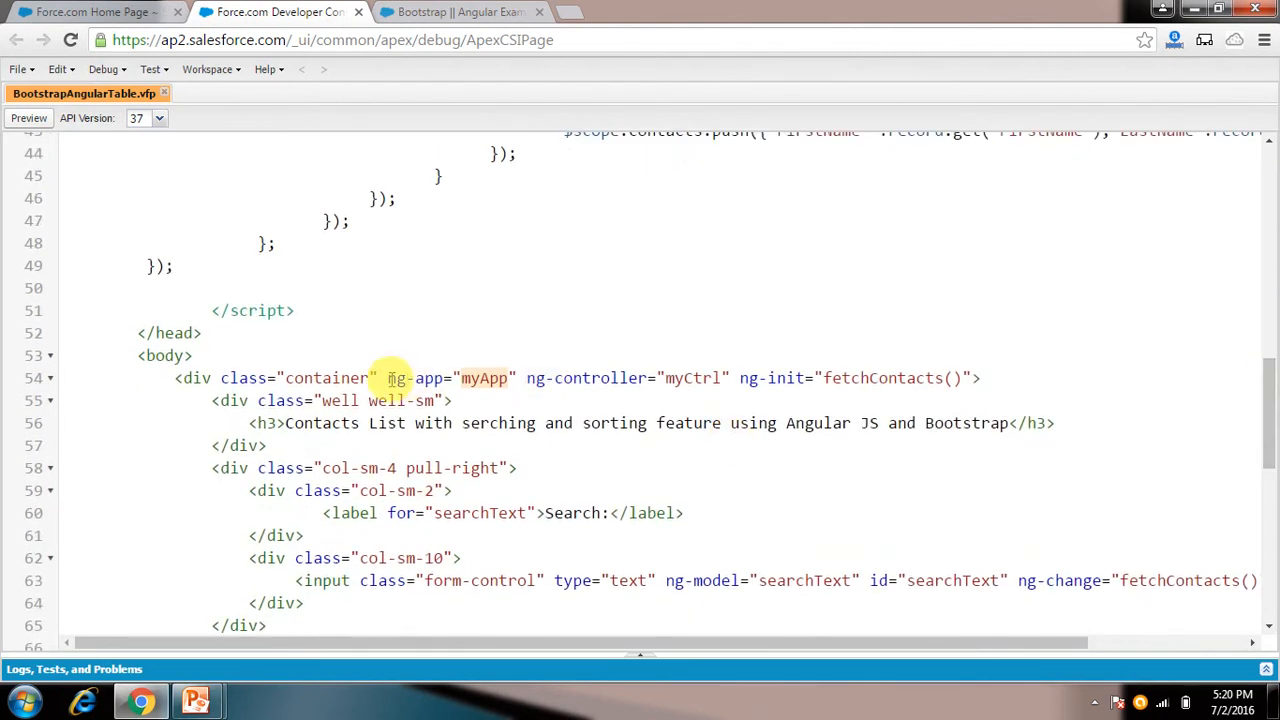
drag(387, 378, 515, 378)
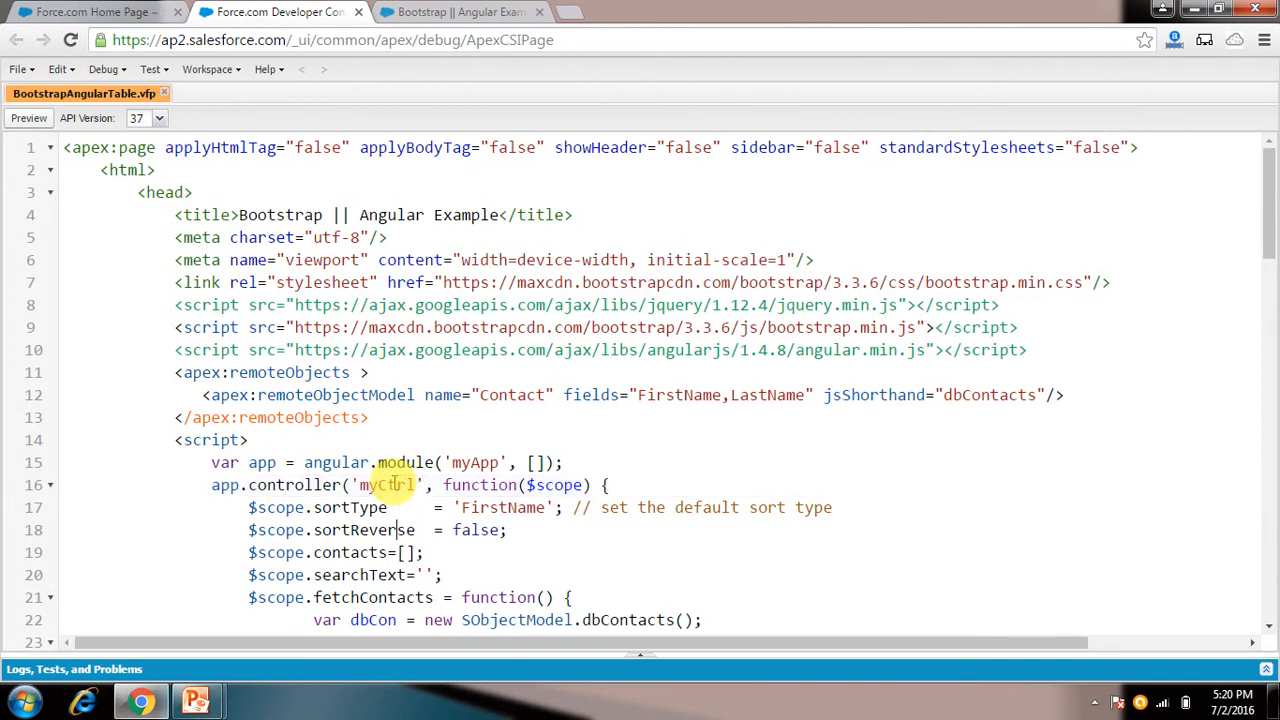
click(398, 507)
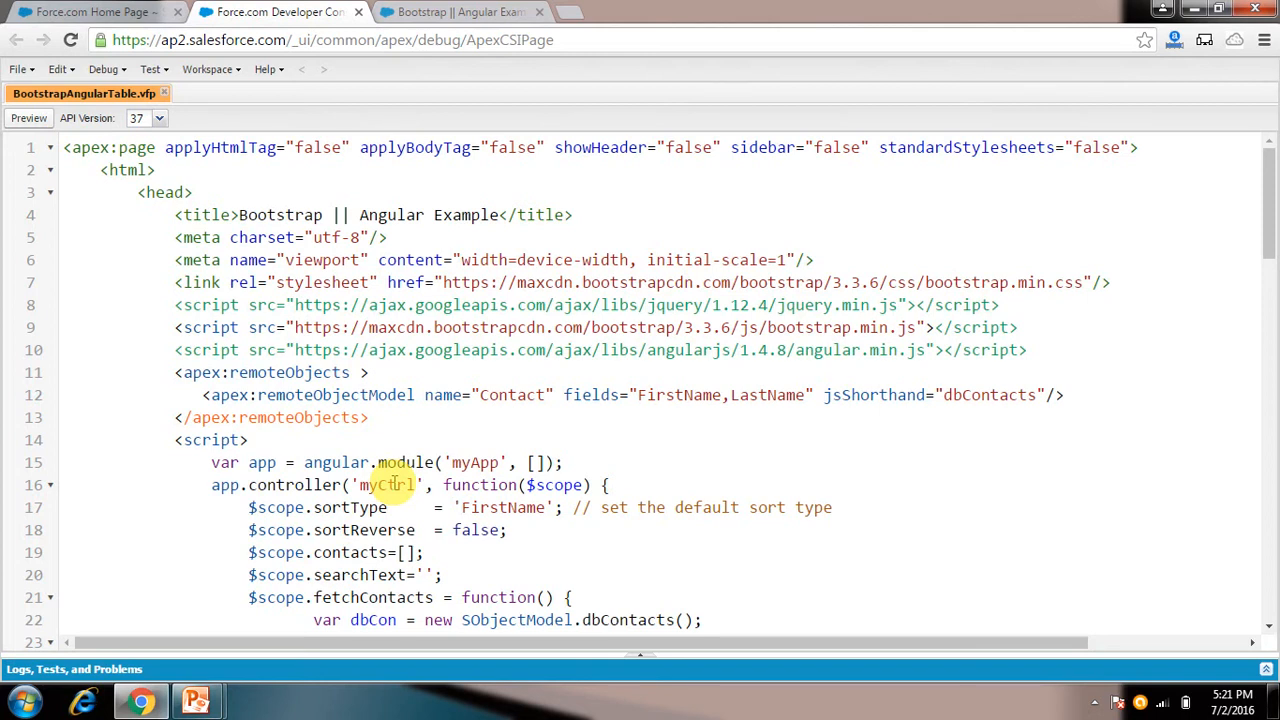
click(458, 12)
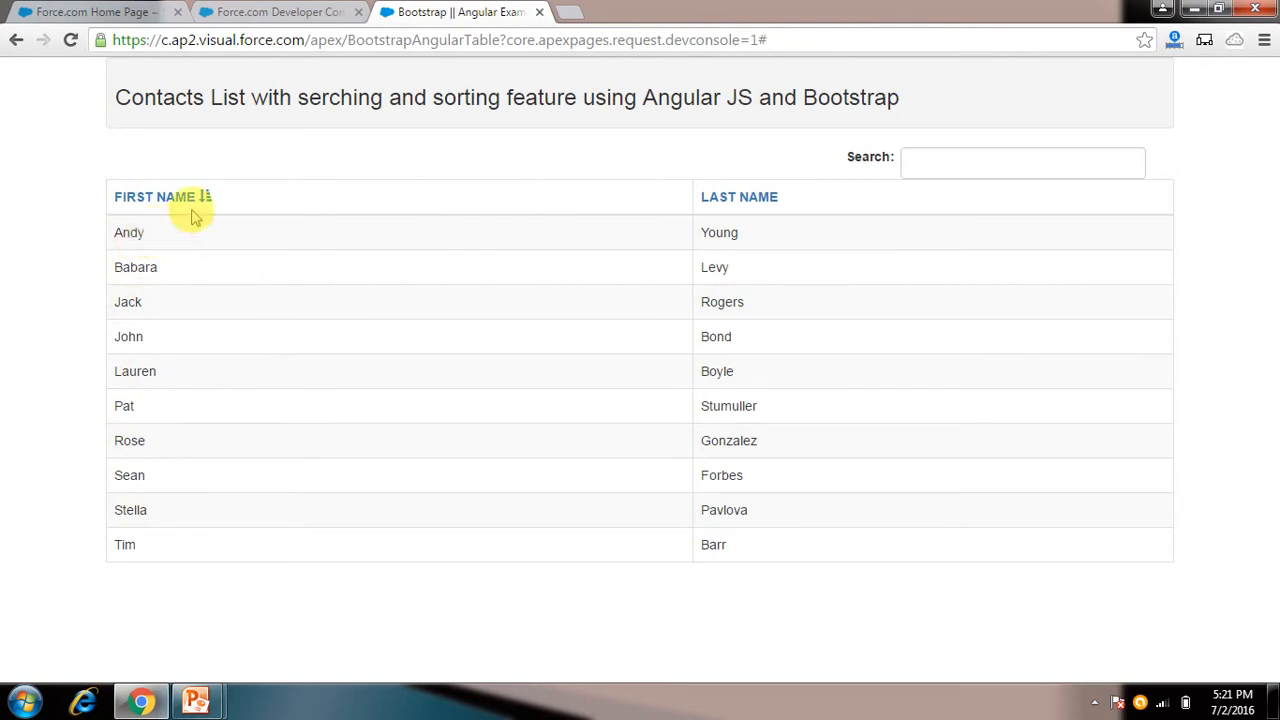
click(275, 12)
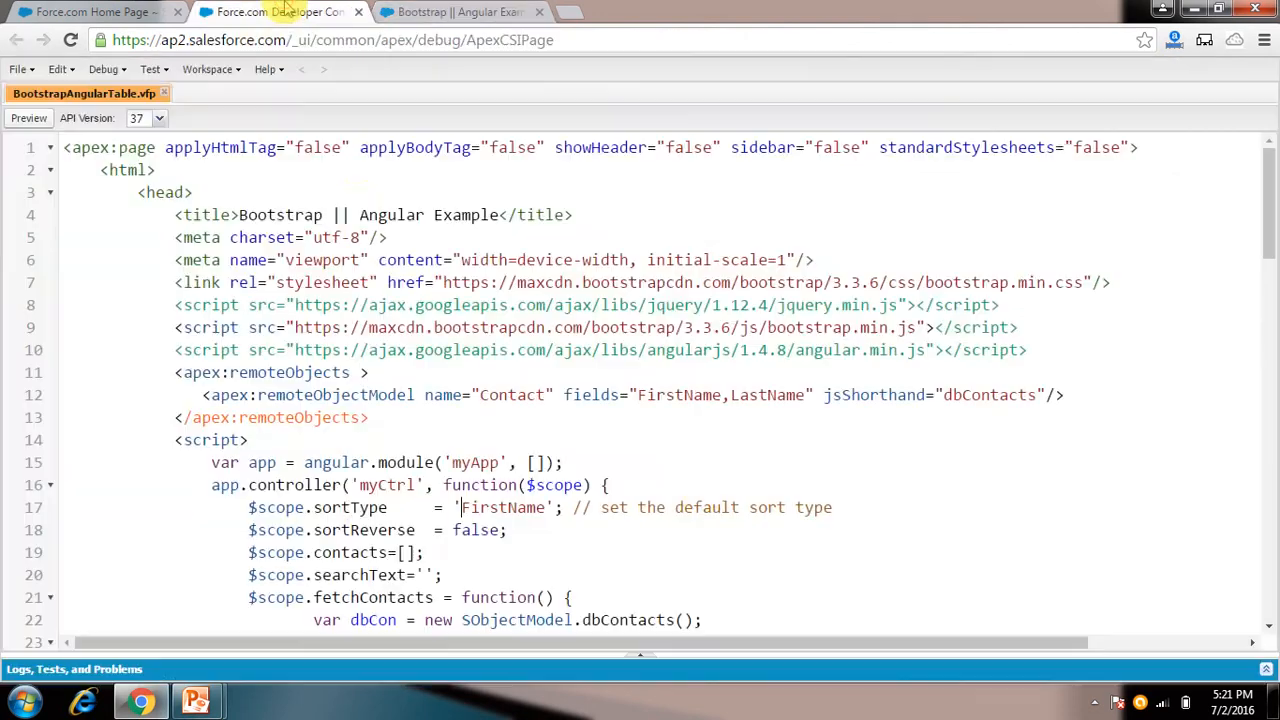
double_click(505, 507)
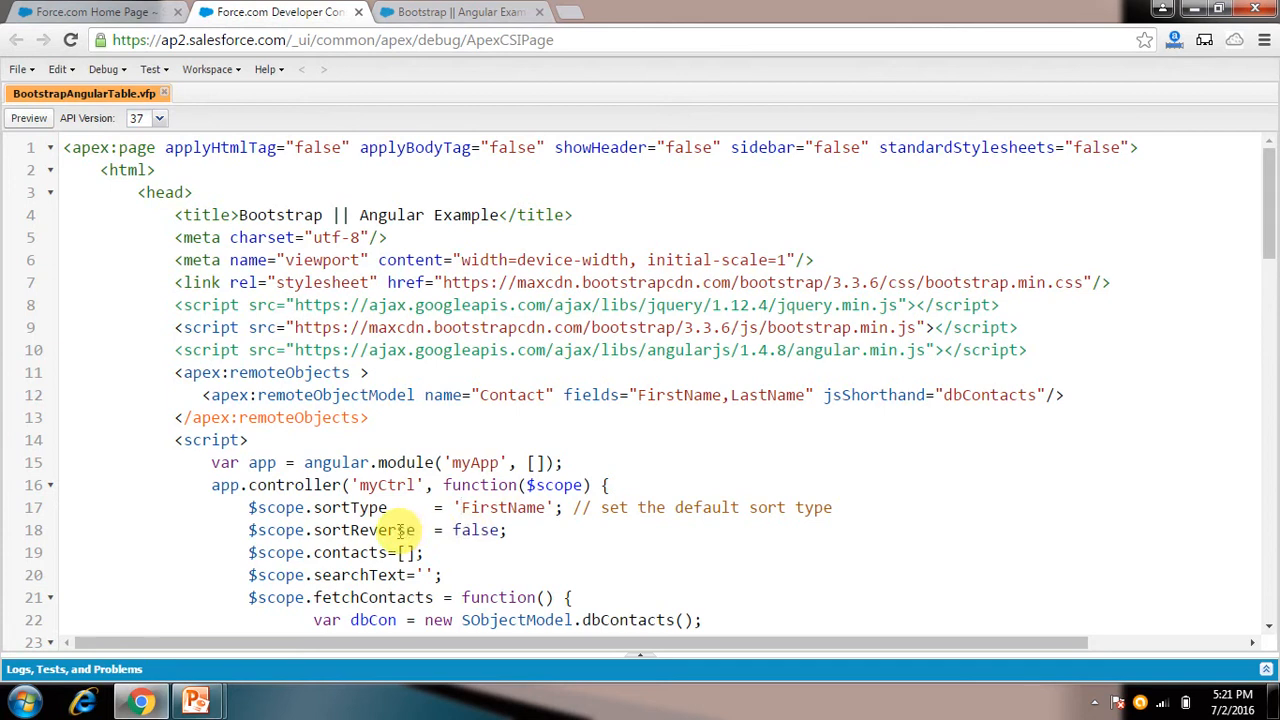
click(461, 507)
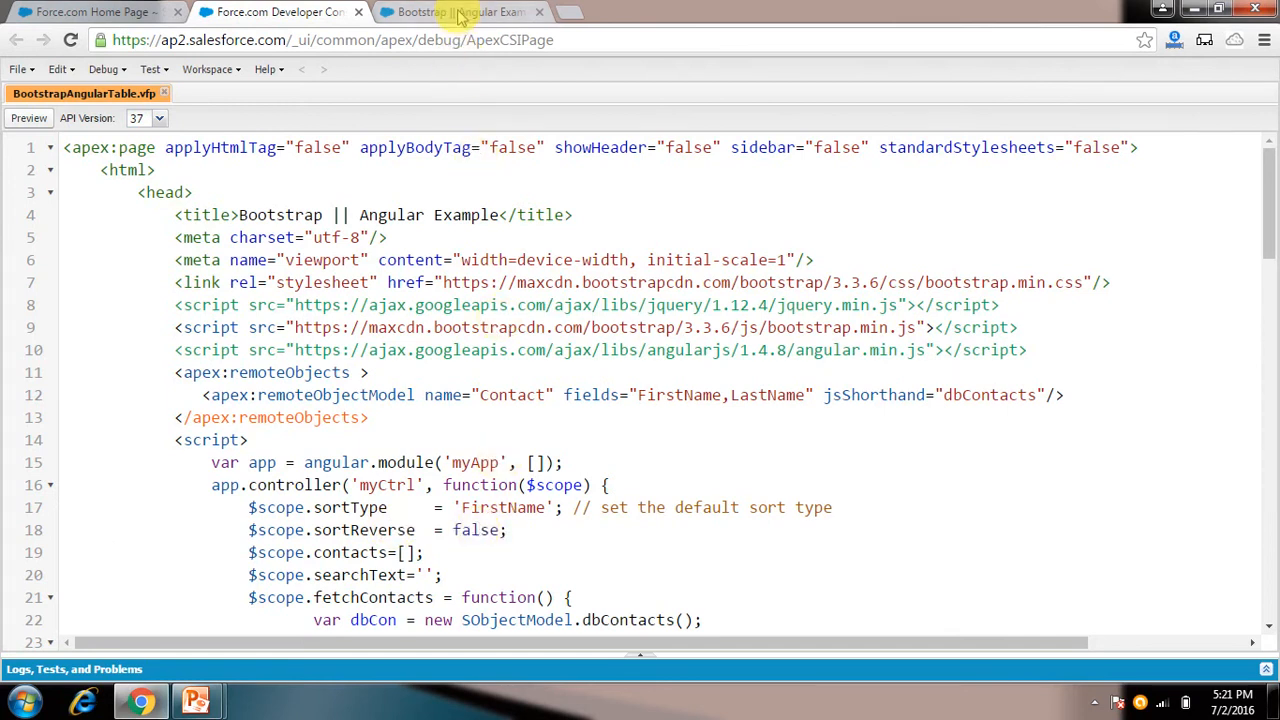
click(460, 12)
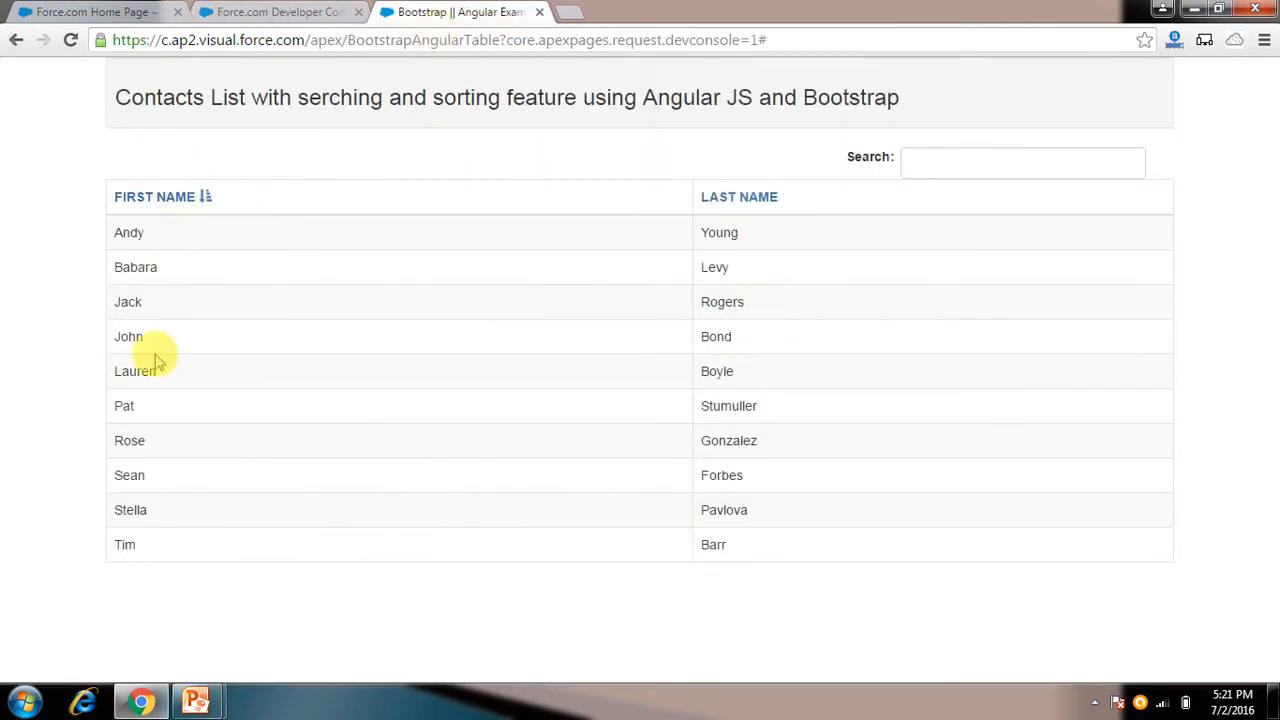
mouse_move(140, 425)
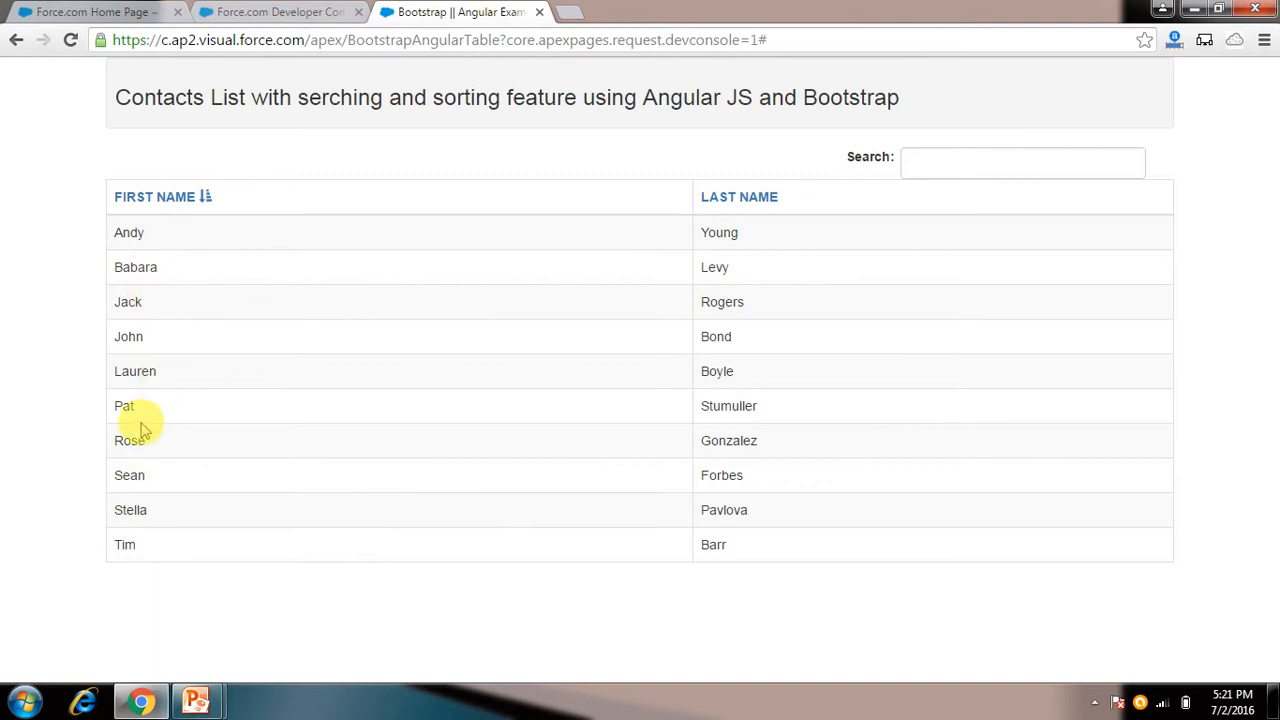
click(279, 12)
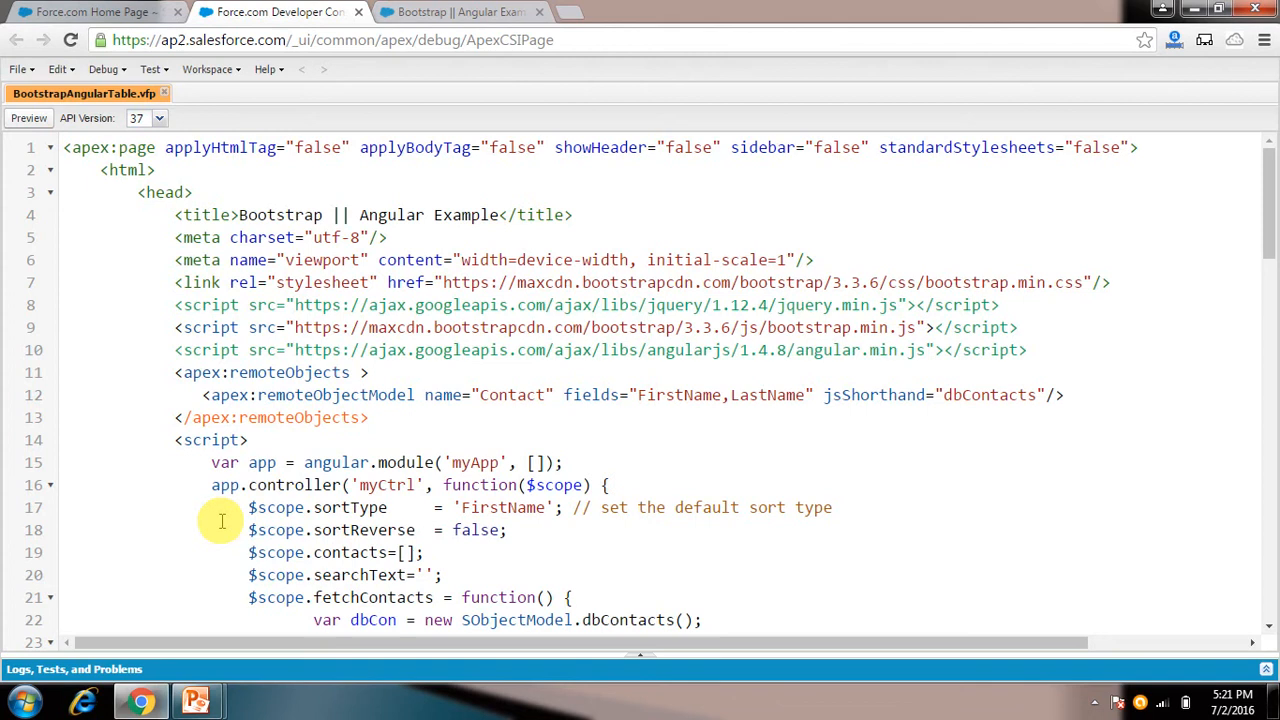
click(460, 12)
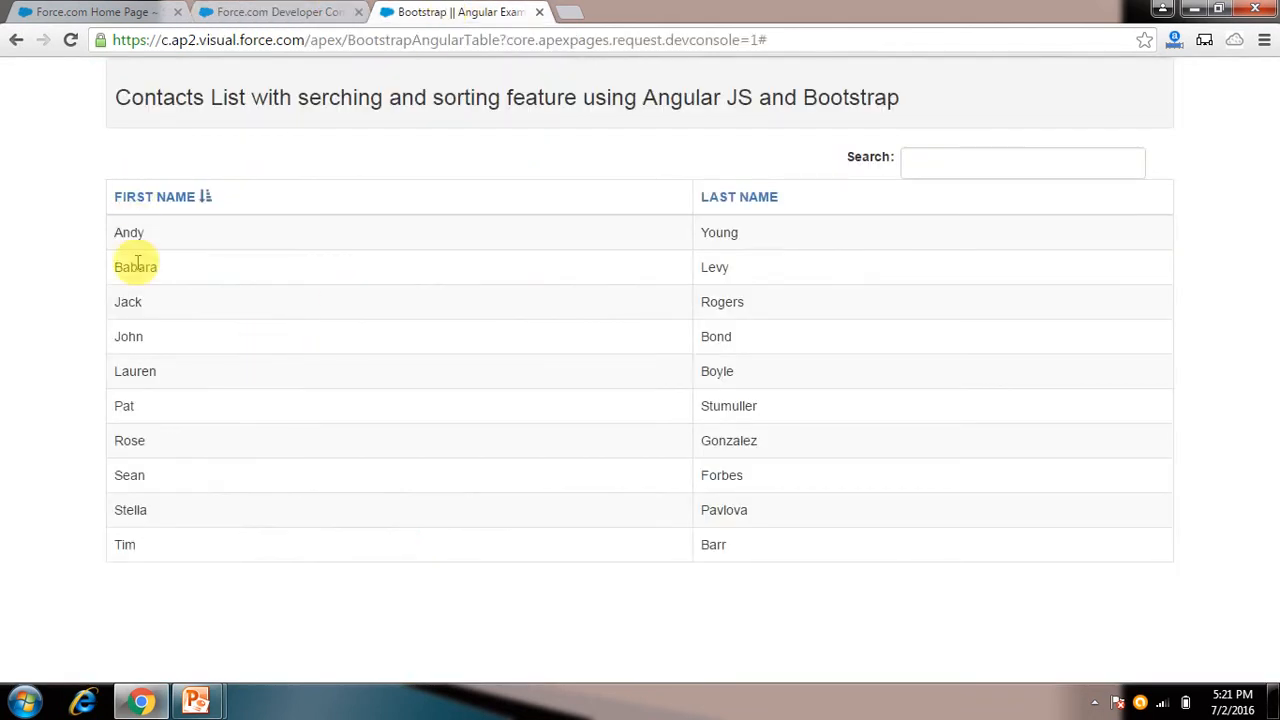
mouse_move(665, 395)
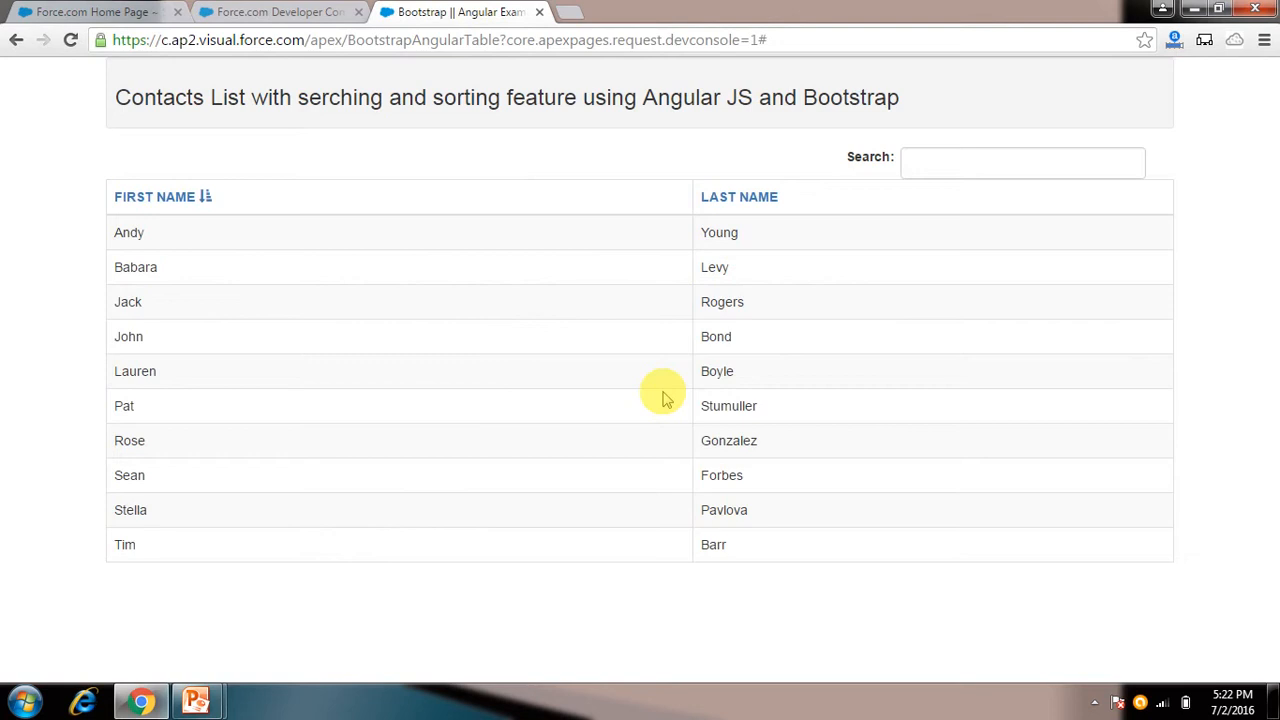
mouse_move(610, 391)
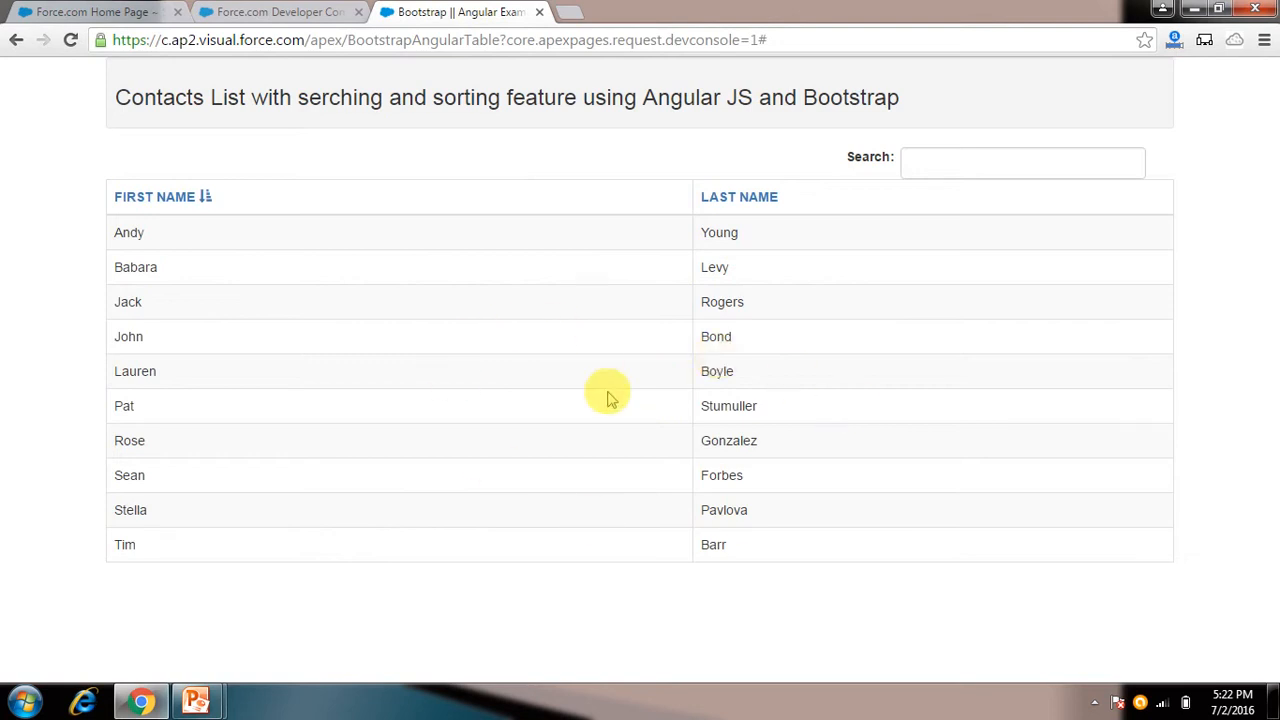
click(278, 12)
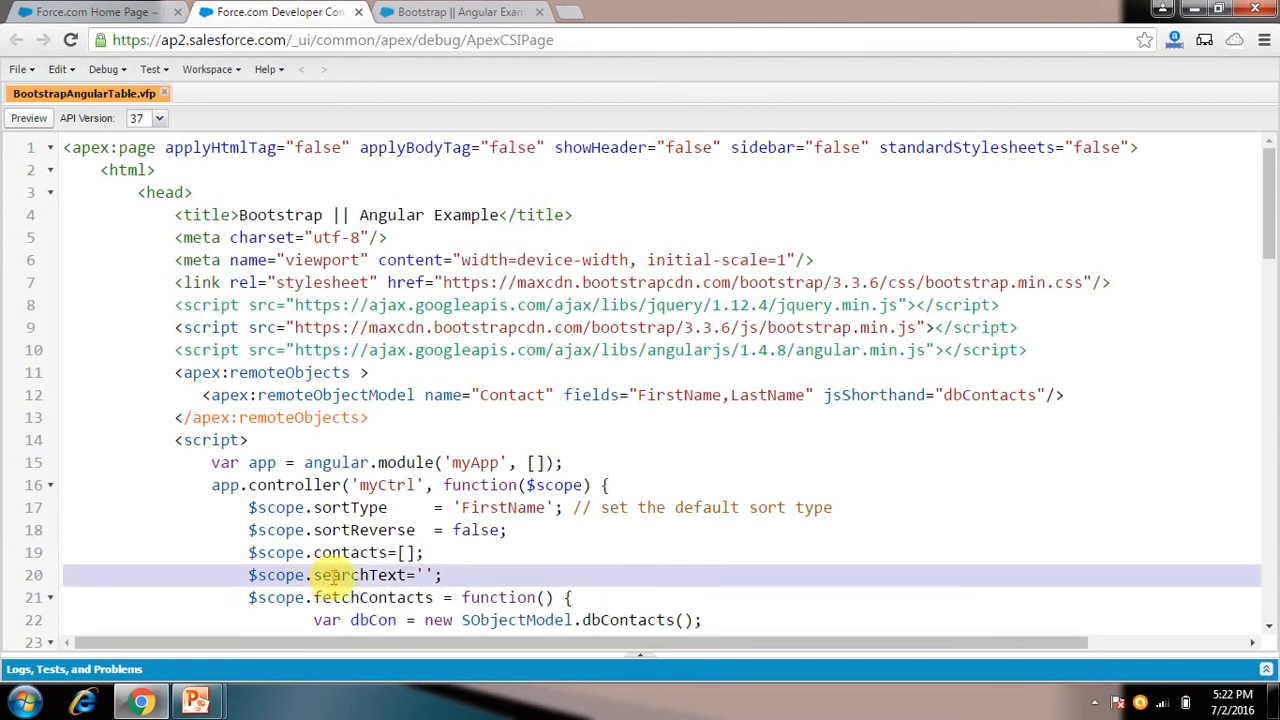
click(459, 12)
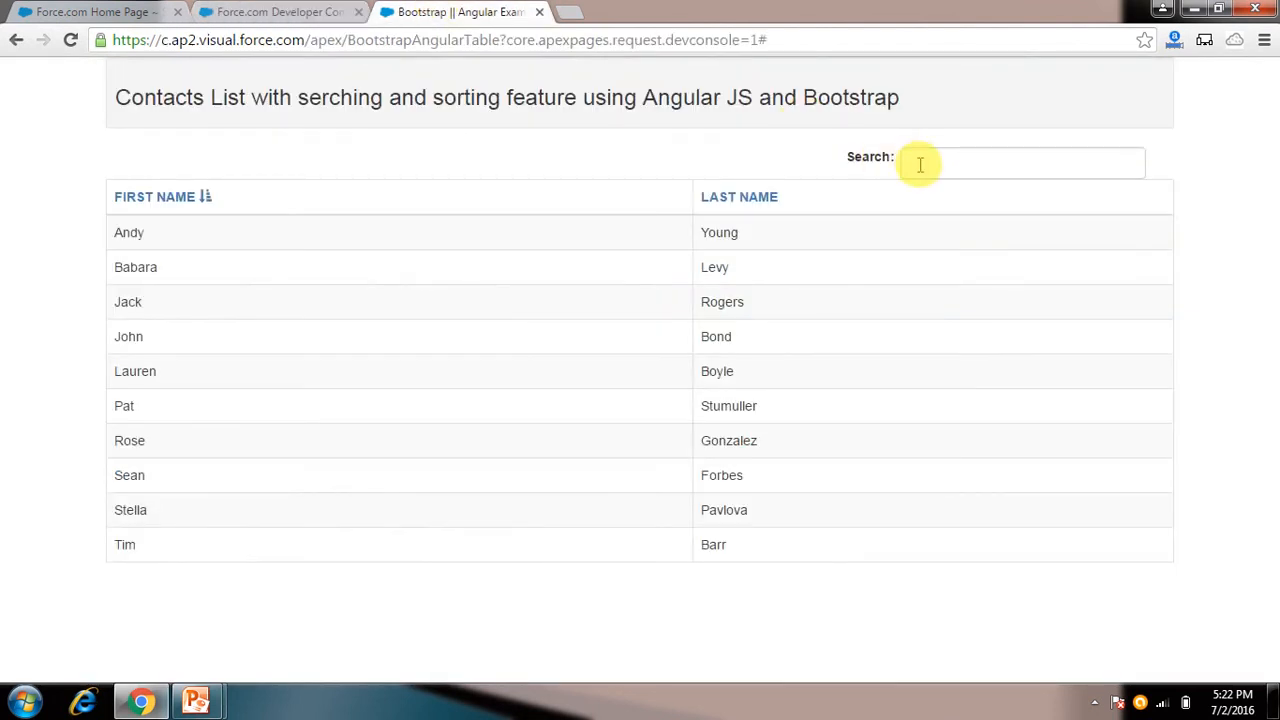
click(1020, 162)
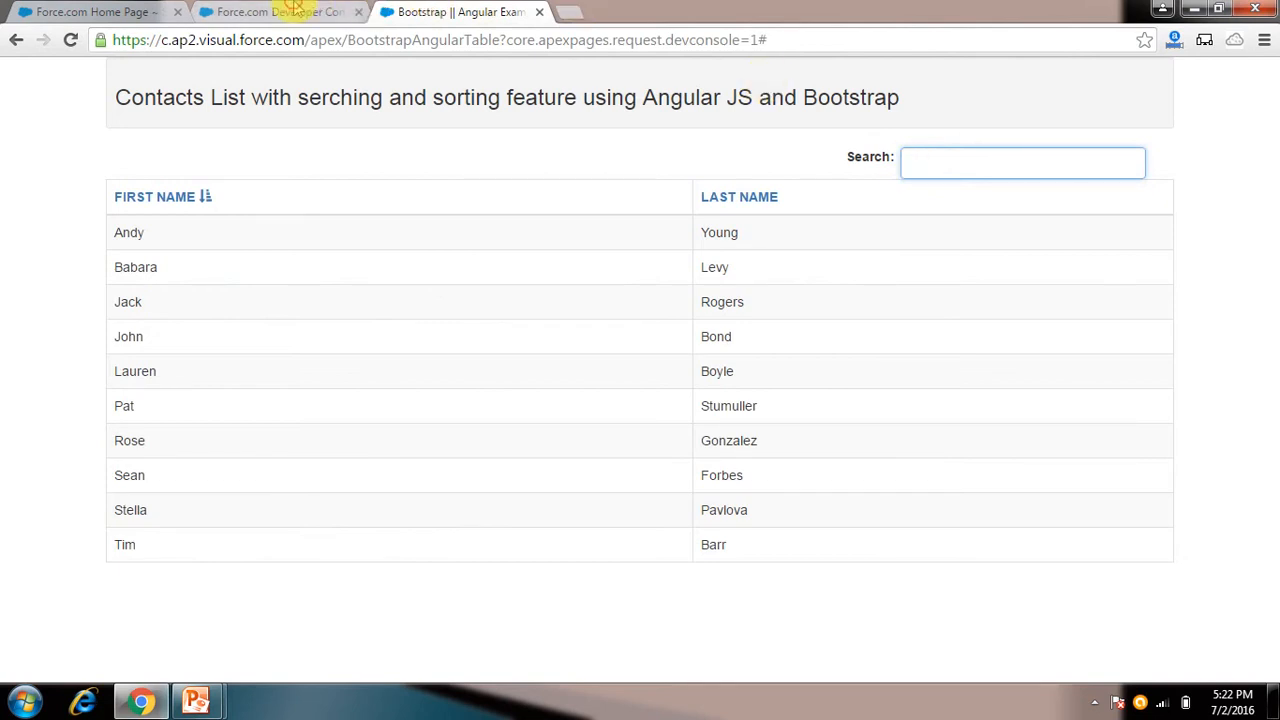
click(278, 11)
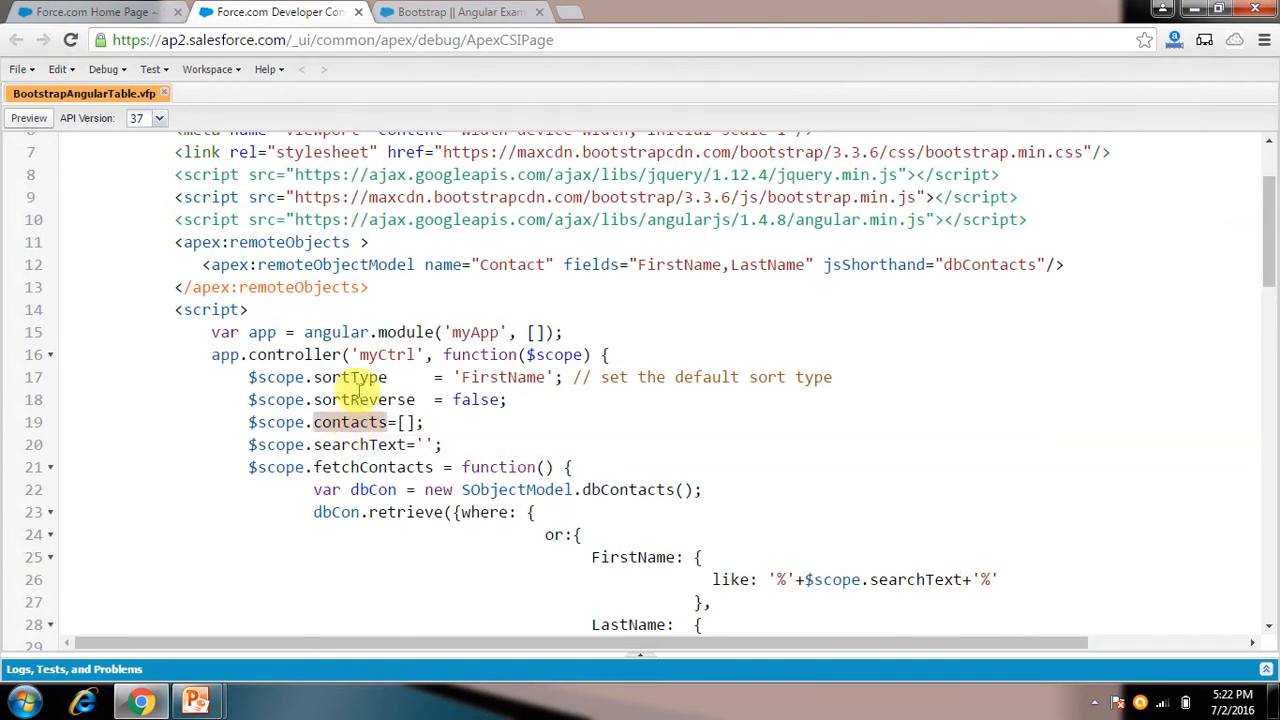
double_click(349, 377)
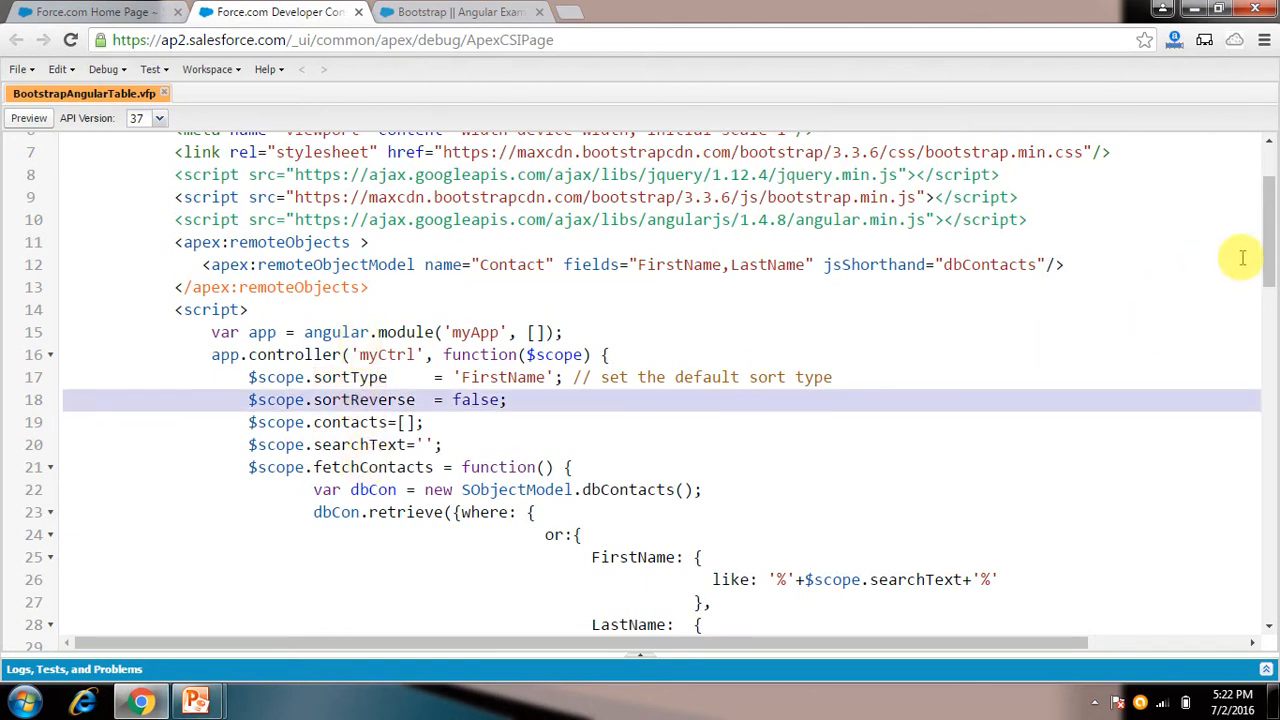
scroll(down, 3)
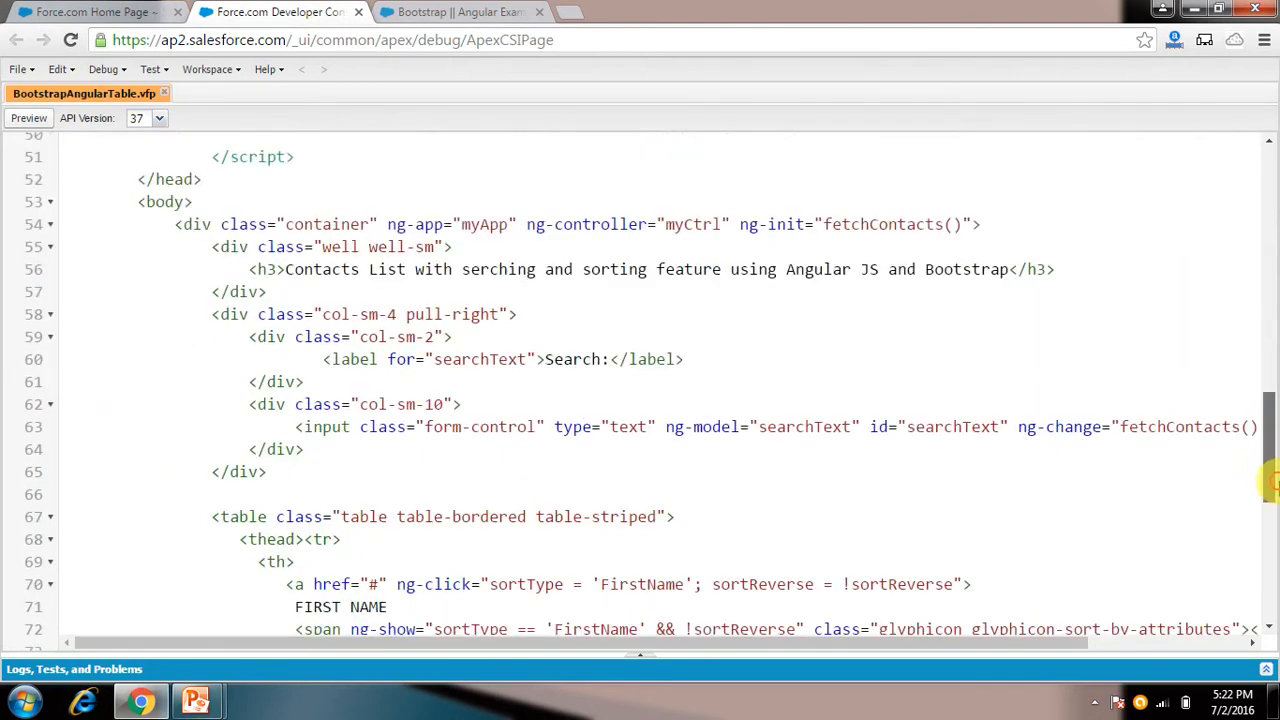
scroll(down, 3)
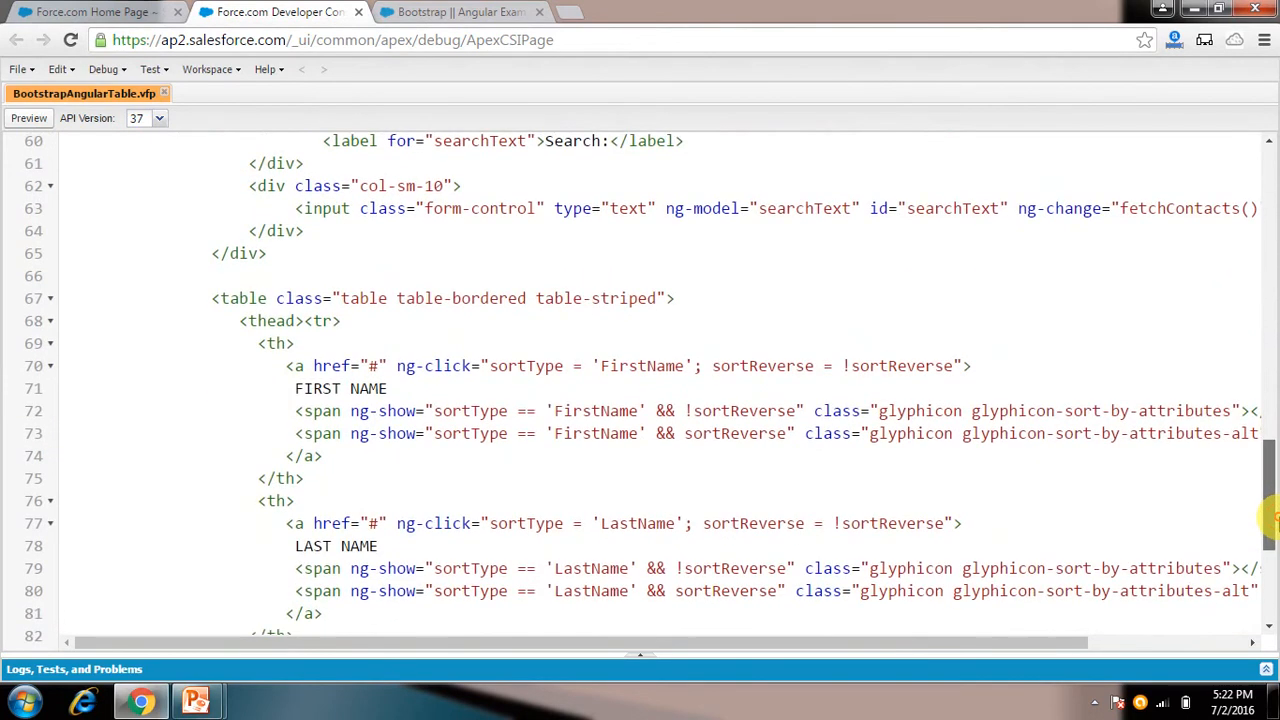
scroll(down, 3)
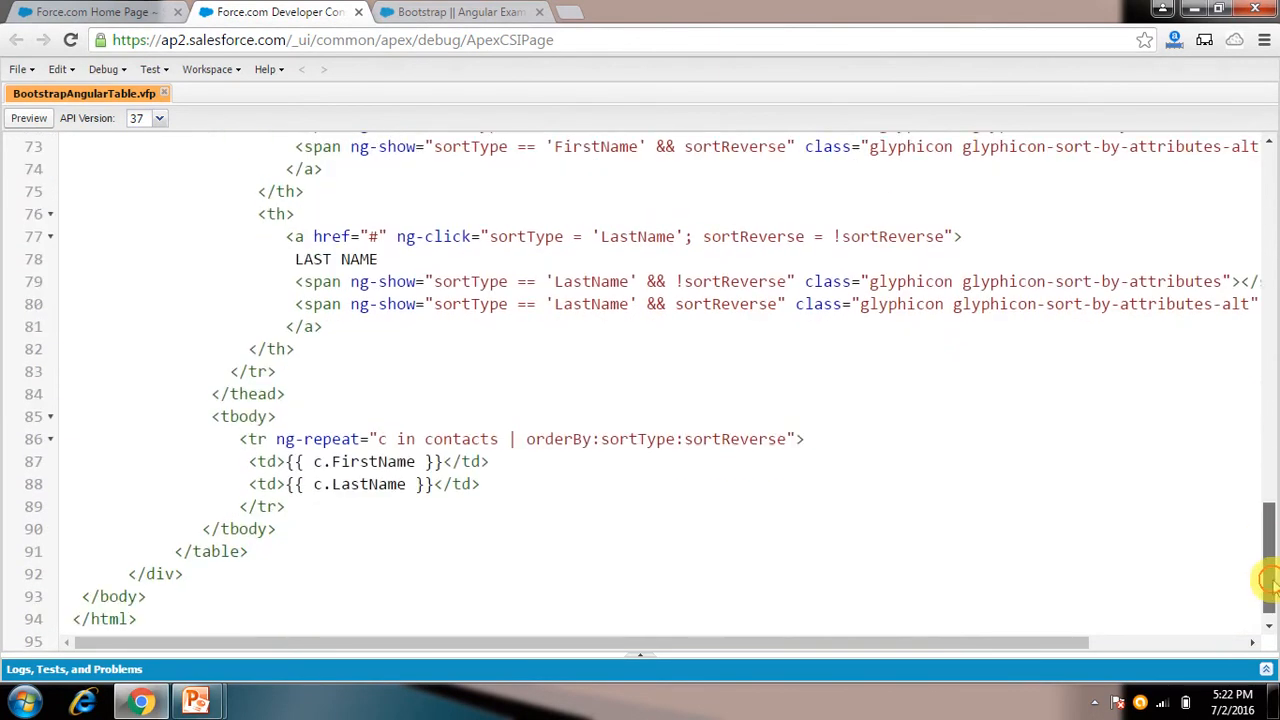
mouse_move(460, 439)
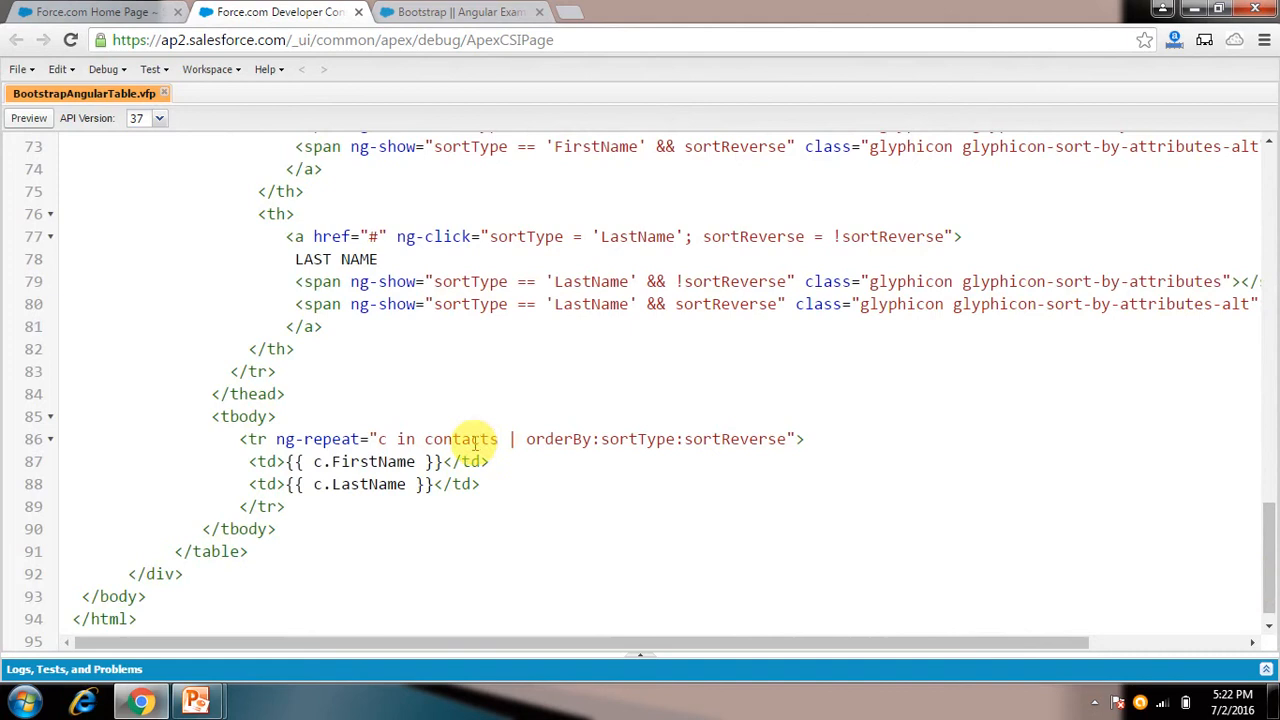
double_click(459, 438)
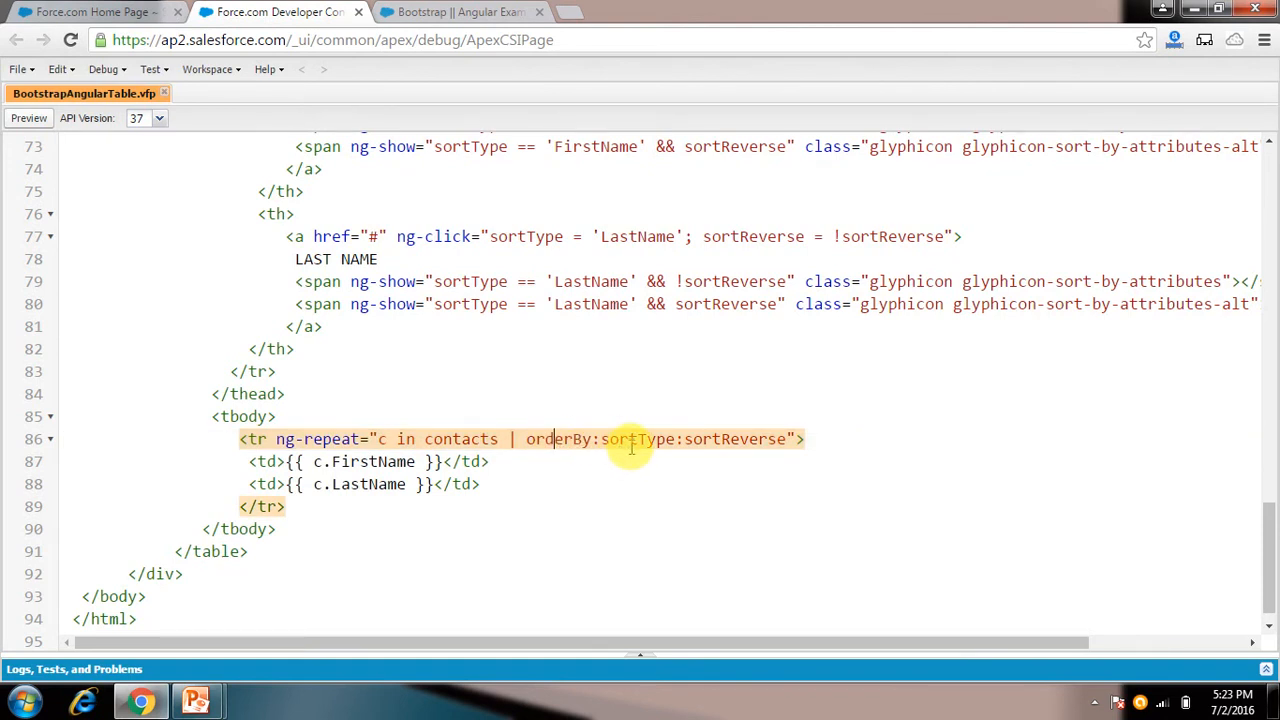
double_click(630, 438)
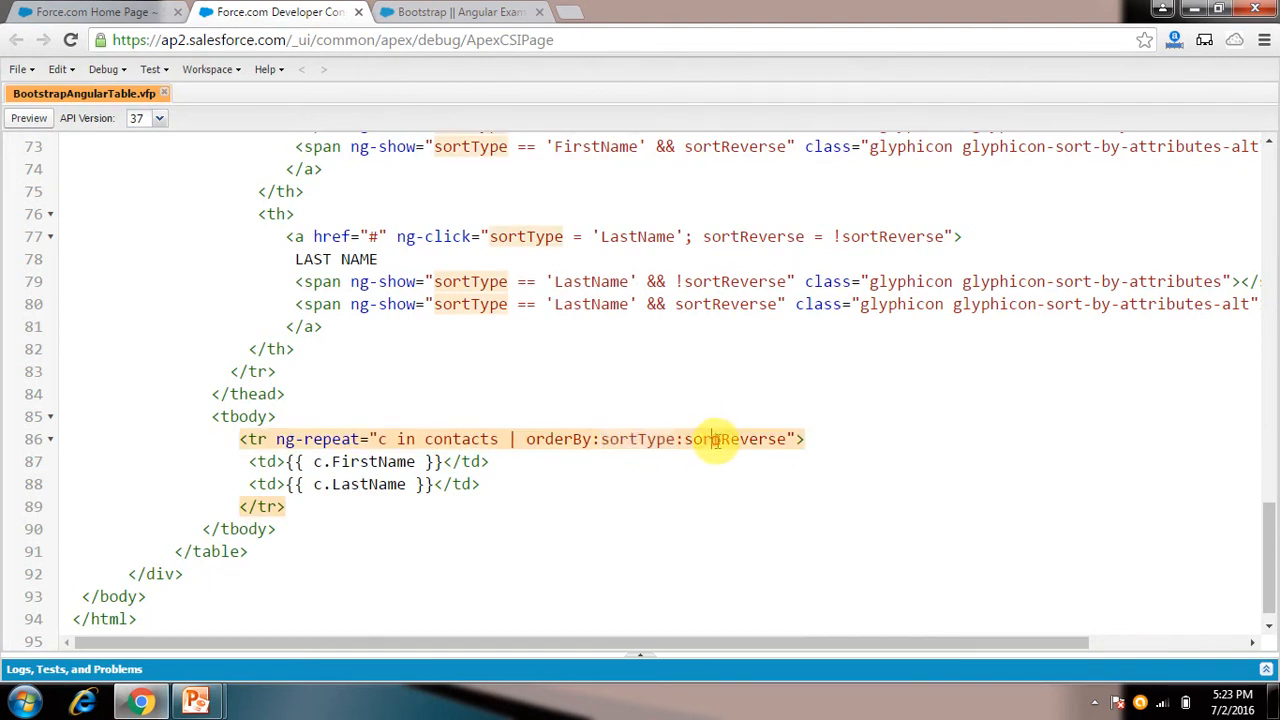
double_click(734, 439)
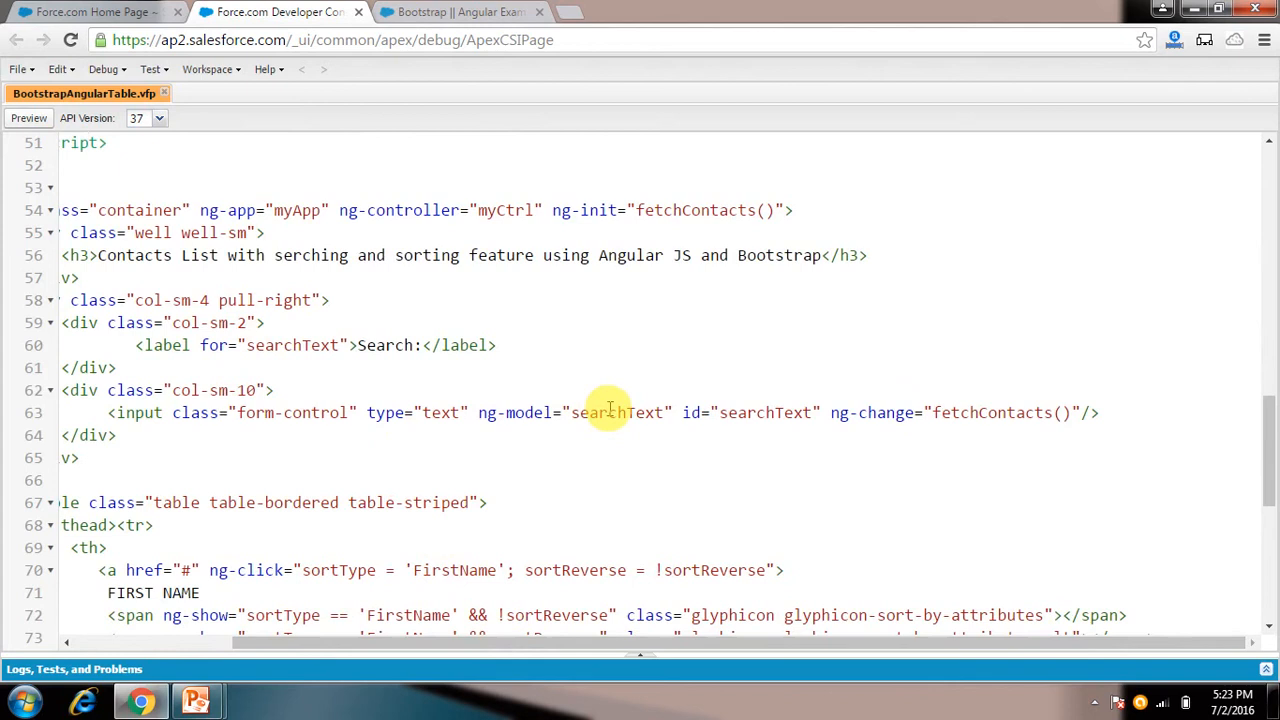
Highlight searchText in the input markup, then switch to the rendered contacts page
double_click(619, 412)
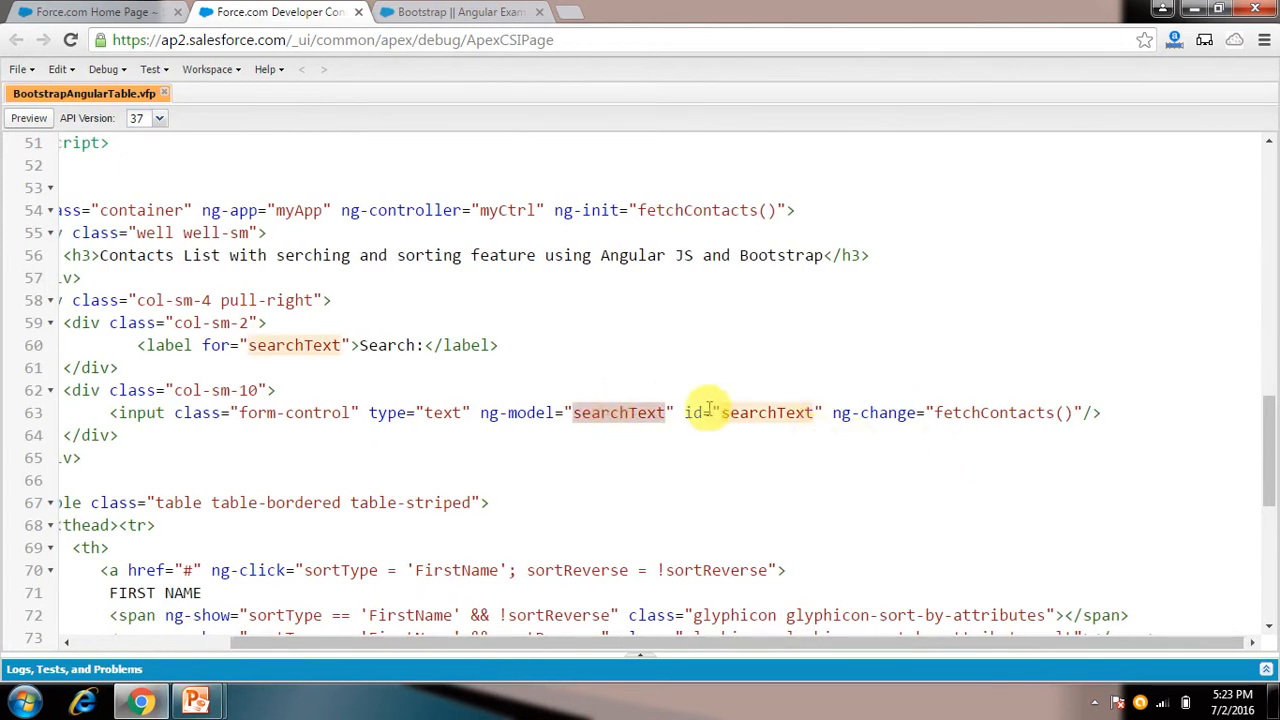
mouse_move(567, 430)
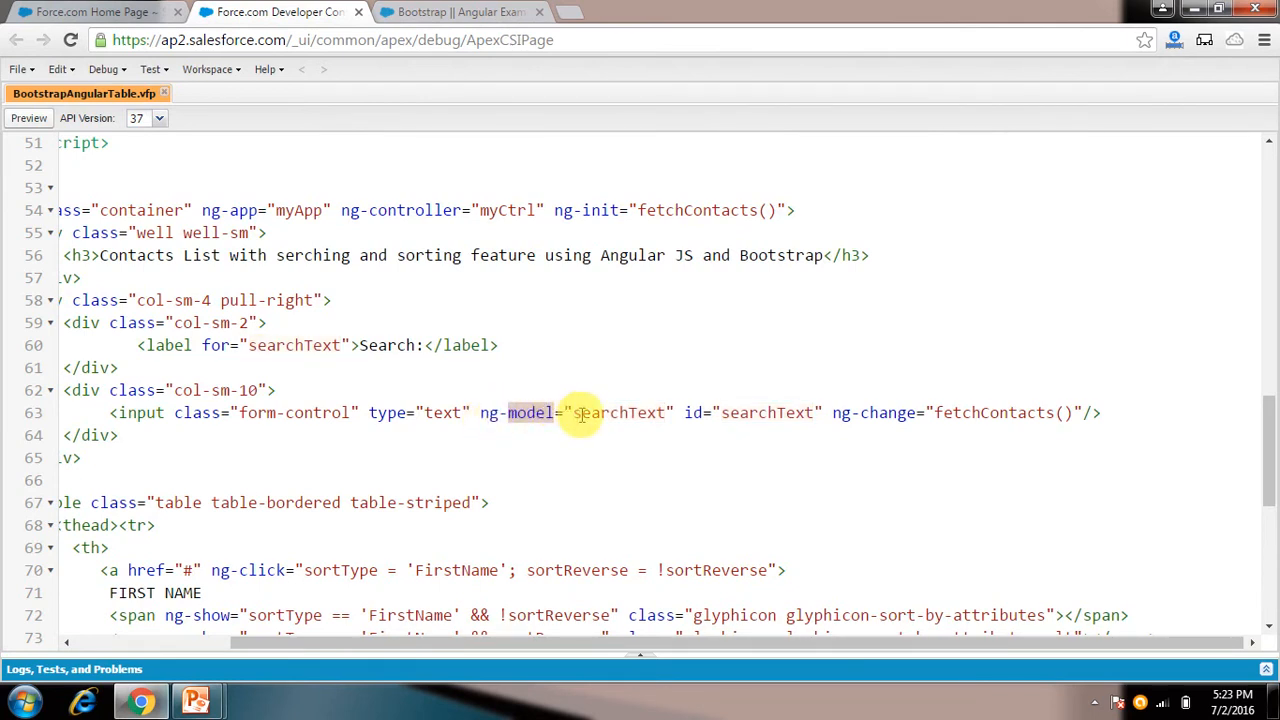
mouse_move(617, 412)
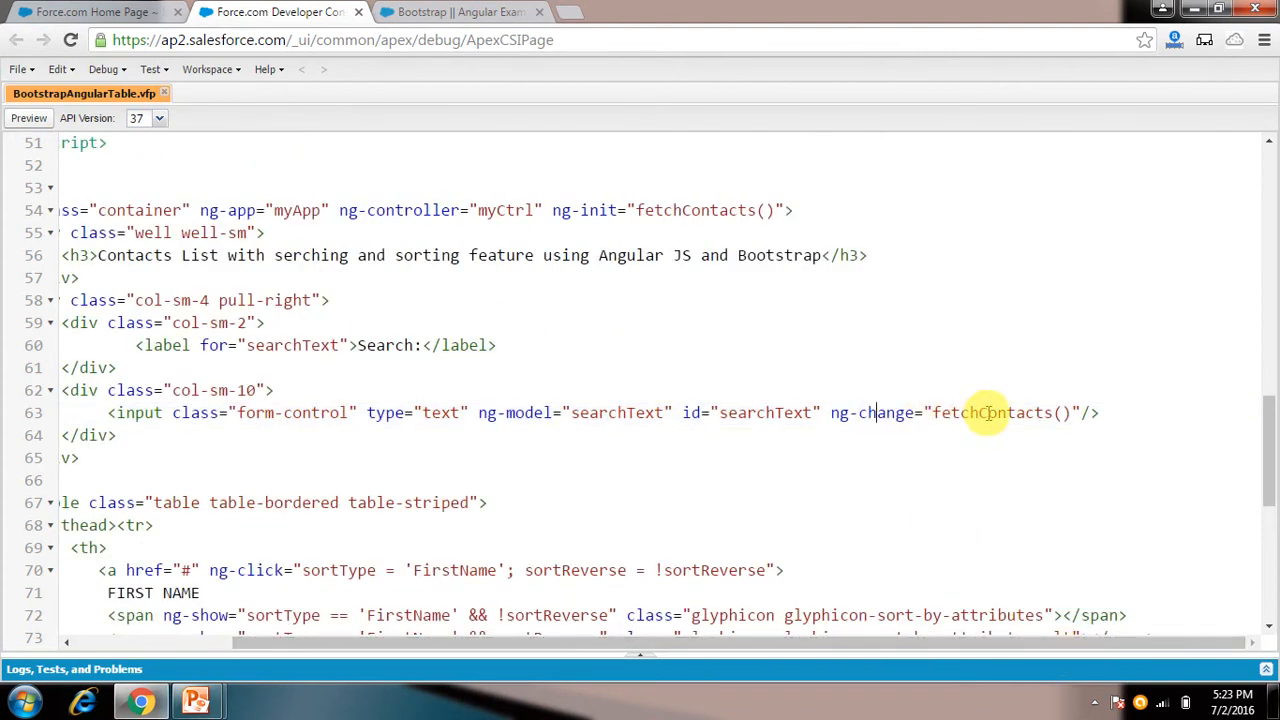
click(460, 11)
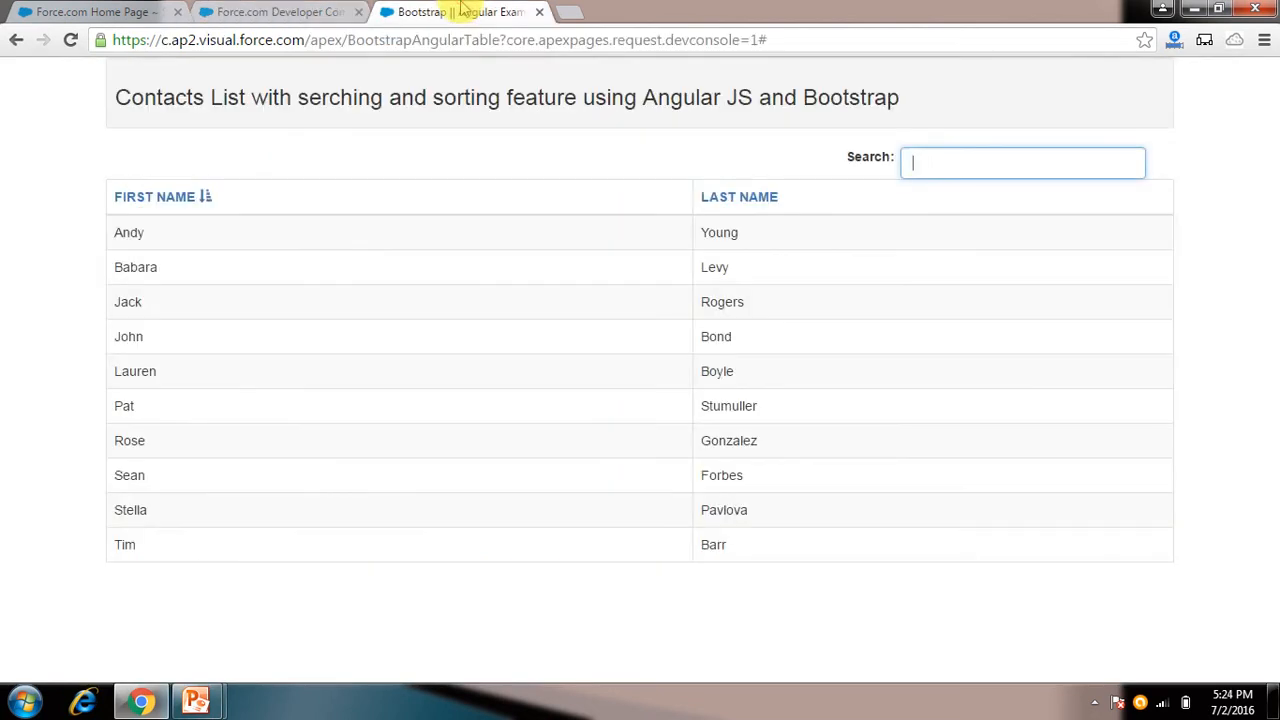
Filter contacts with search text 'r' and inspect the input's fetchContacts call
text(r)
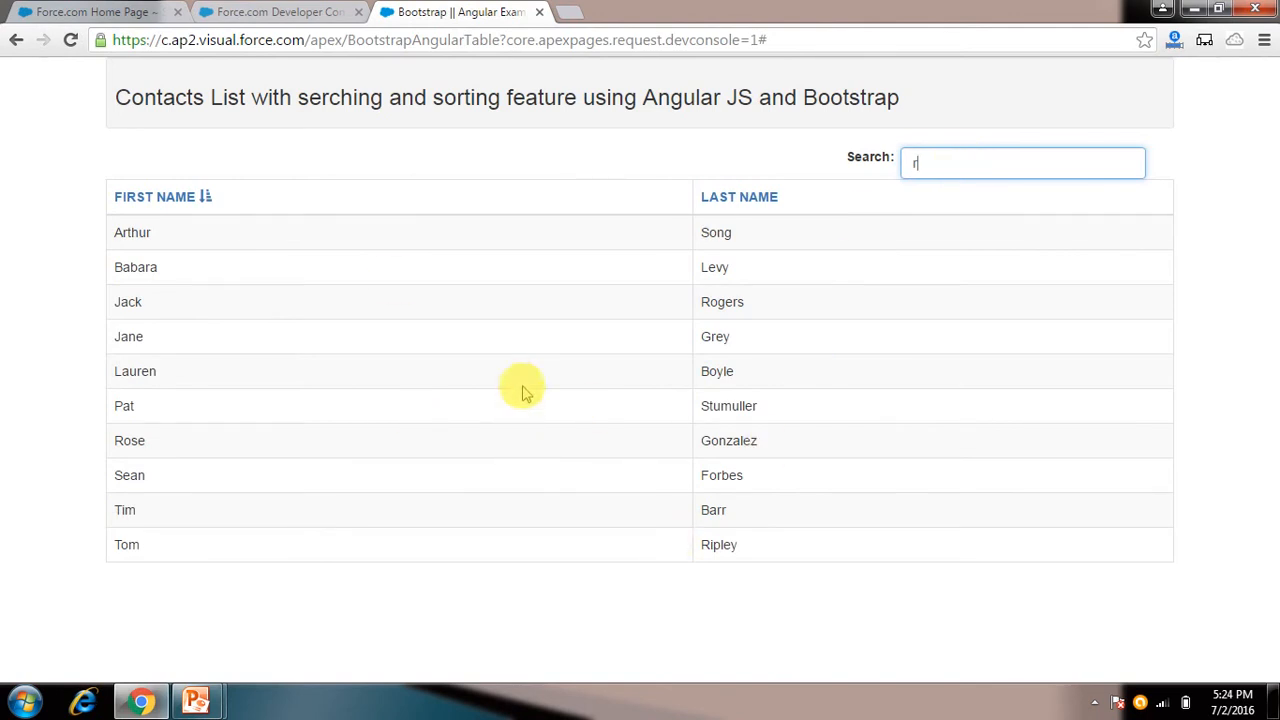
mouse_move(900, 200)
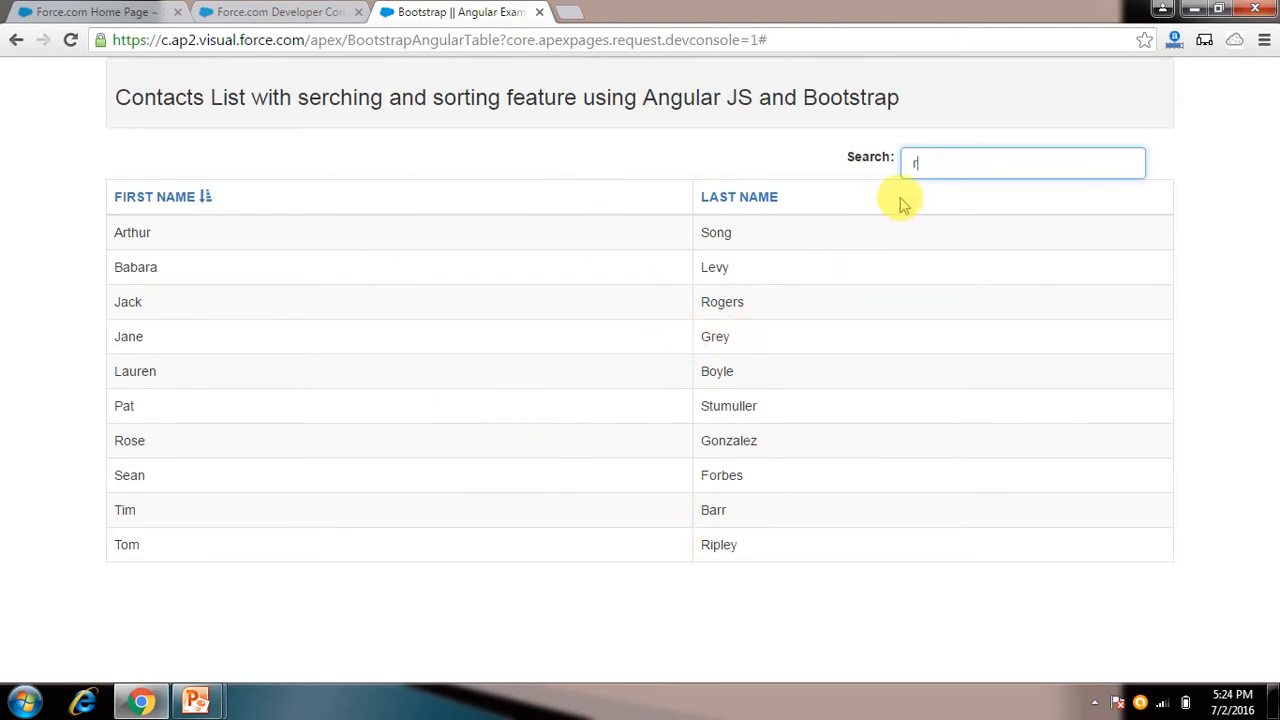
mouse_move(835, 270)
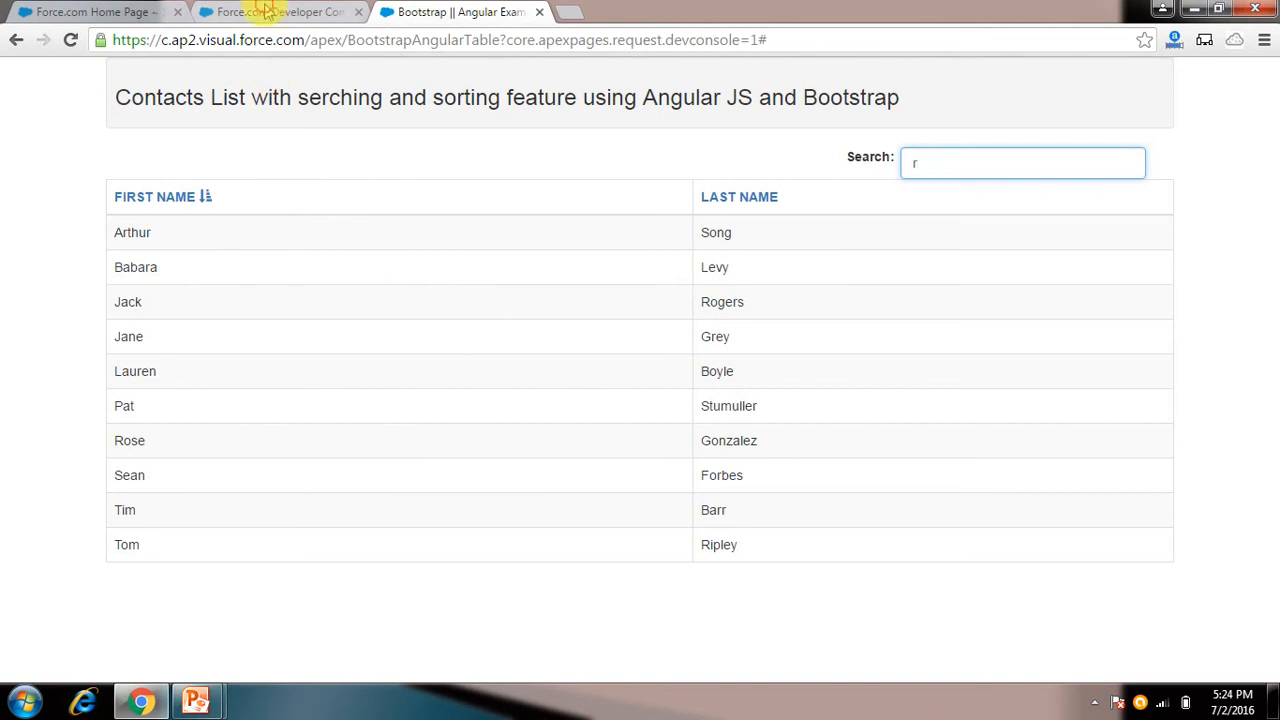
click(280, 12)
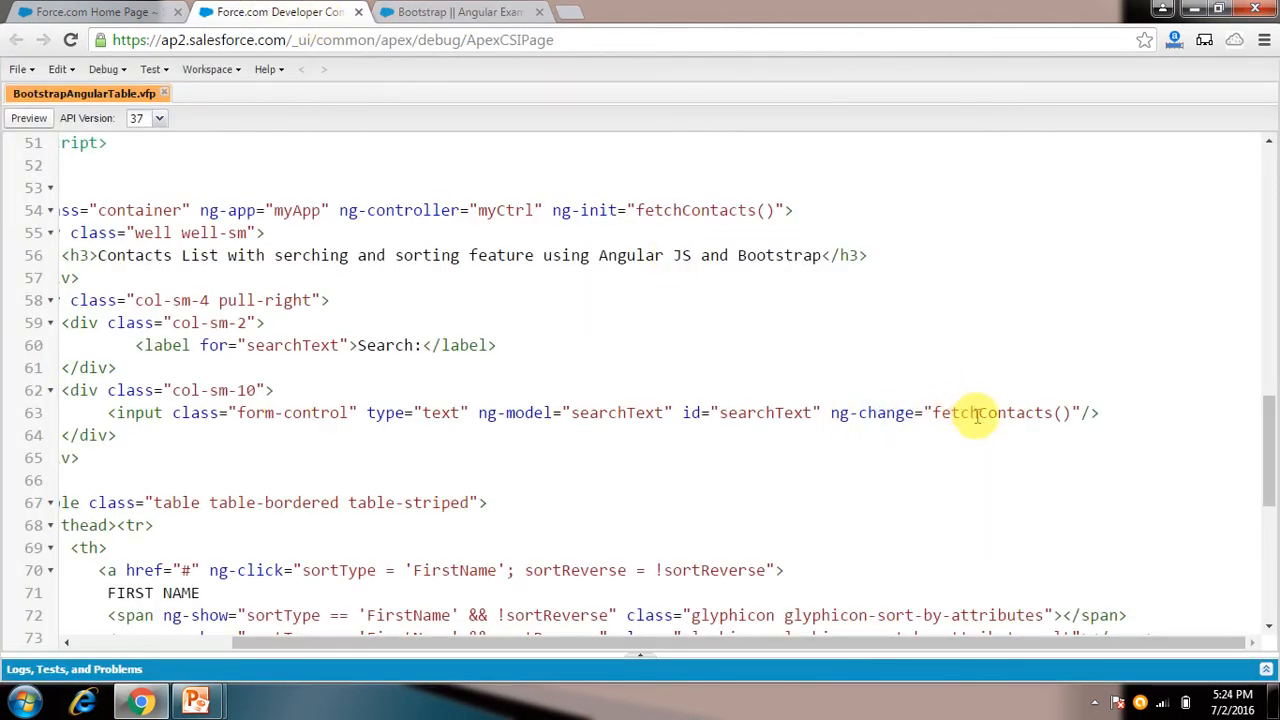
double_click(994, 412)
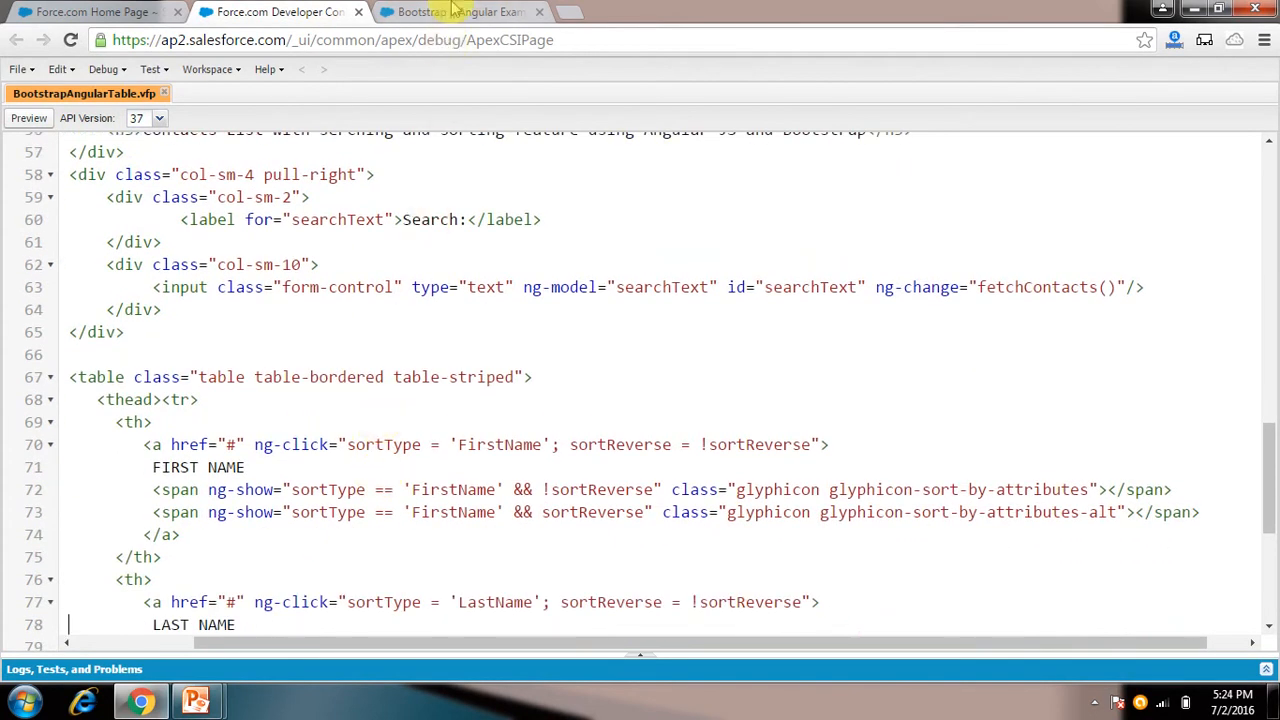
click(460, 12)
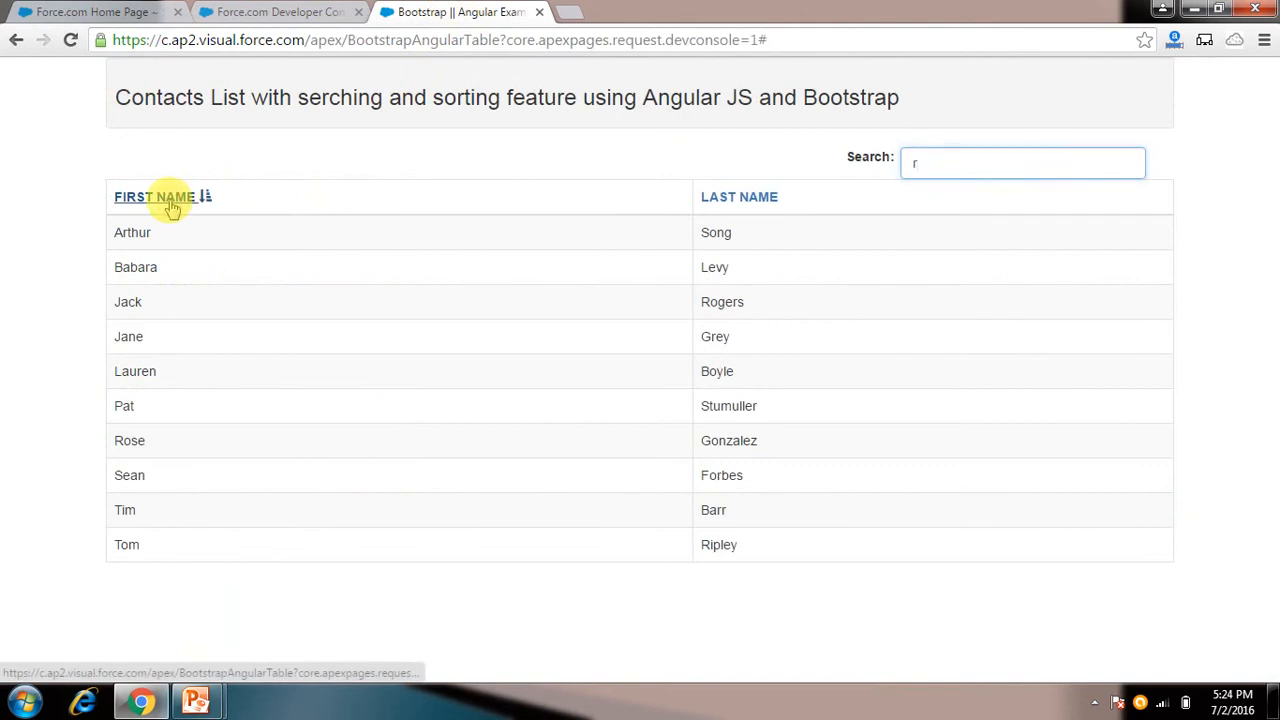
Sort the filtered contacts by first name descending and by last name both ways
click(155, 196)
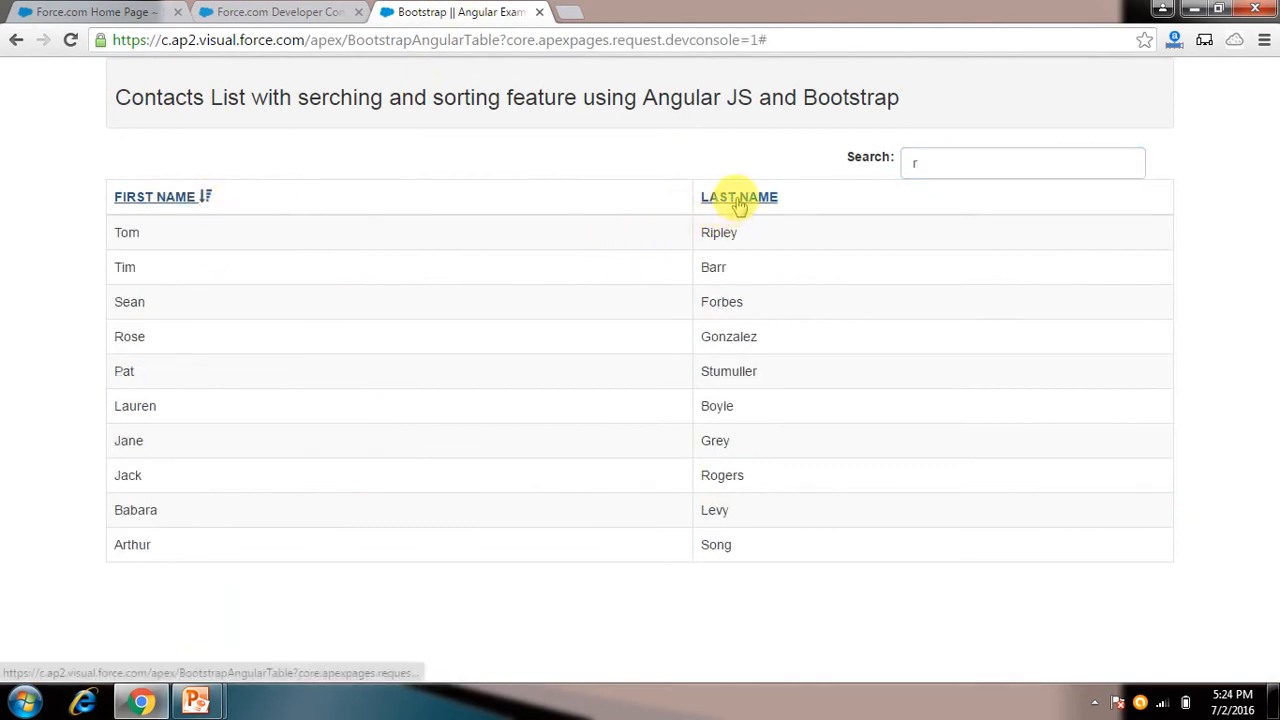
click(739, 196)
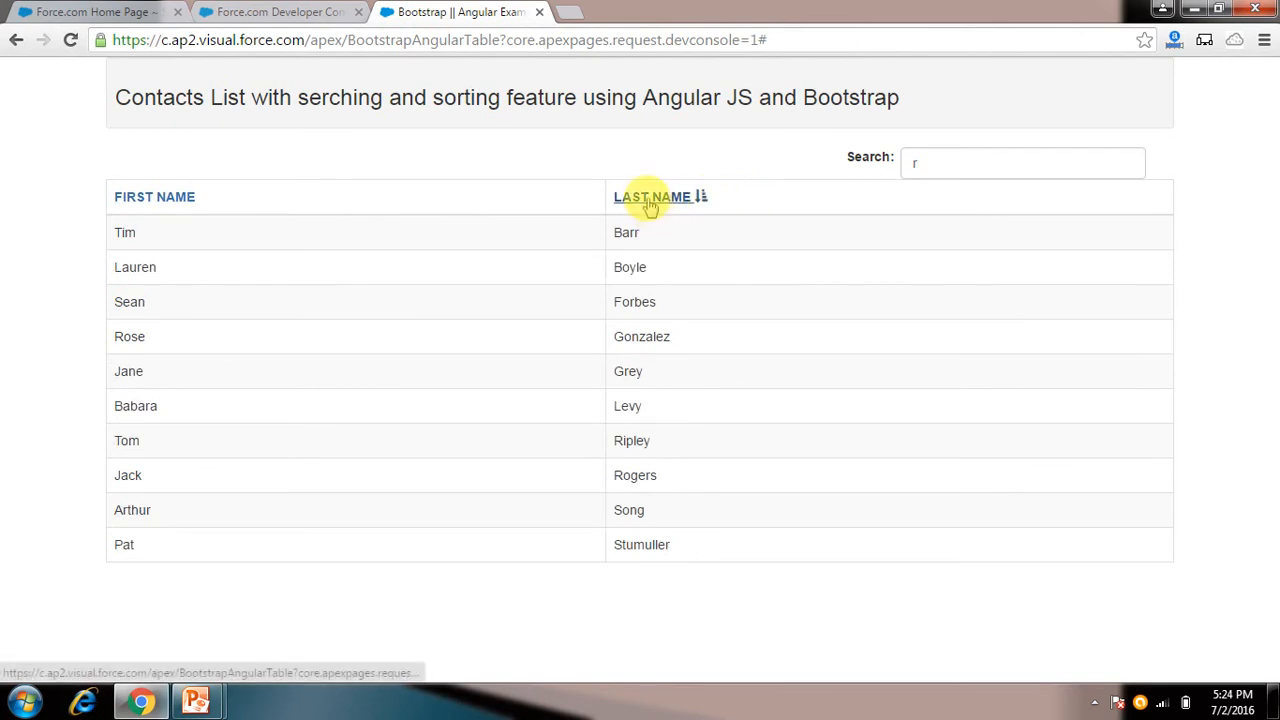
click(651, 196)
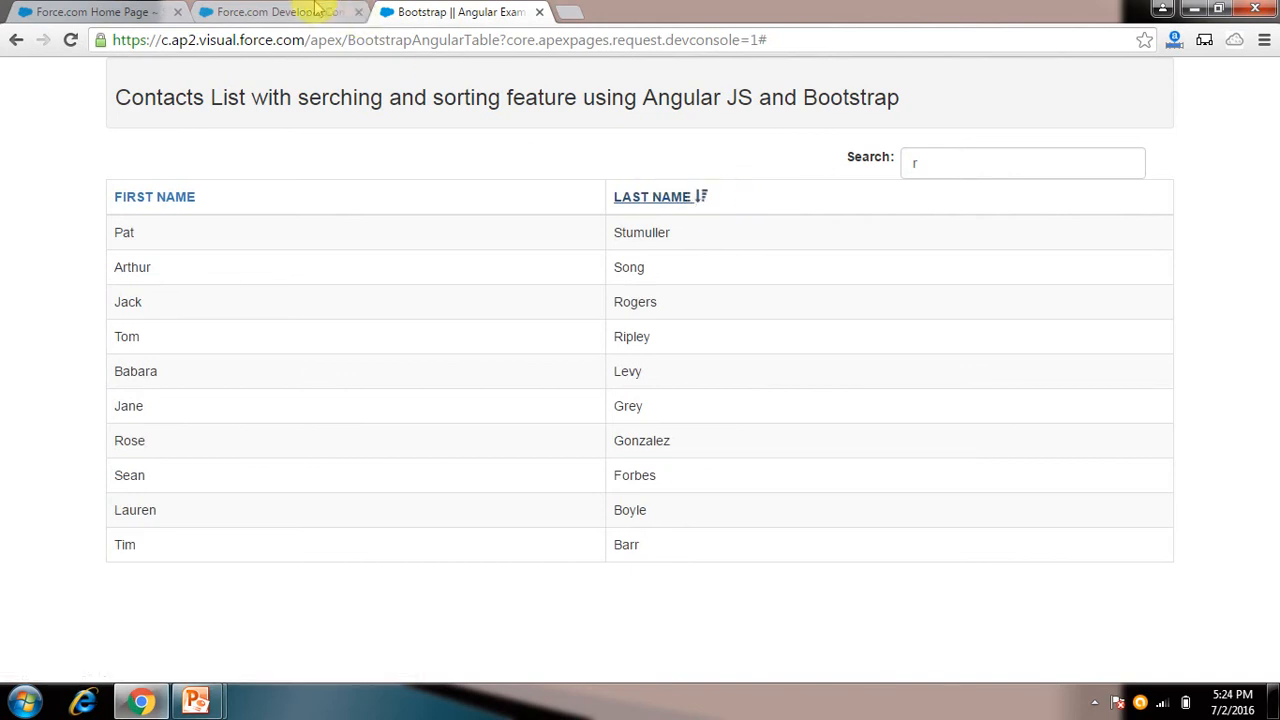
click(270, 12)
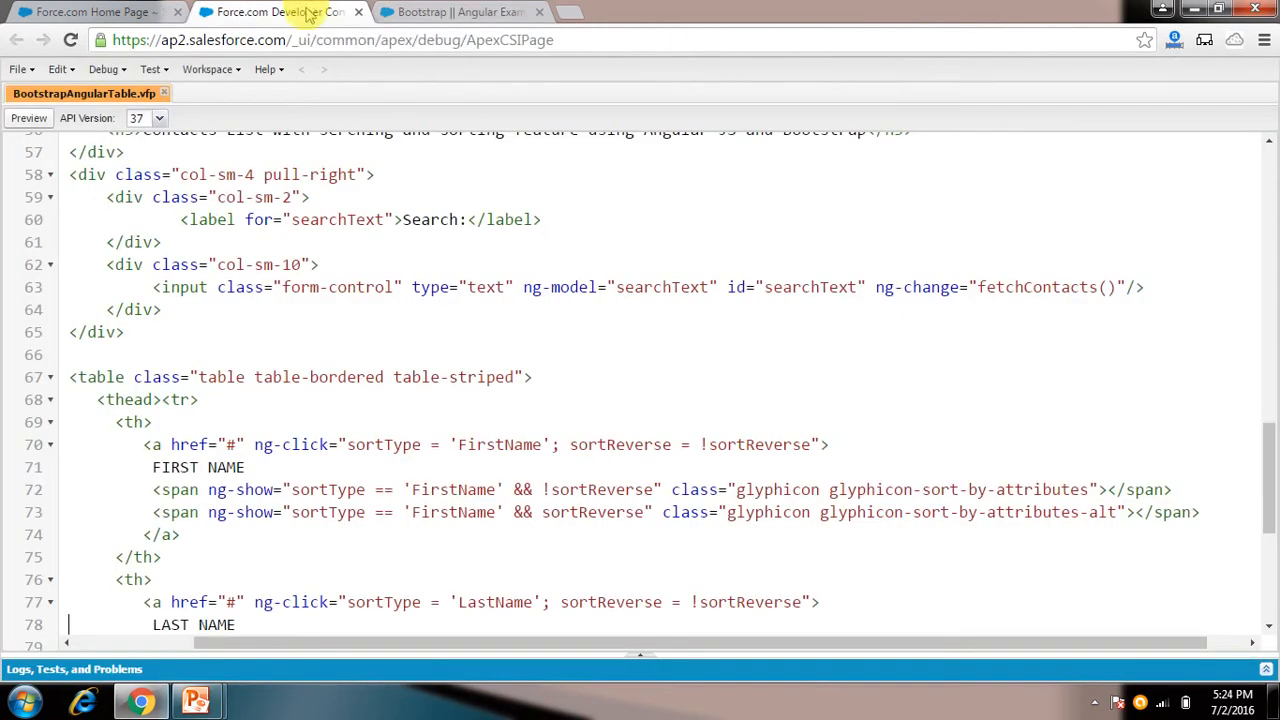
mouse_move(255, 475)
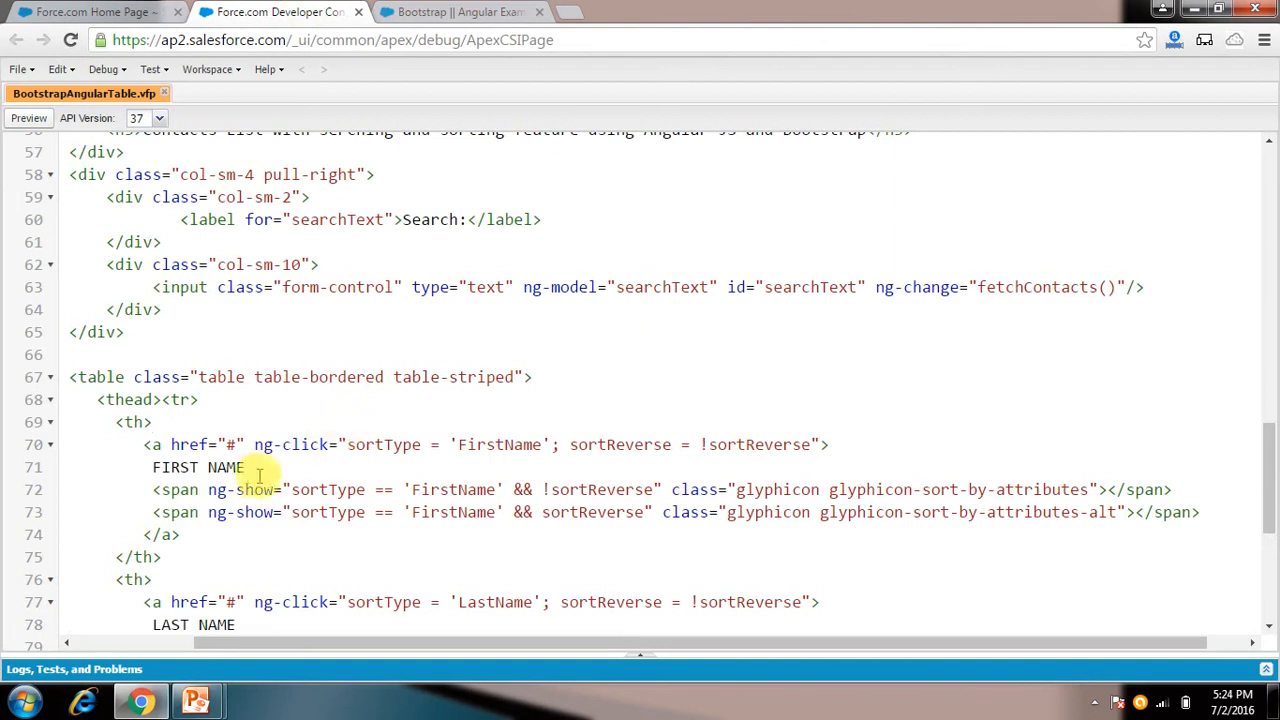
mouse_move(150, 444)
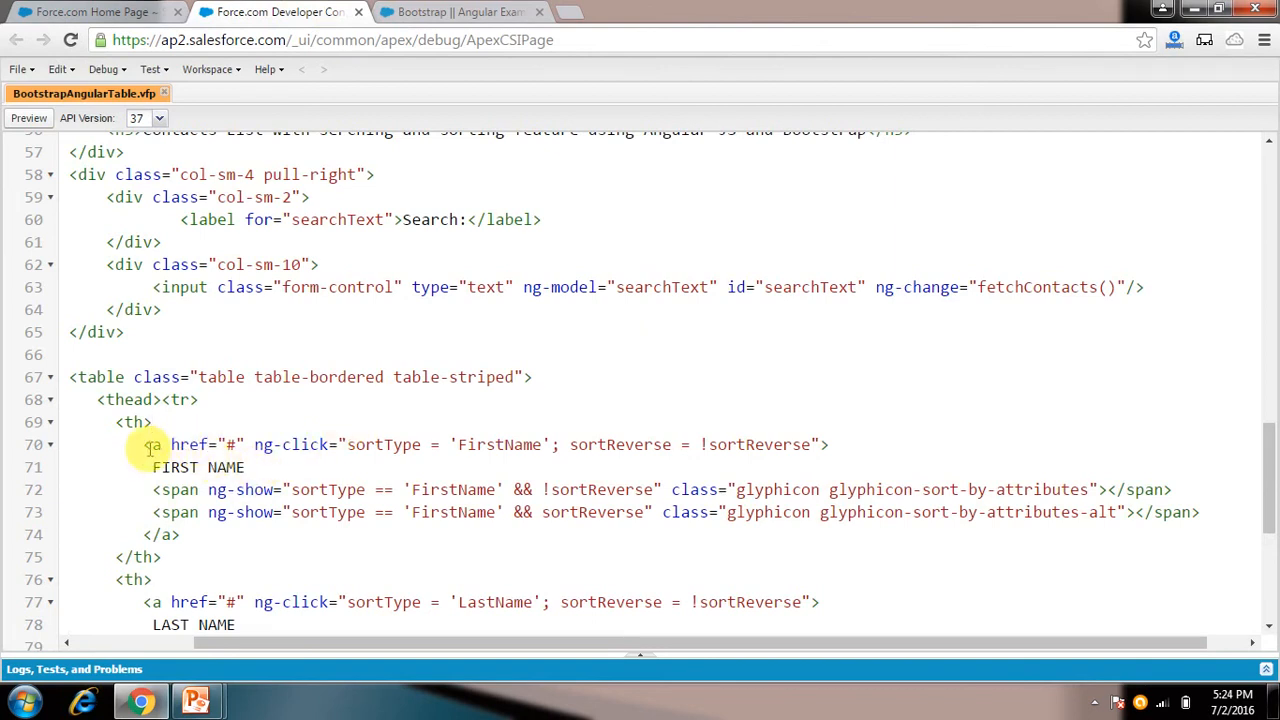
mouse_move(295, 444)
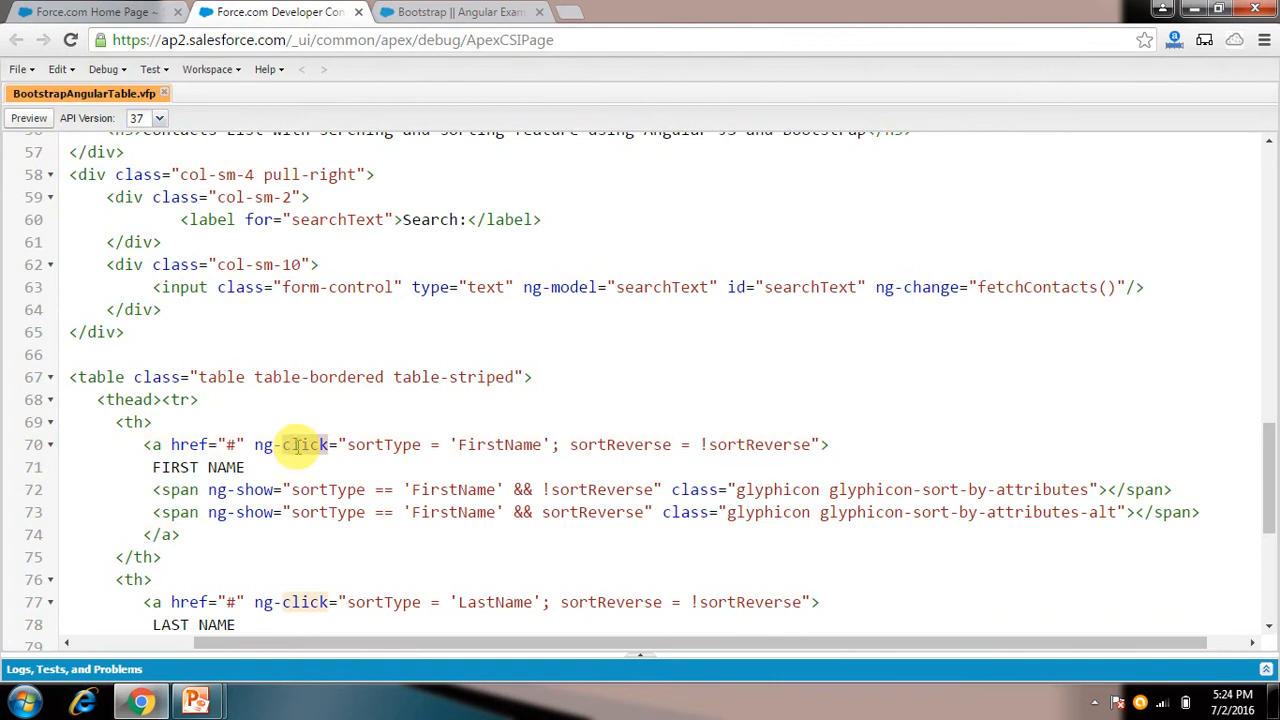
mouse_move(323, 465)
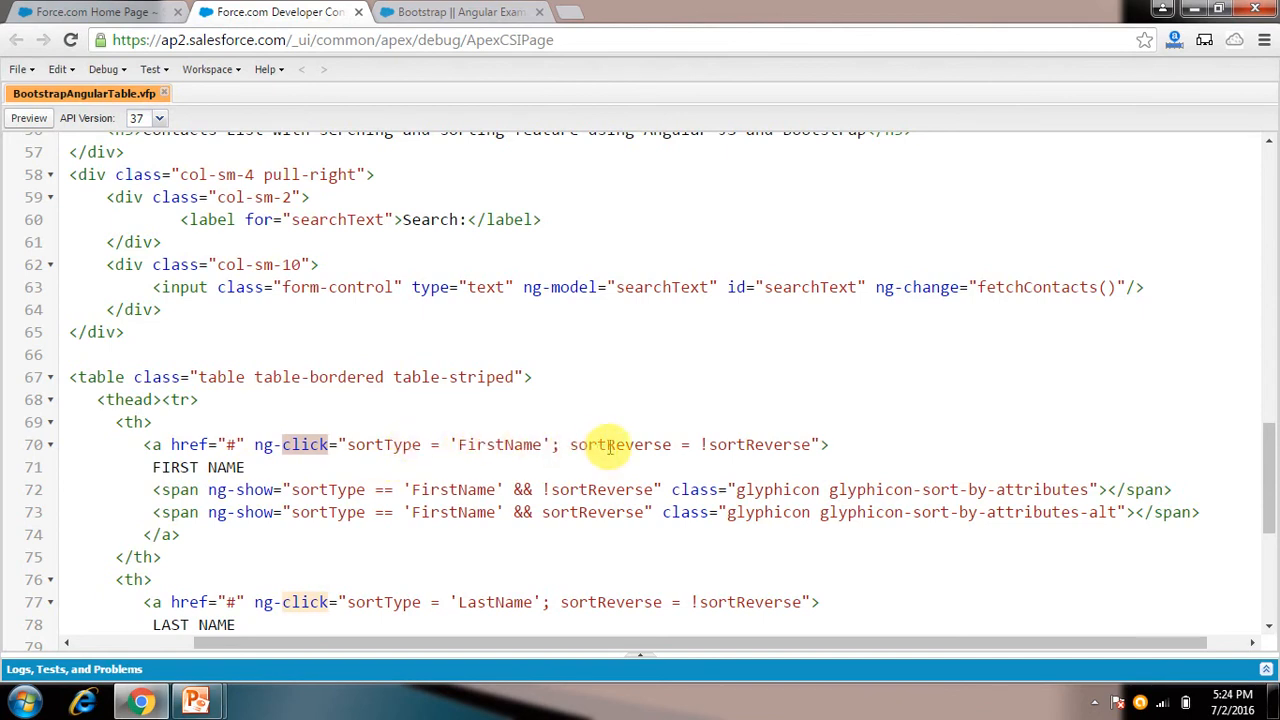
mouse_move(630, 444)
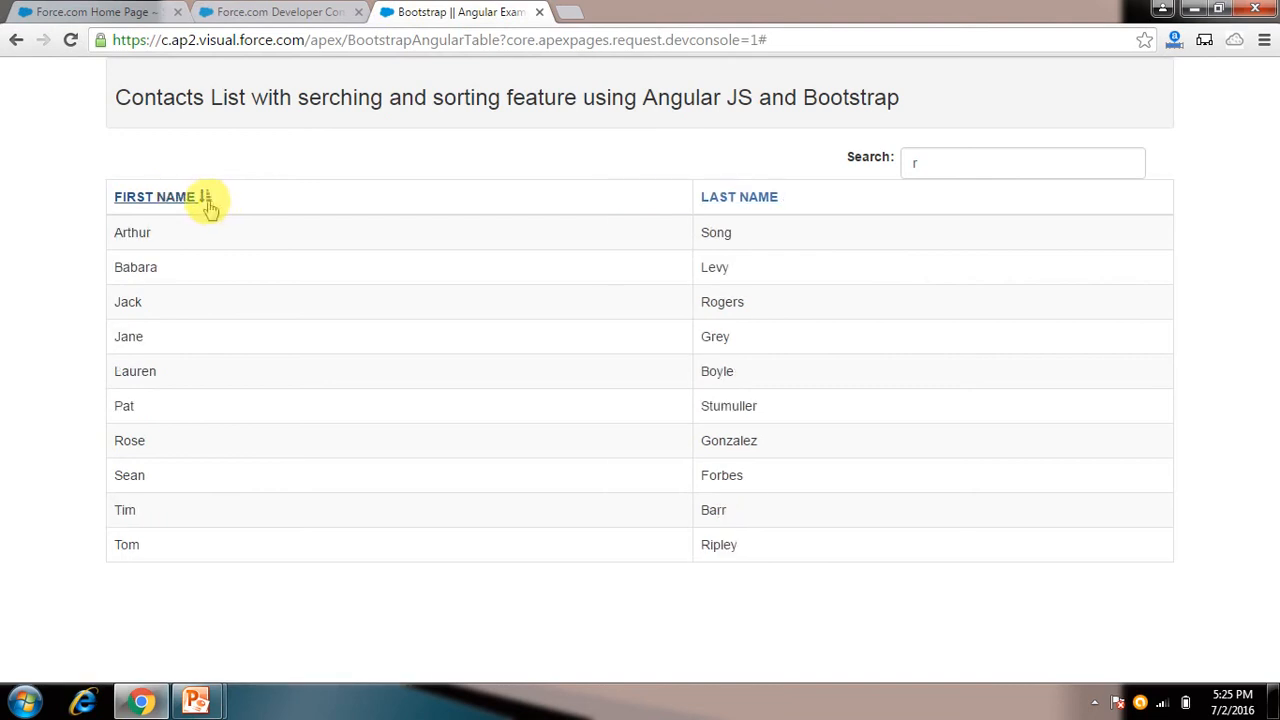
Switch back and forth between the source code and the rendered contacts page
click(278, 12)
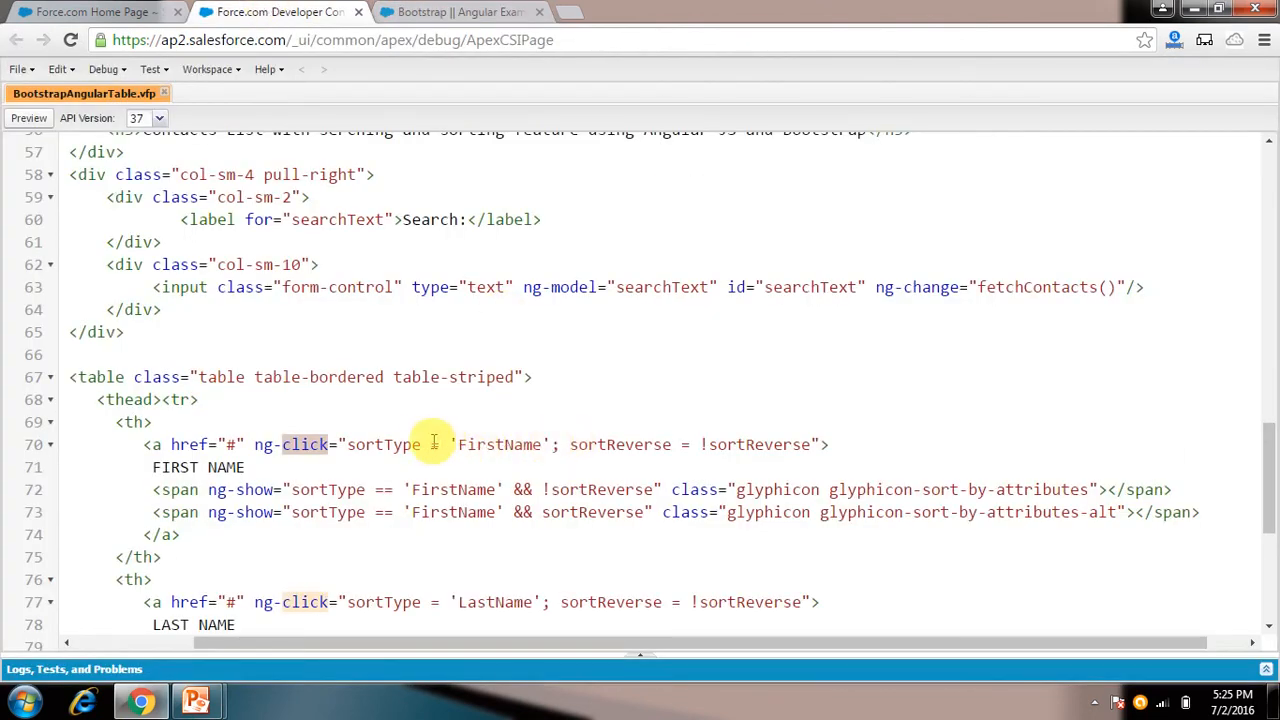
mouse_move(497, 438)
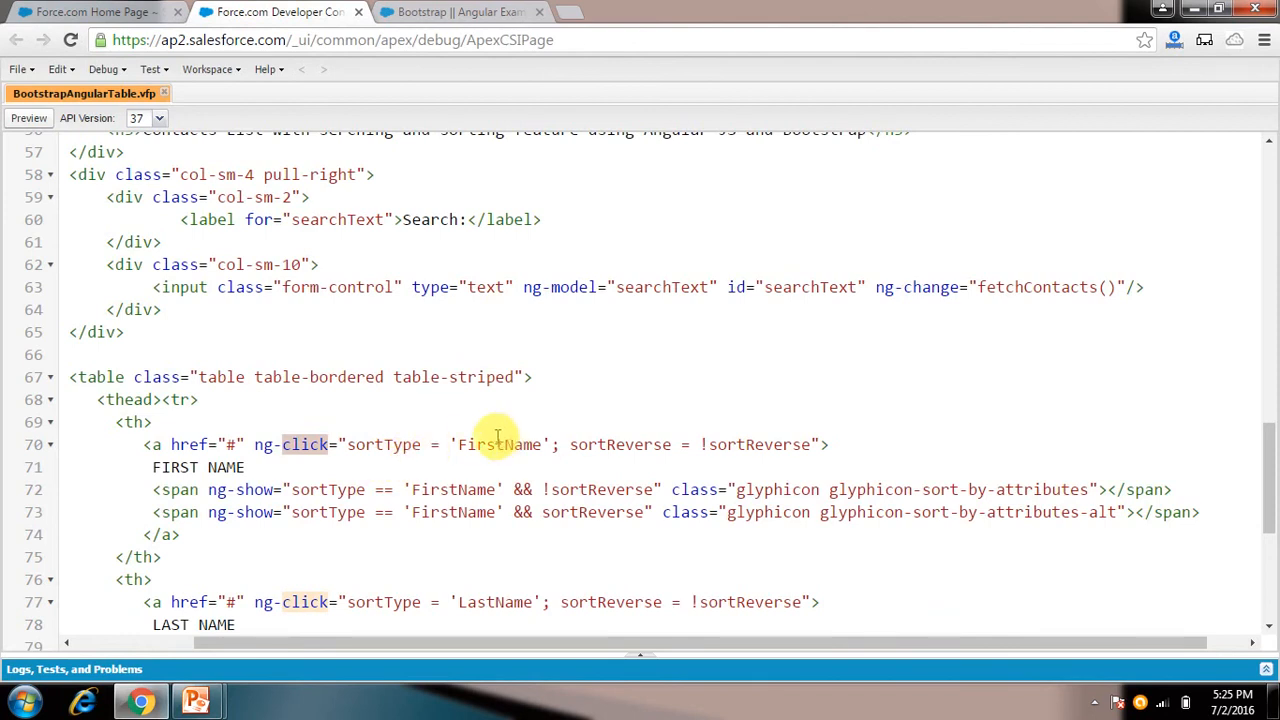
click(460, 12)
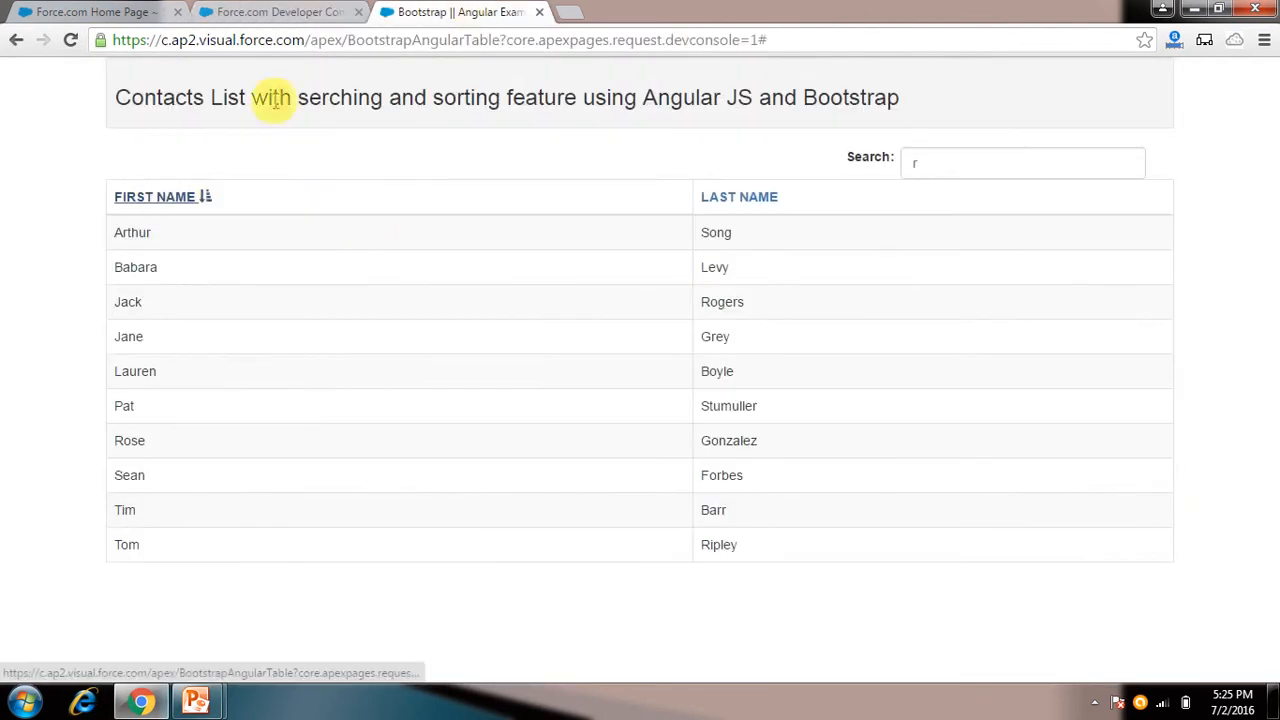
click(278, 12)
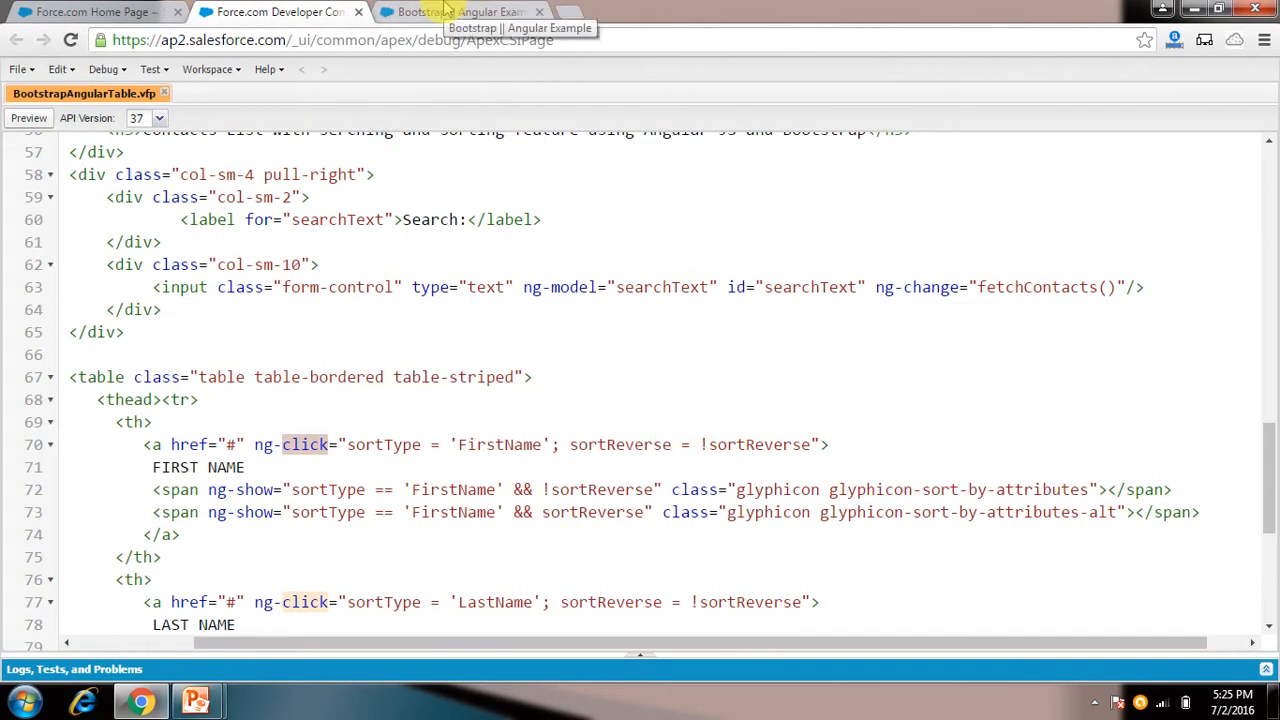
click(460, 12)
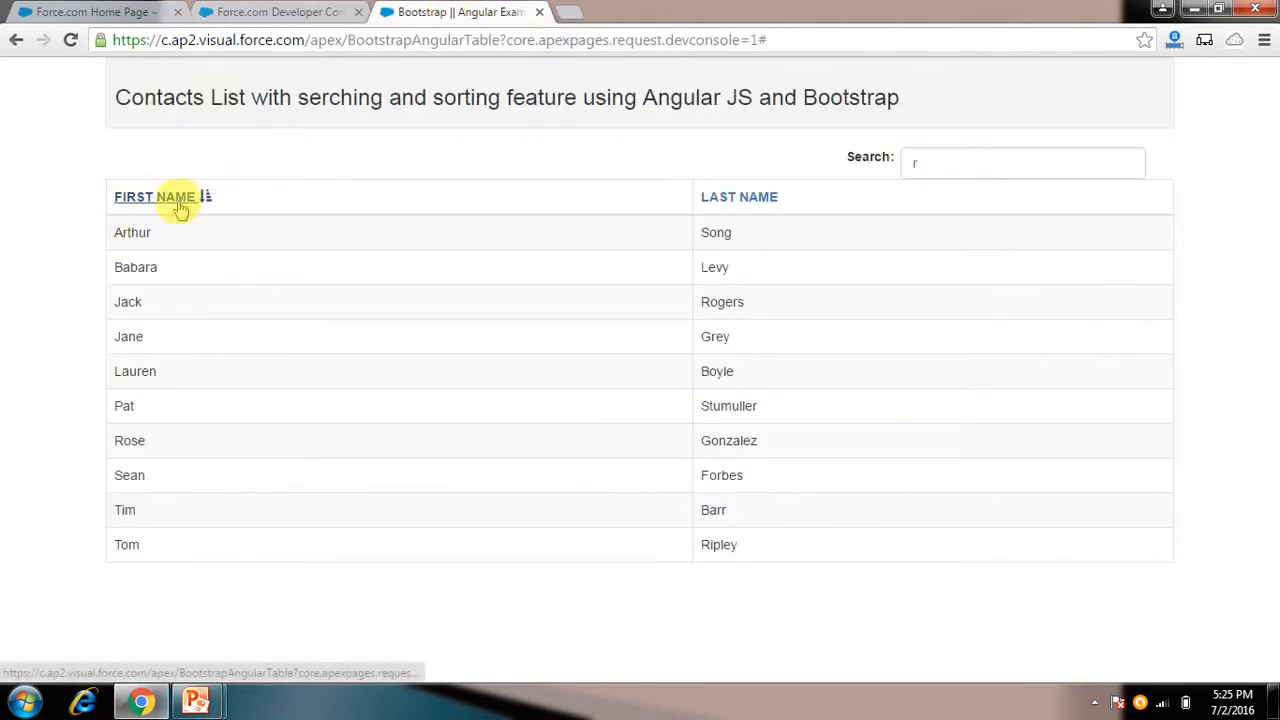
Toggle the first-name sort between ascending and descending, ending on the source code
click(154, 196)
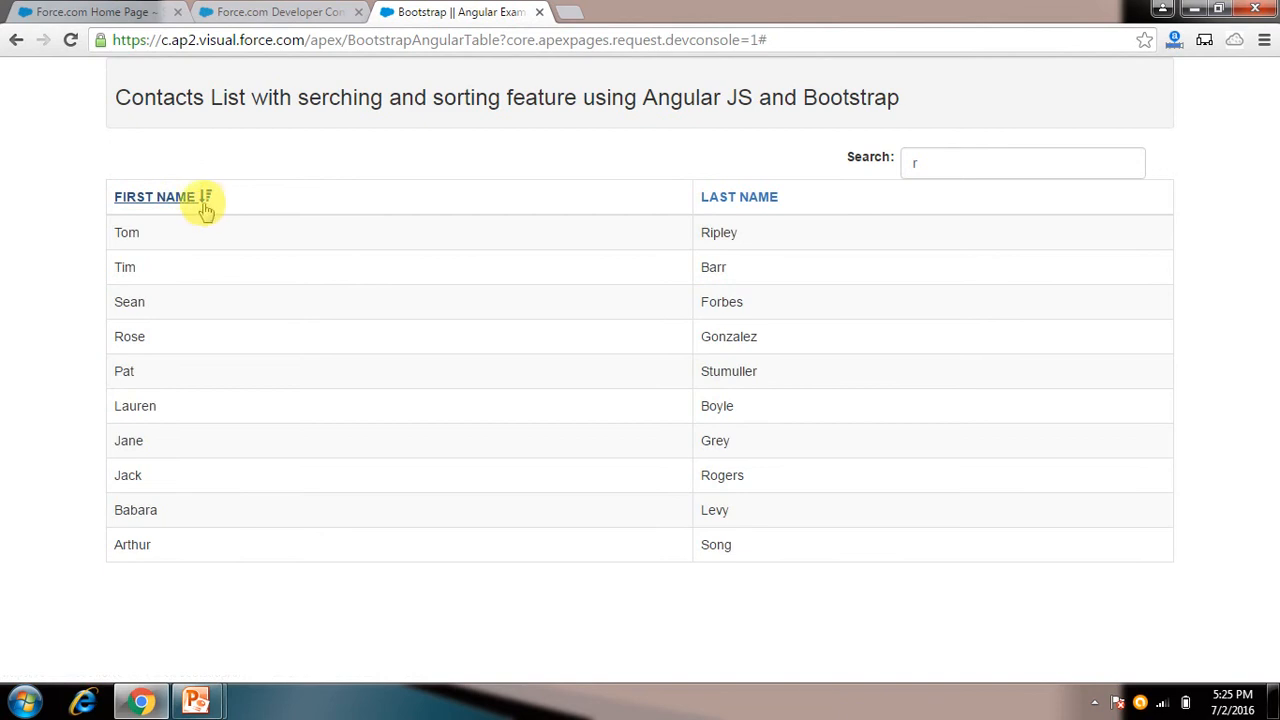
click(154, 196)
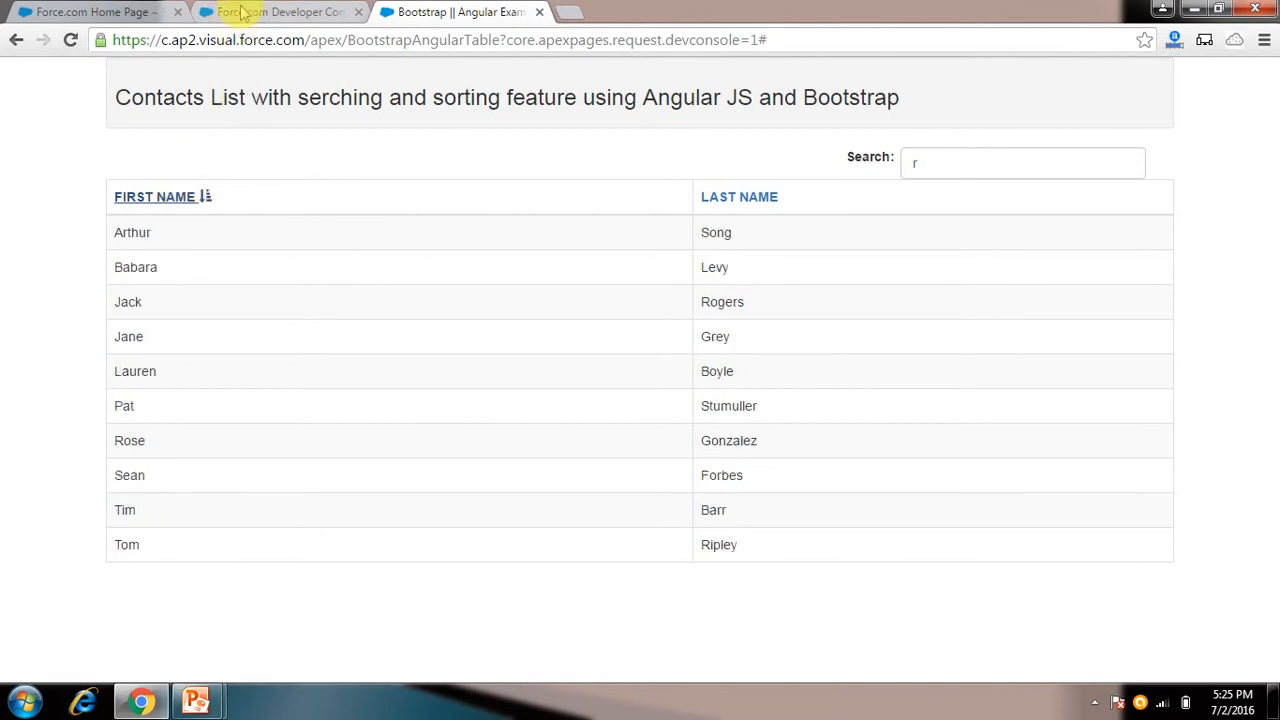
click(280, 12)
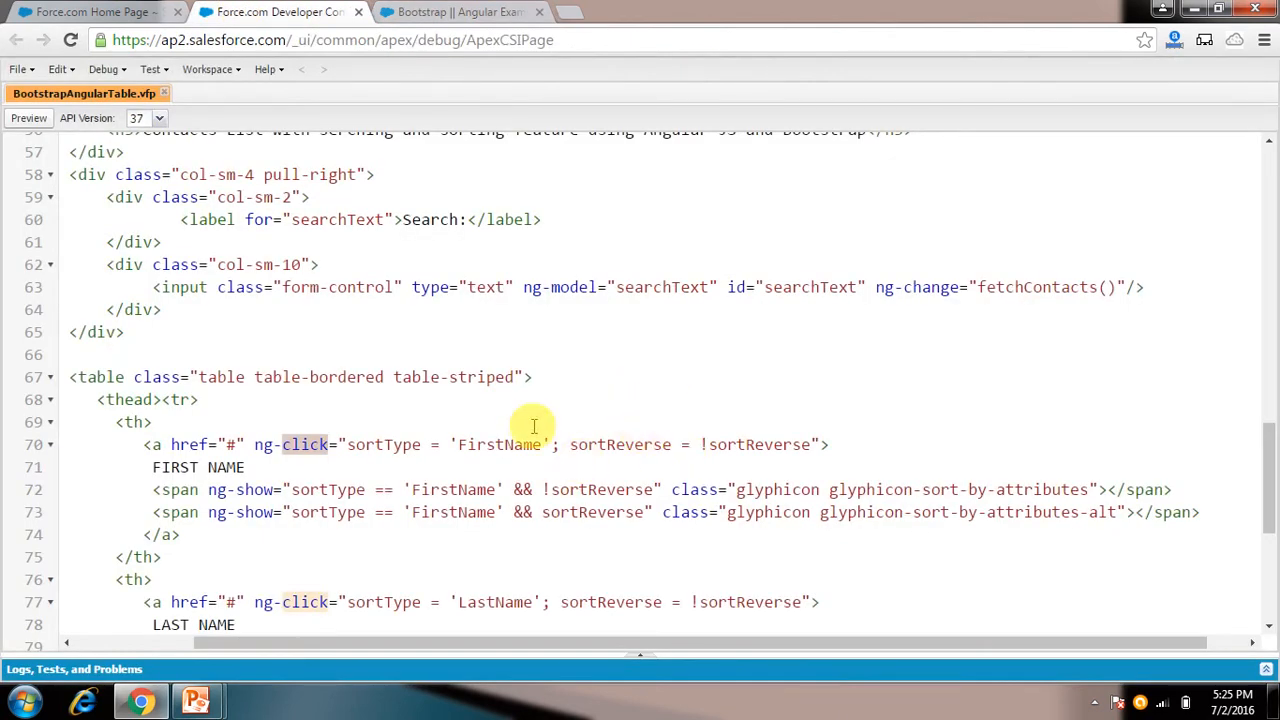
click(460, 11)
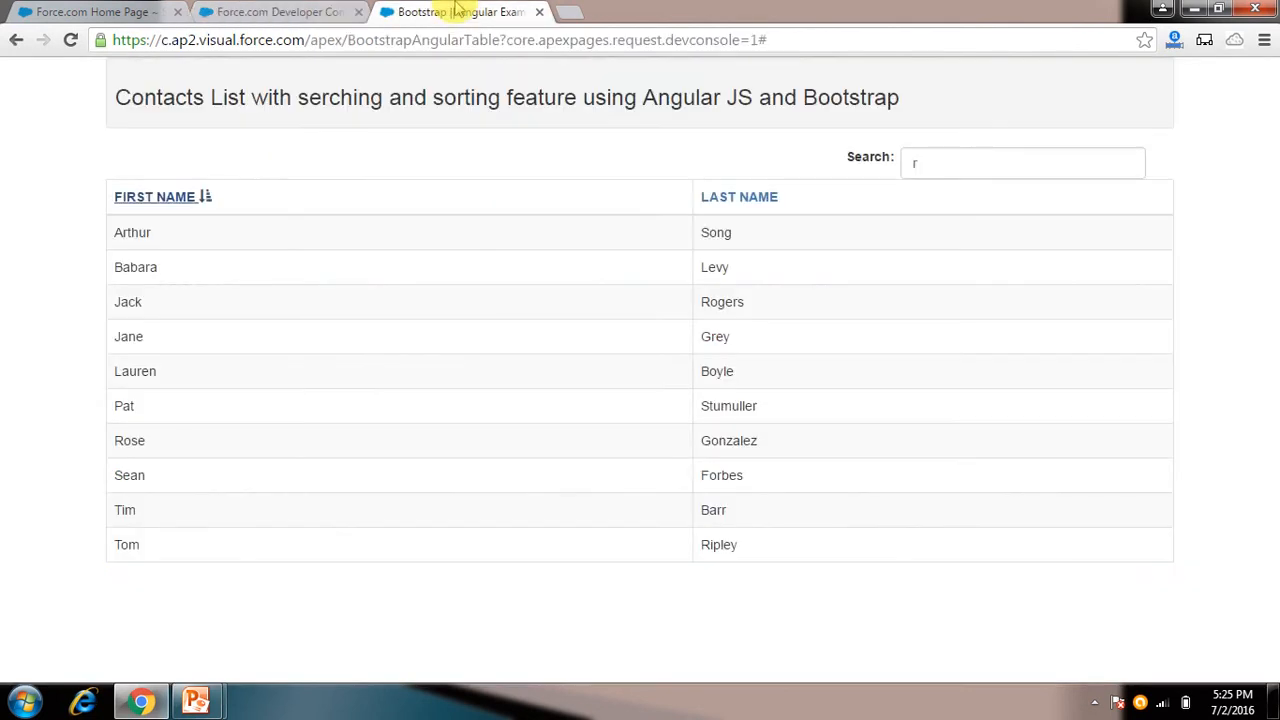
click(155, 196)
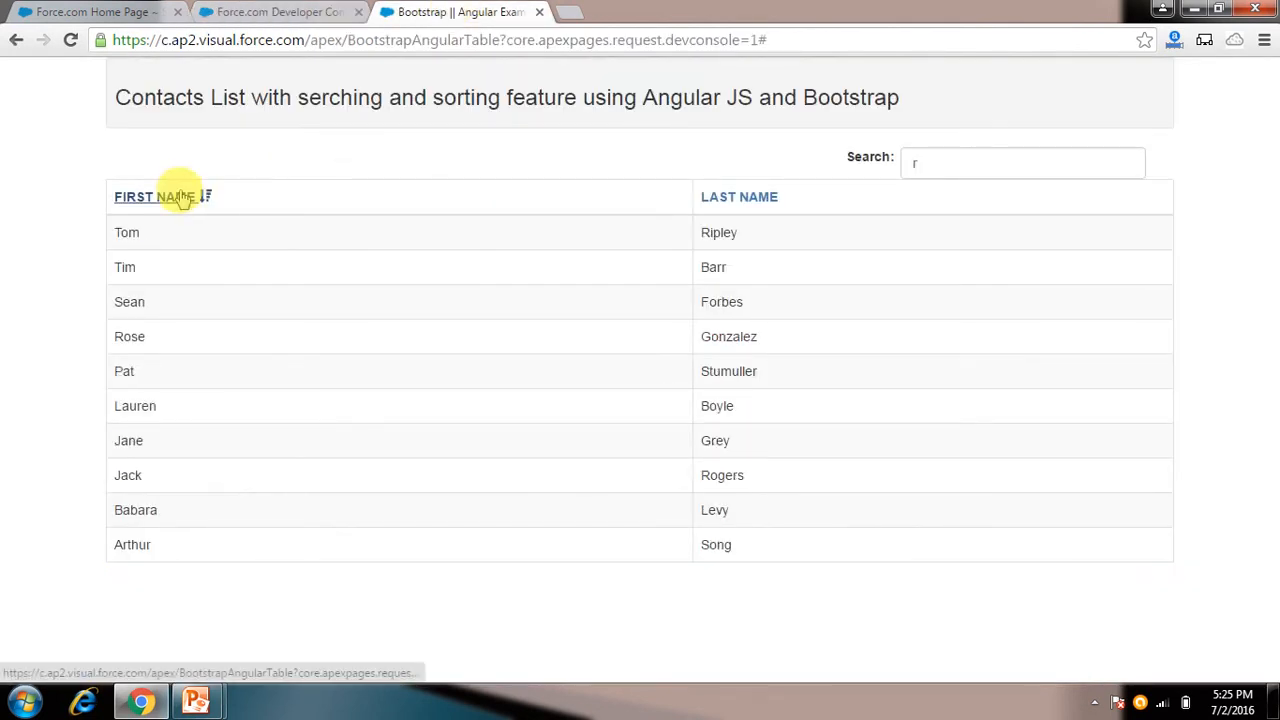
click(280, 12)
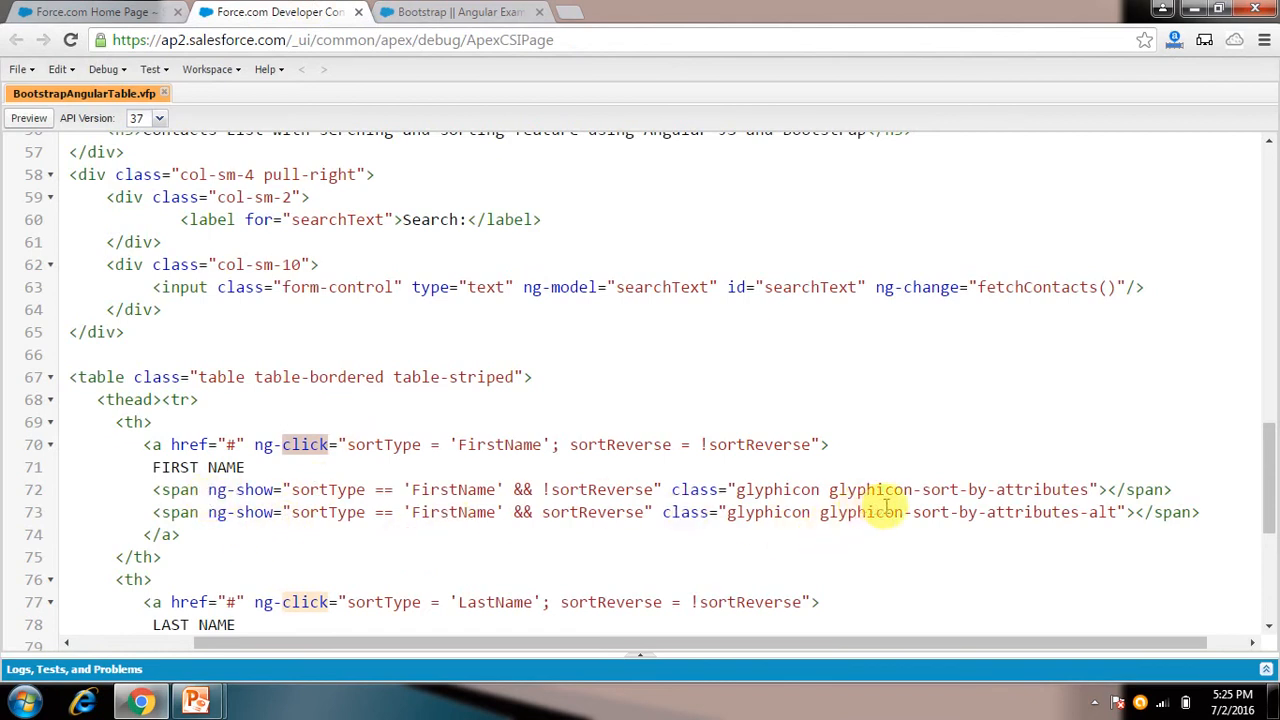
mouse_move(1023, 524)
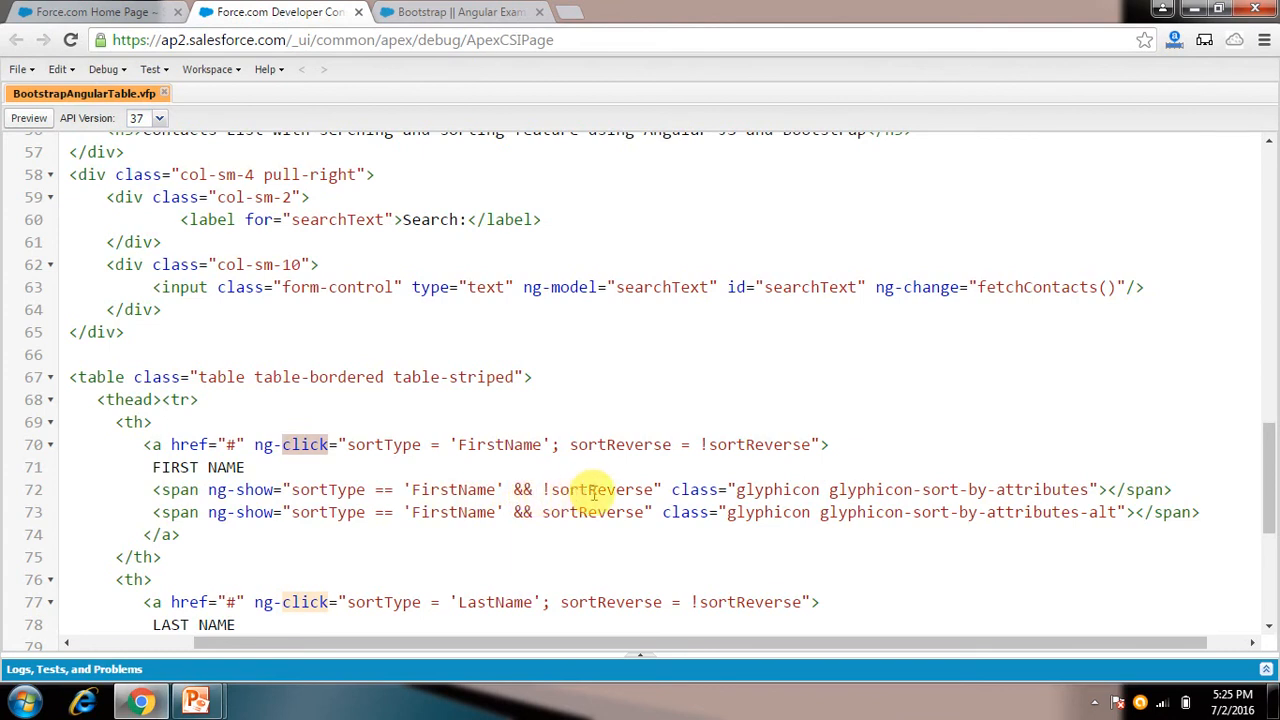
mouse_move(555, 522)
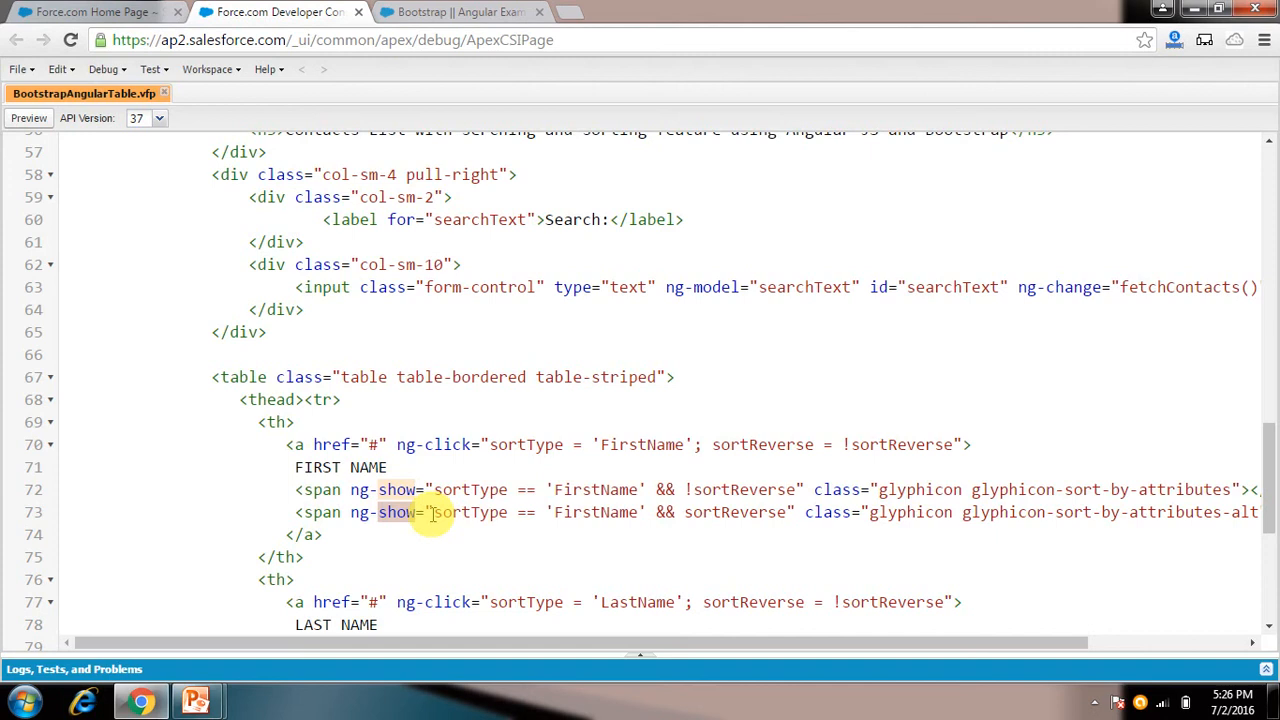
mouse_move(450, 489)
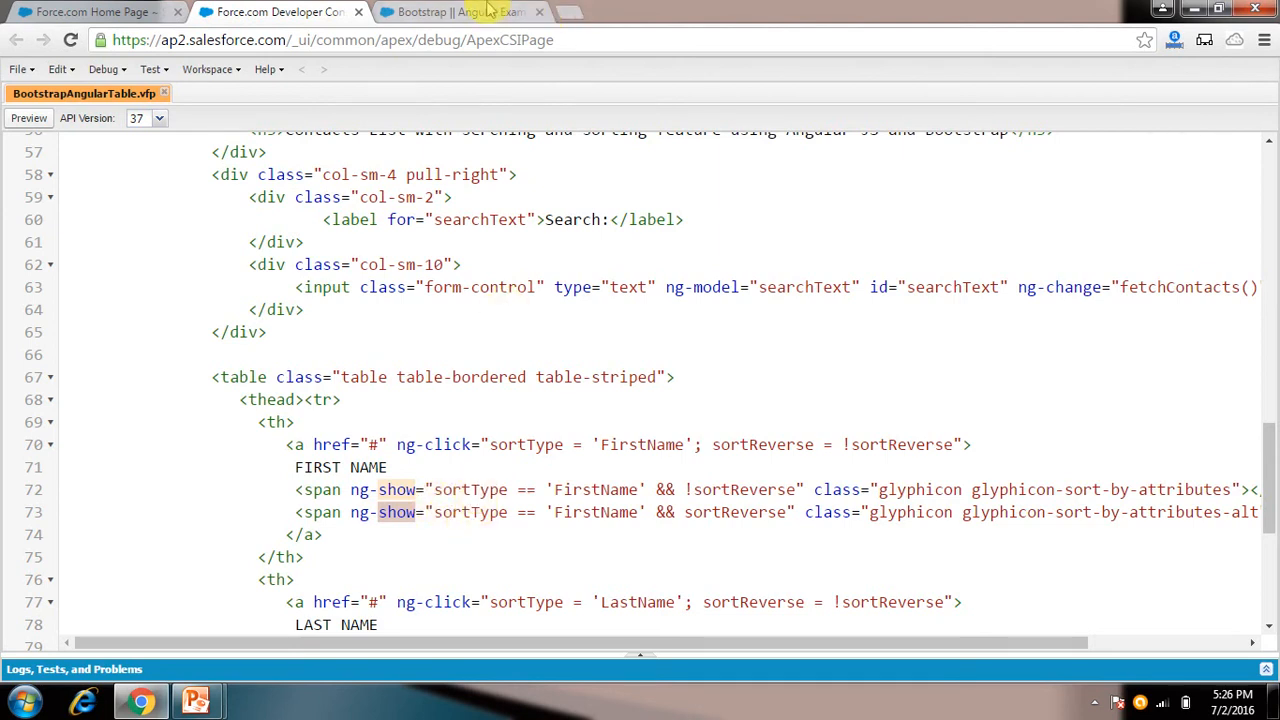
click(455, 12)
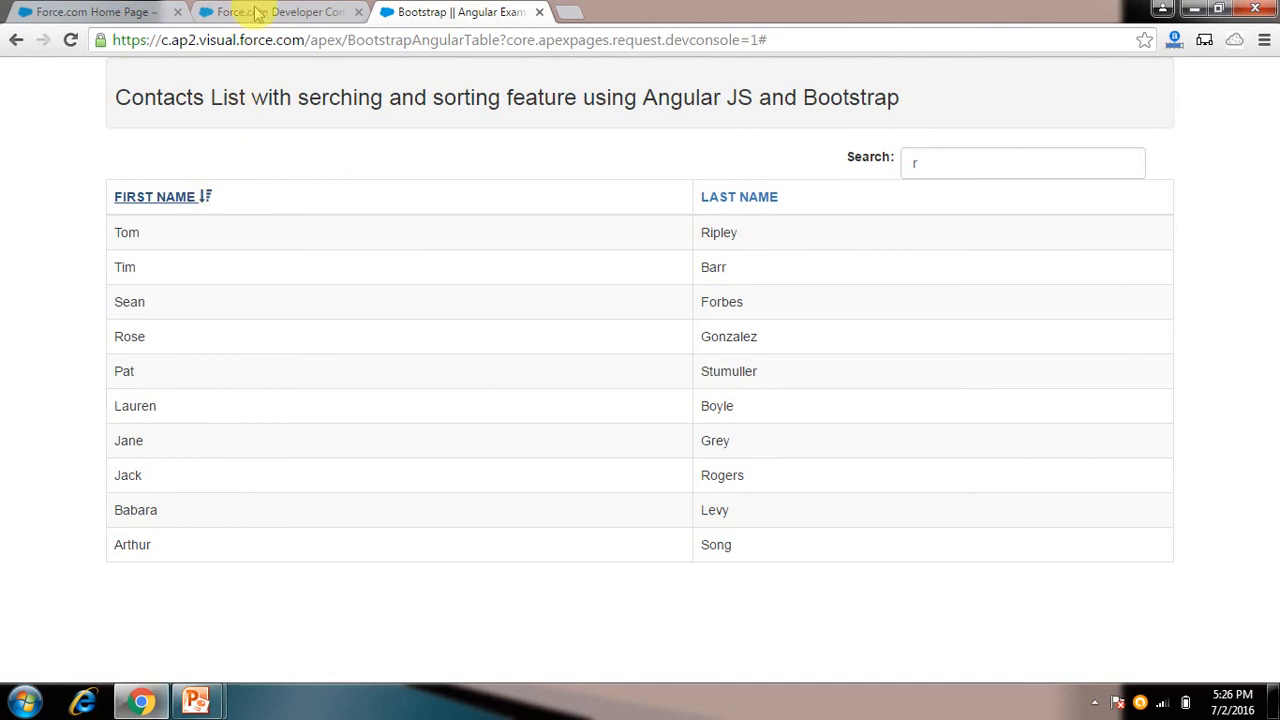
click(278, 12)
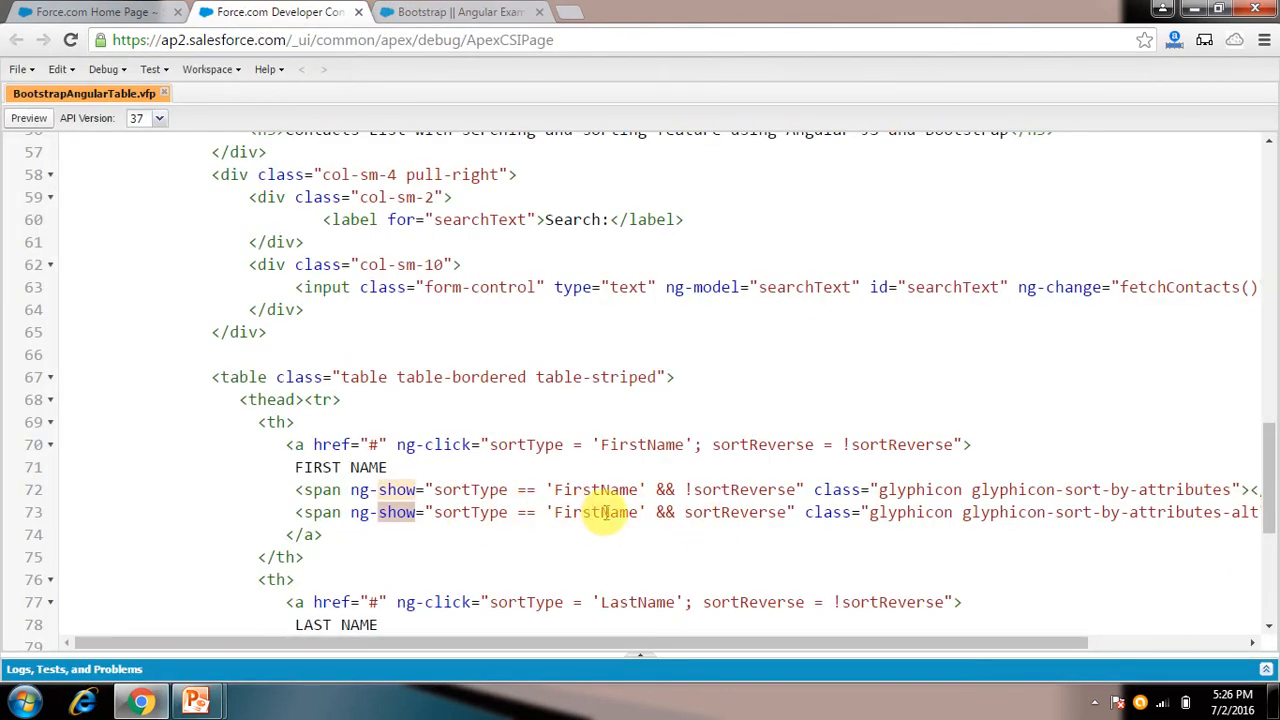
mouse_move(1103, 525)
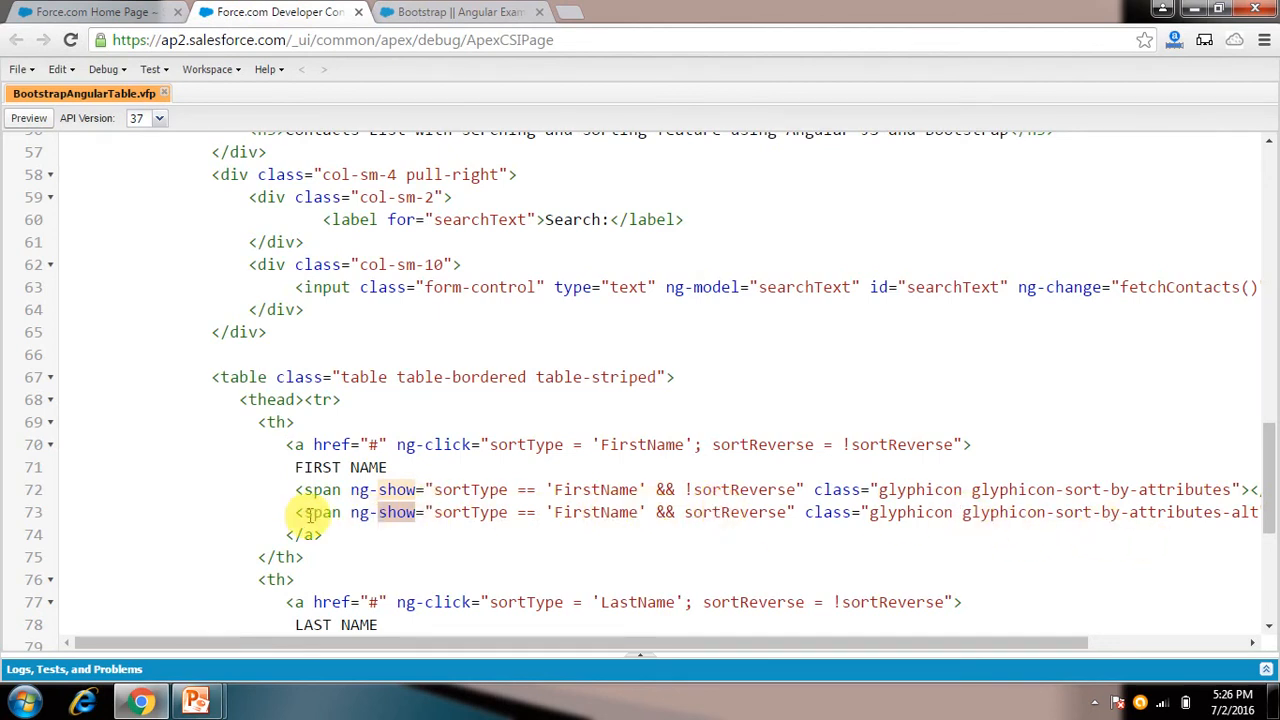
click(460, 12)
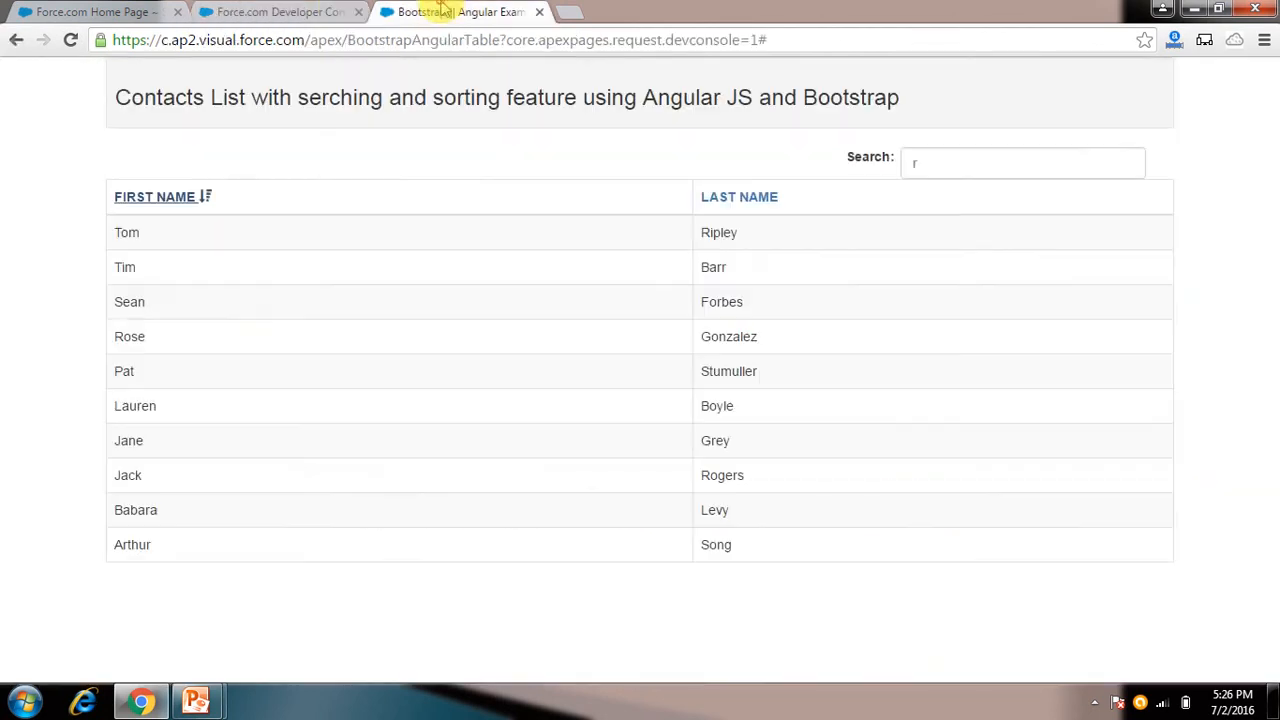
click(154, 196)
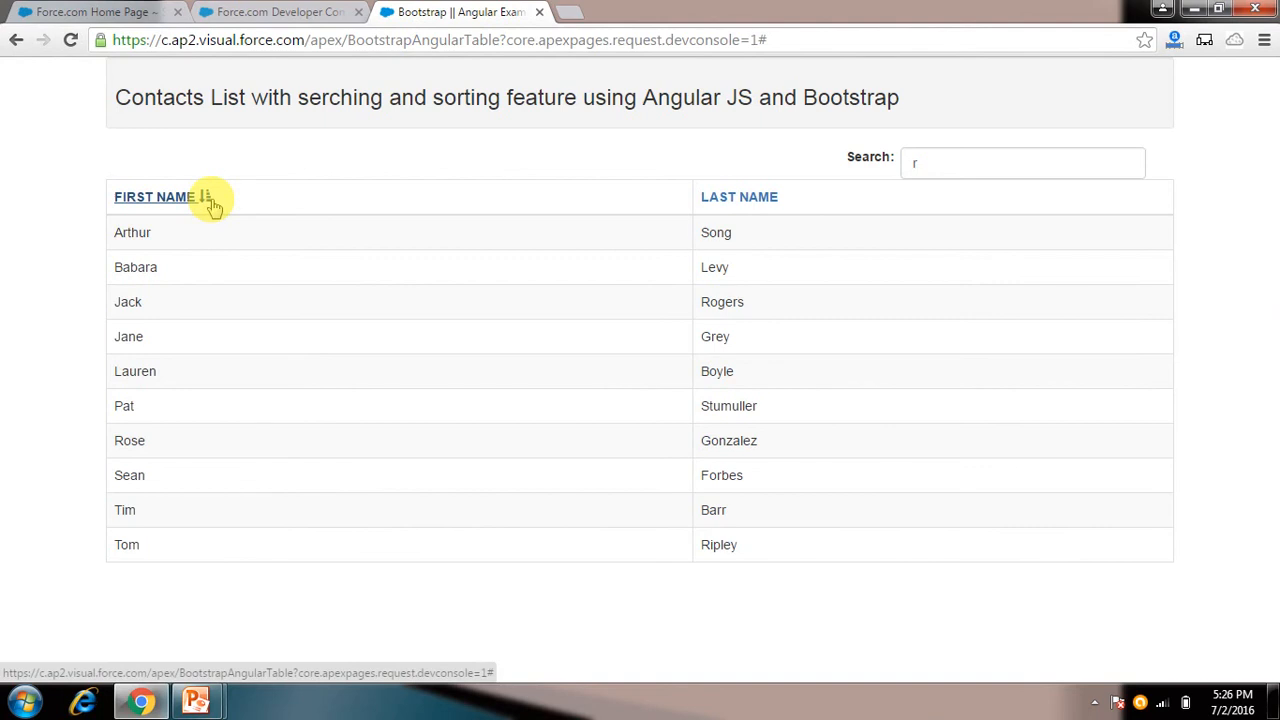
click(280, 11)
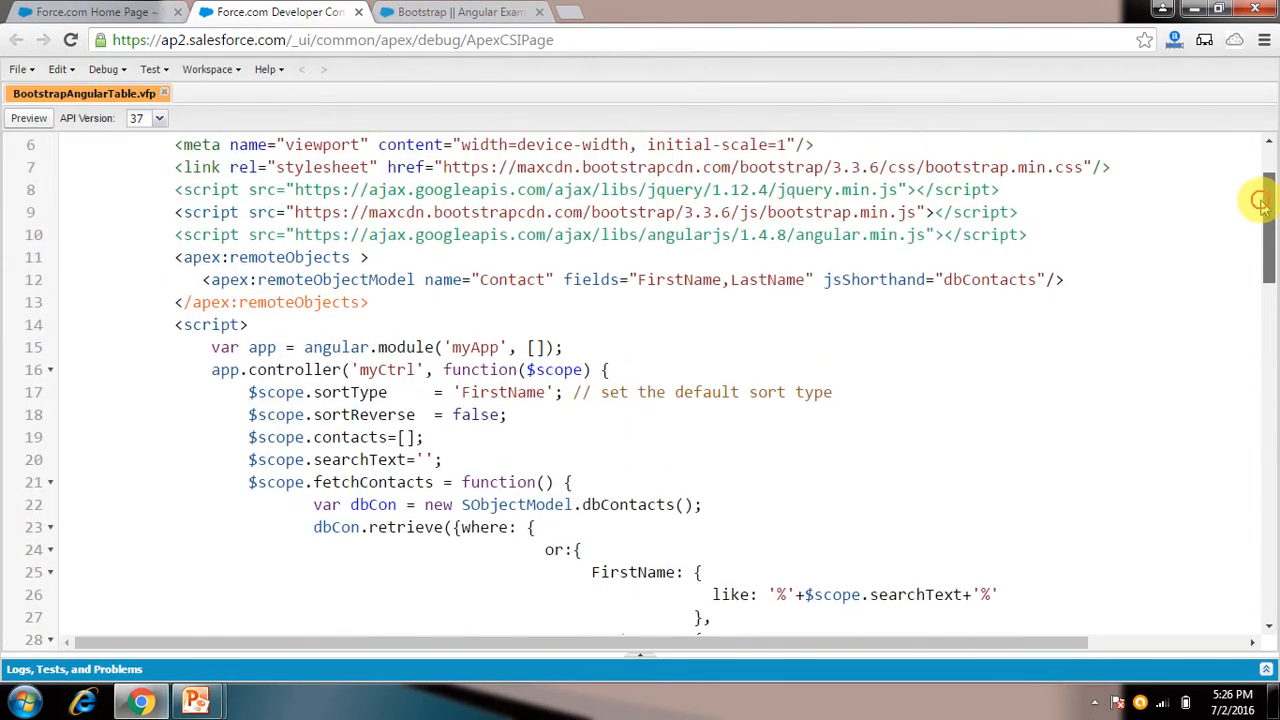
scroll(down, 3)
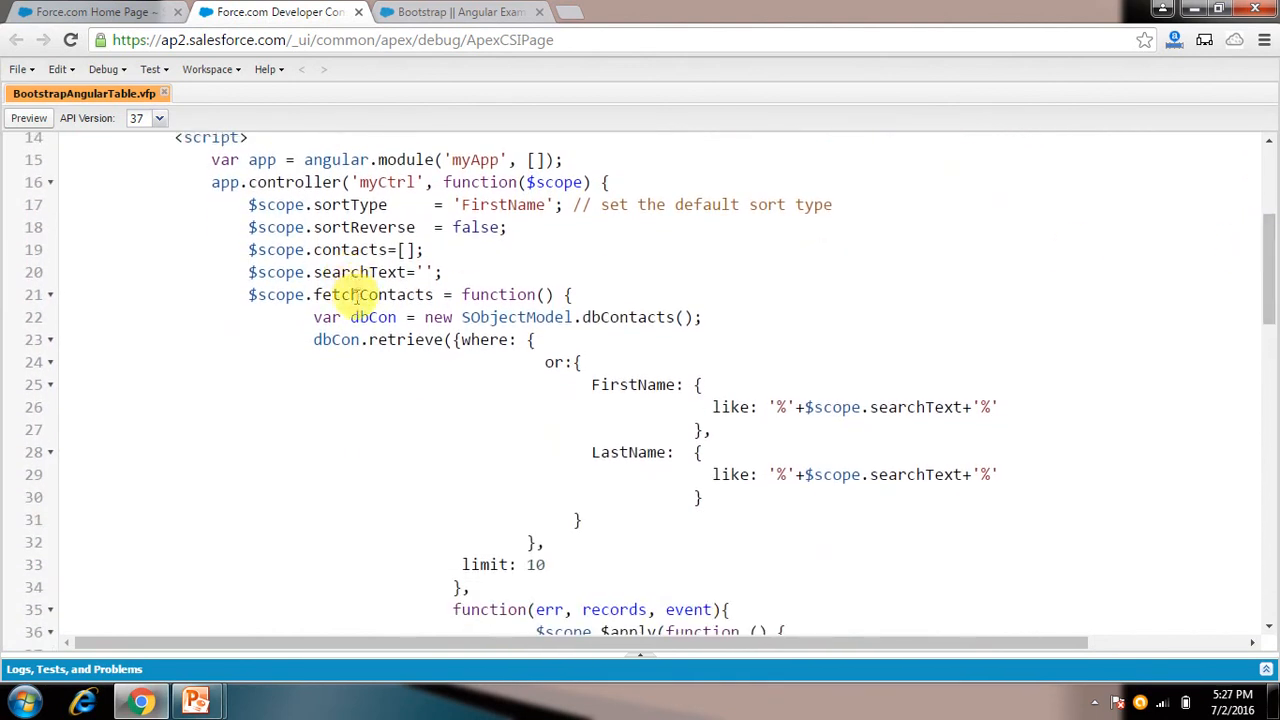
double_click(373, 294)
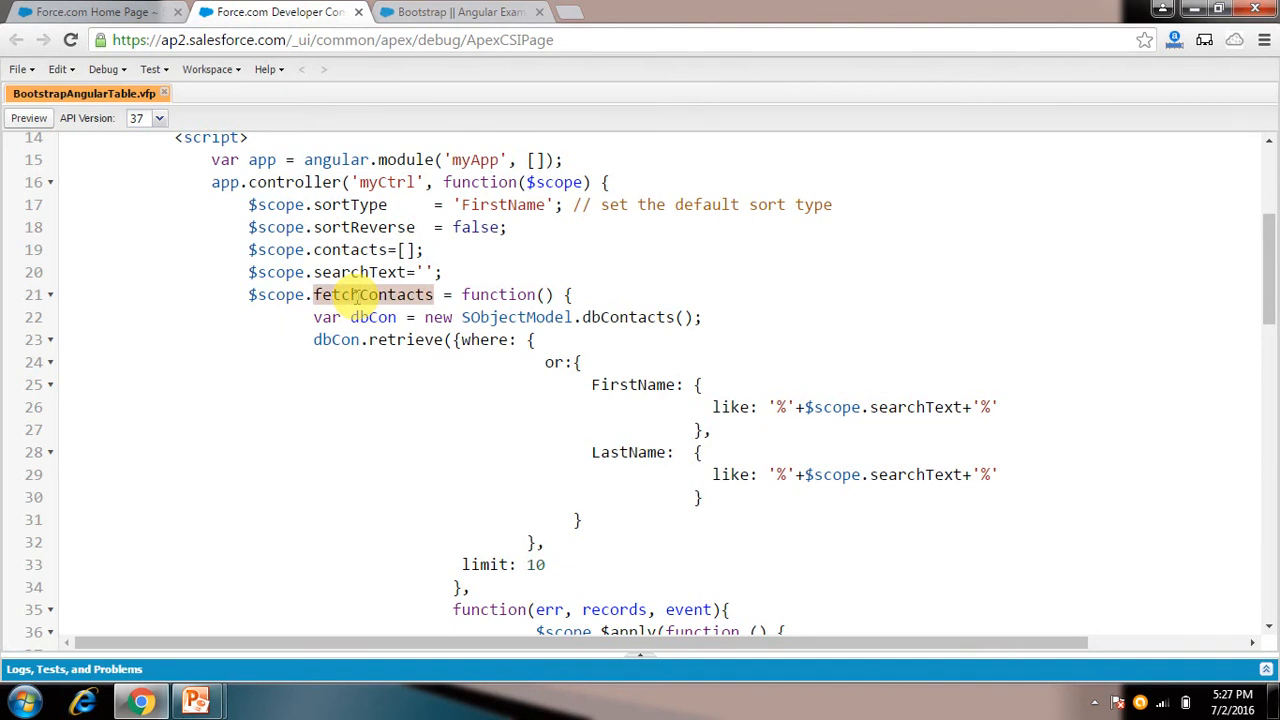
click(455, 12)
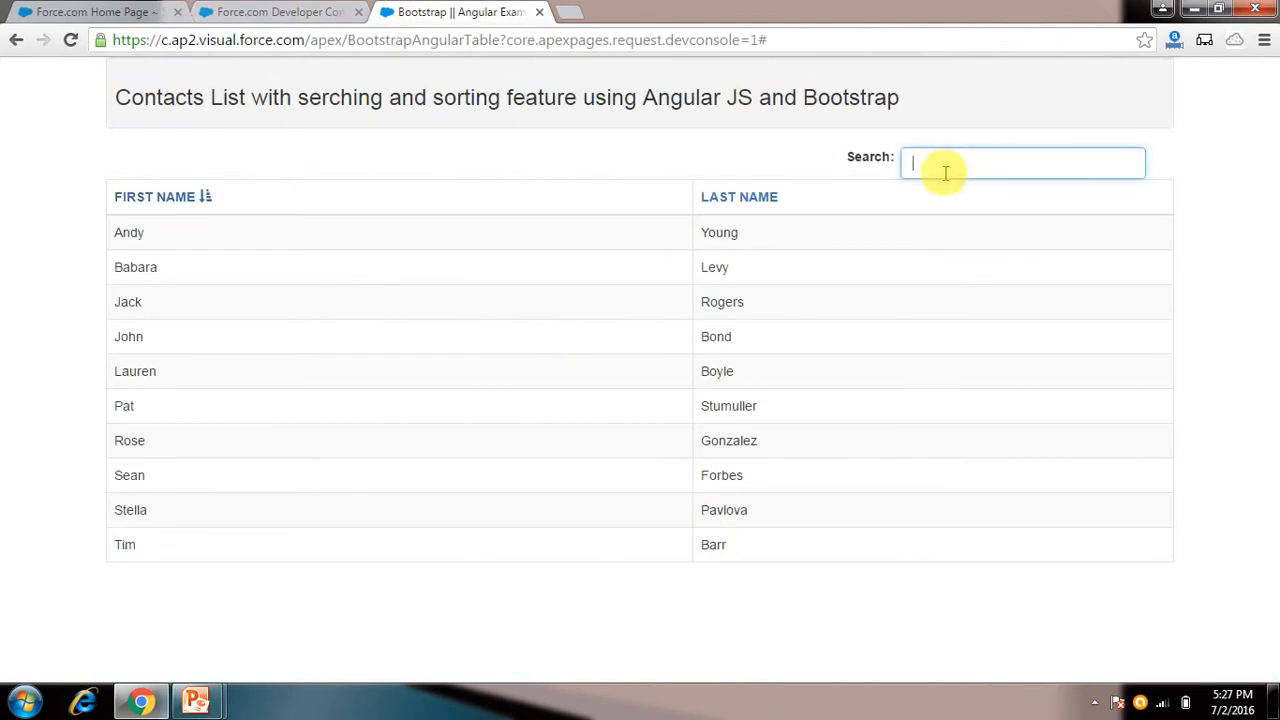
click(278, 12)
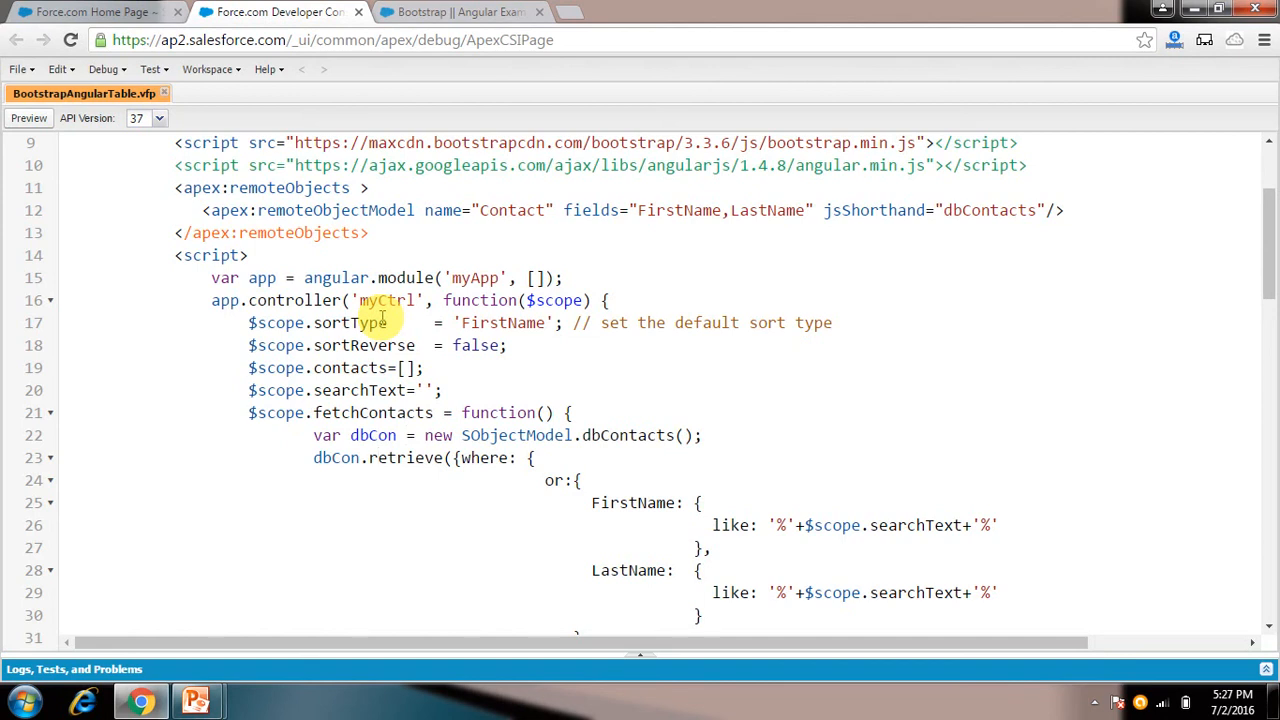
click(368, 457)
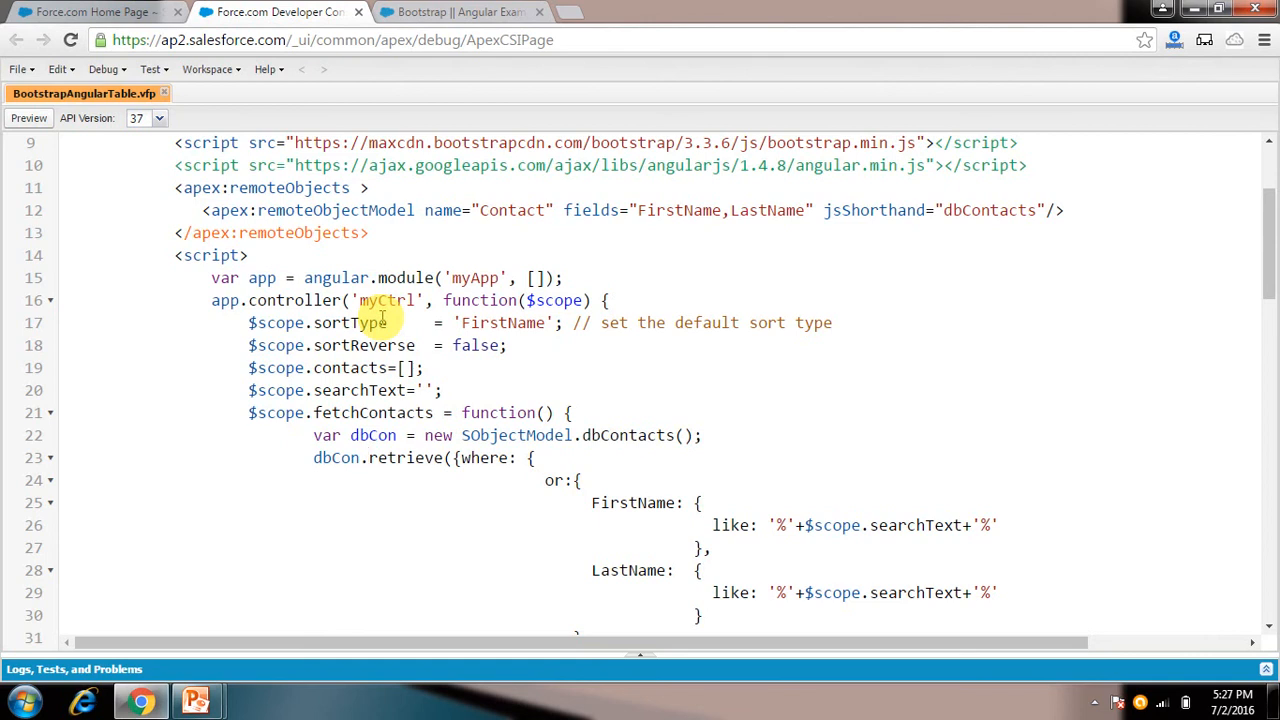
click(383, 457)
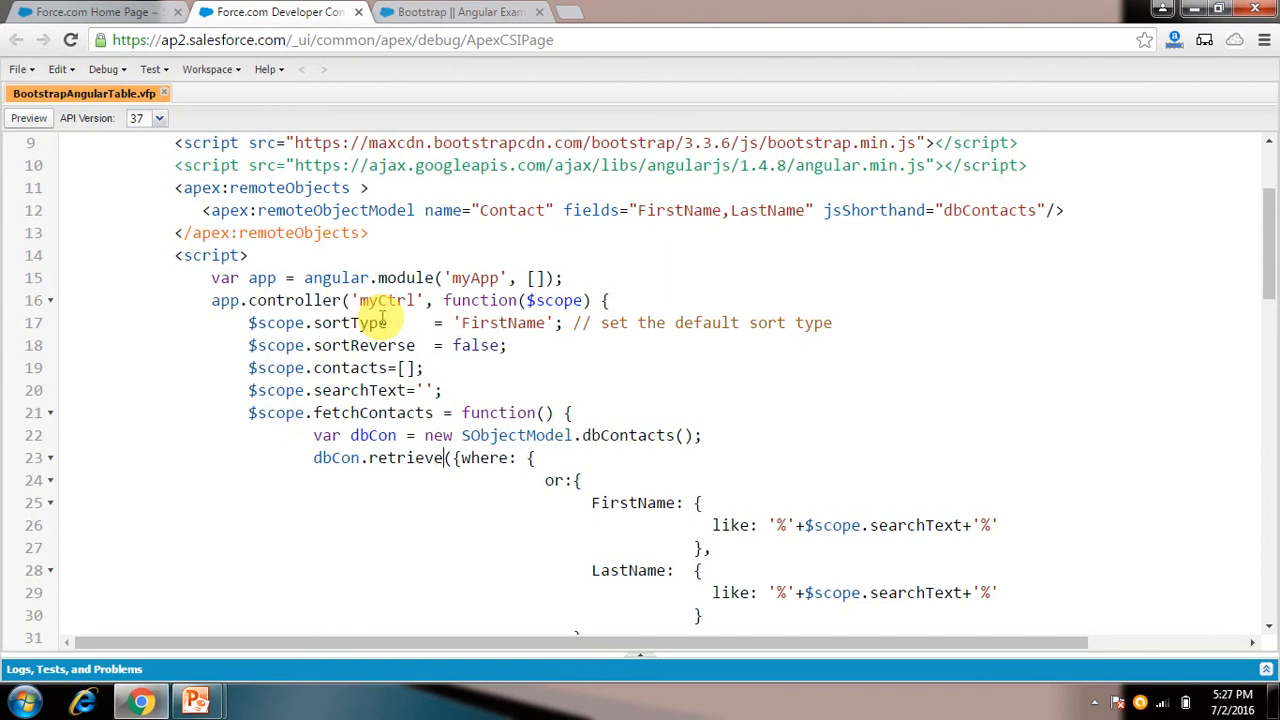
scroll(down, 3)
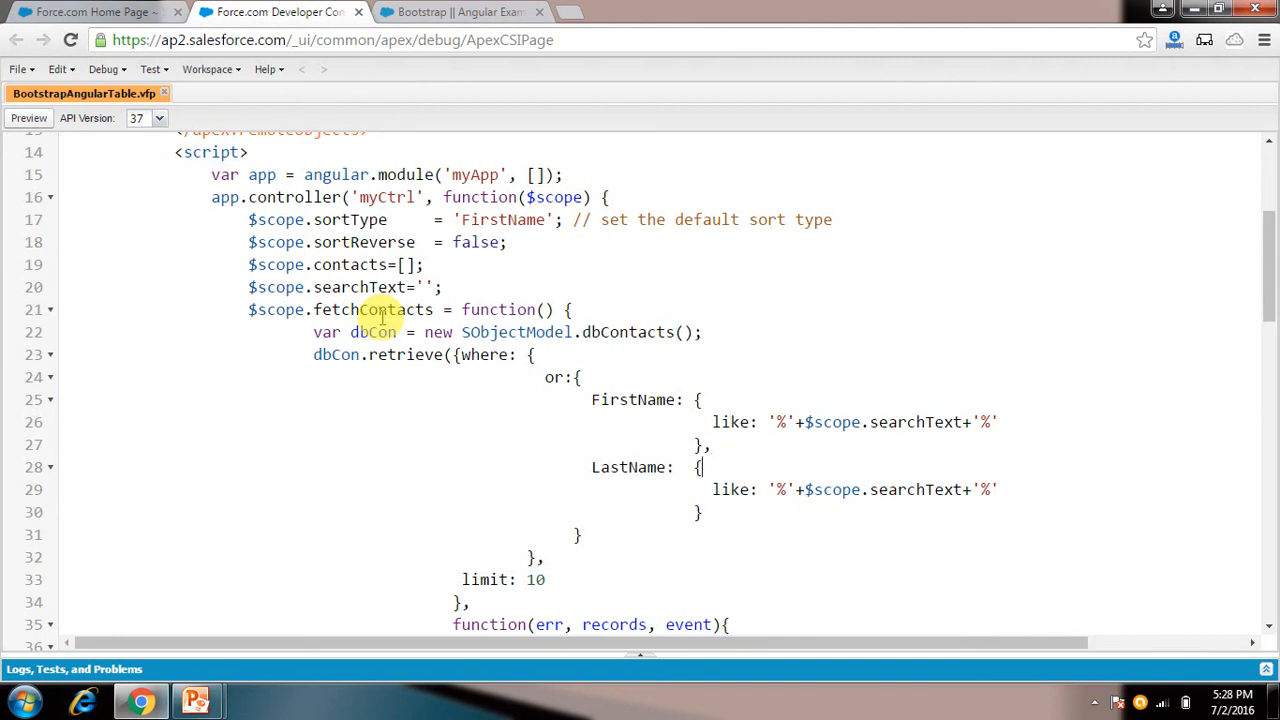
click(665, 489)
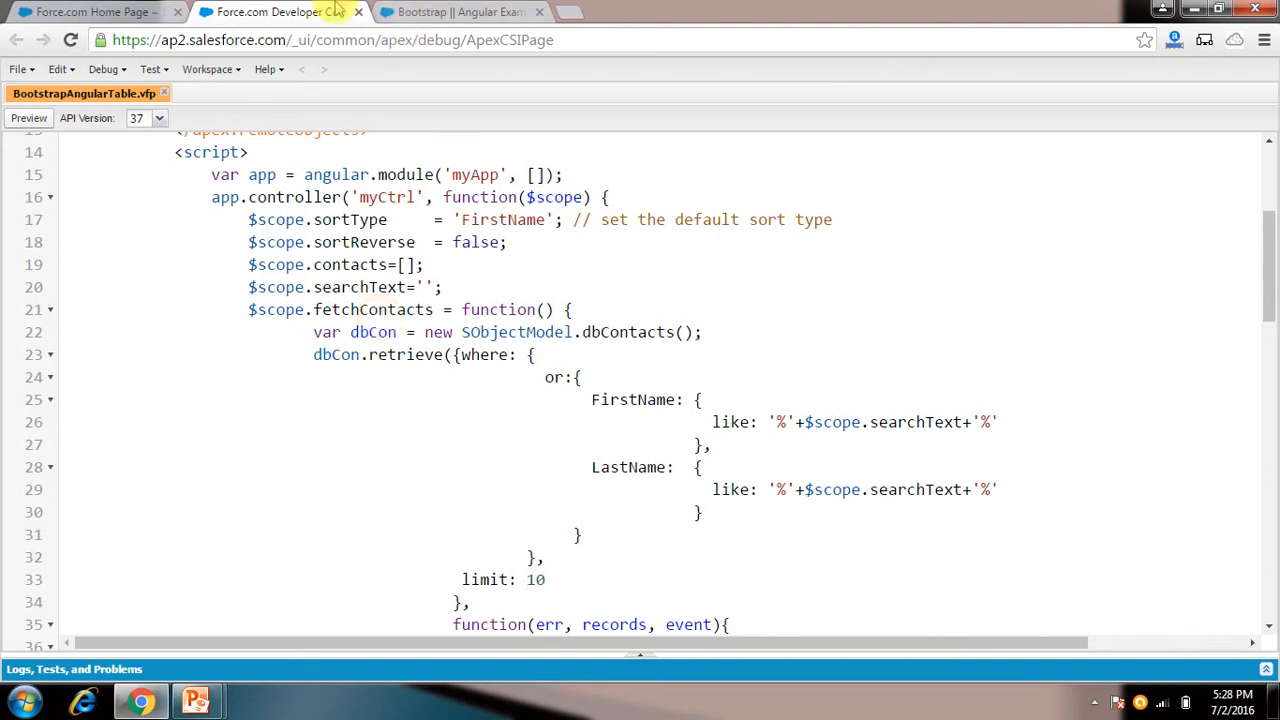
click(460, 11)
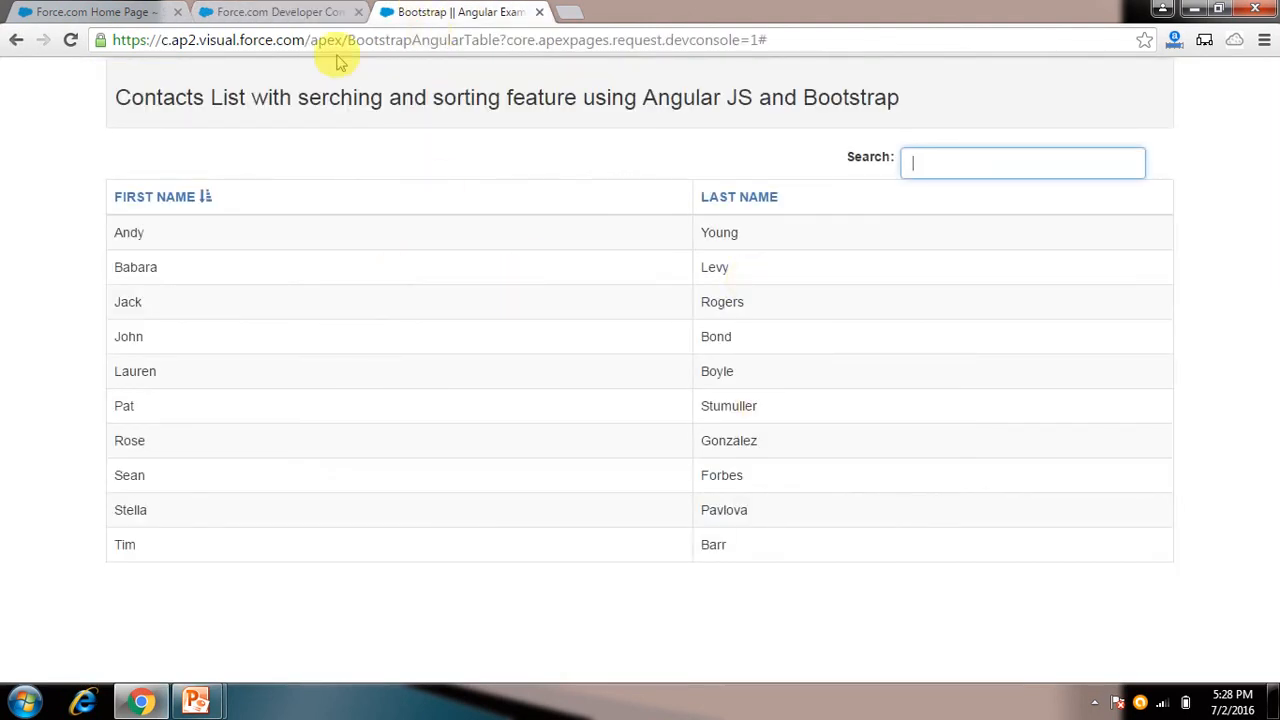
click(280, 12)
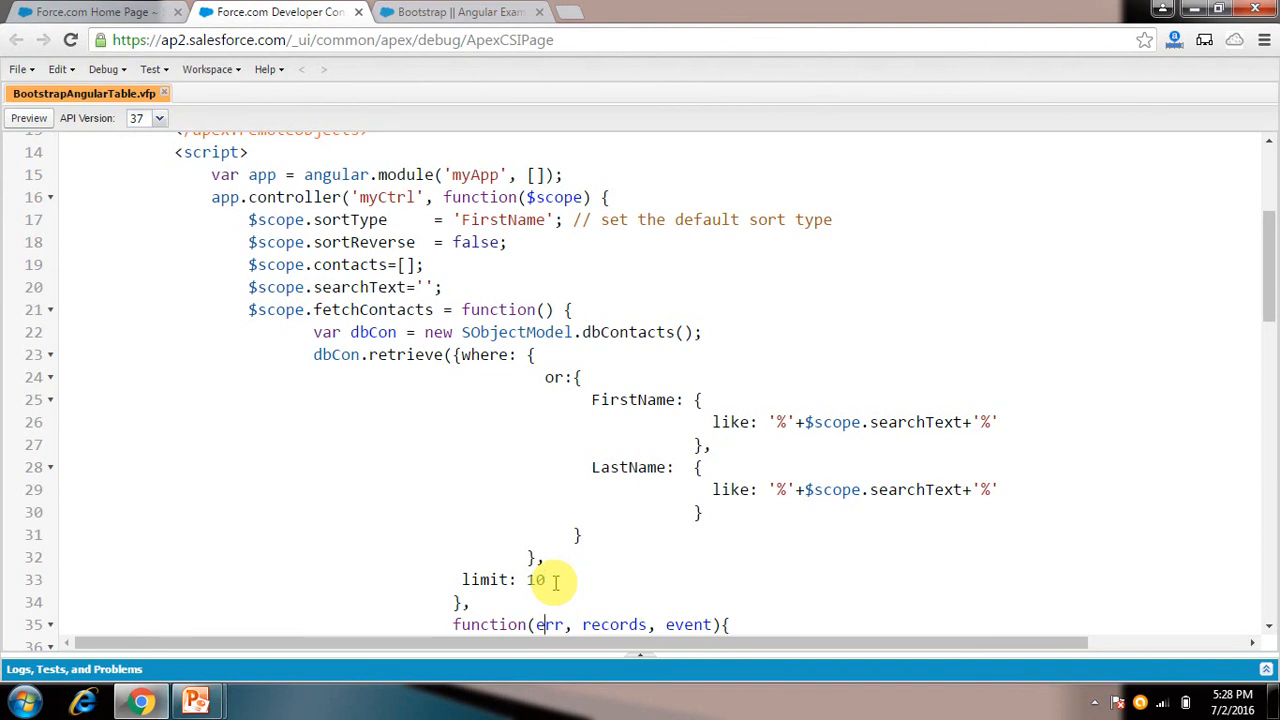
scroll(down, 3)
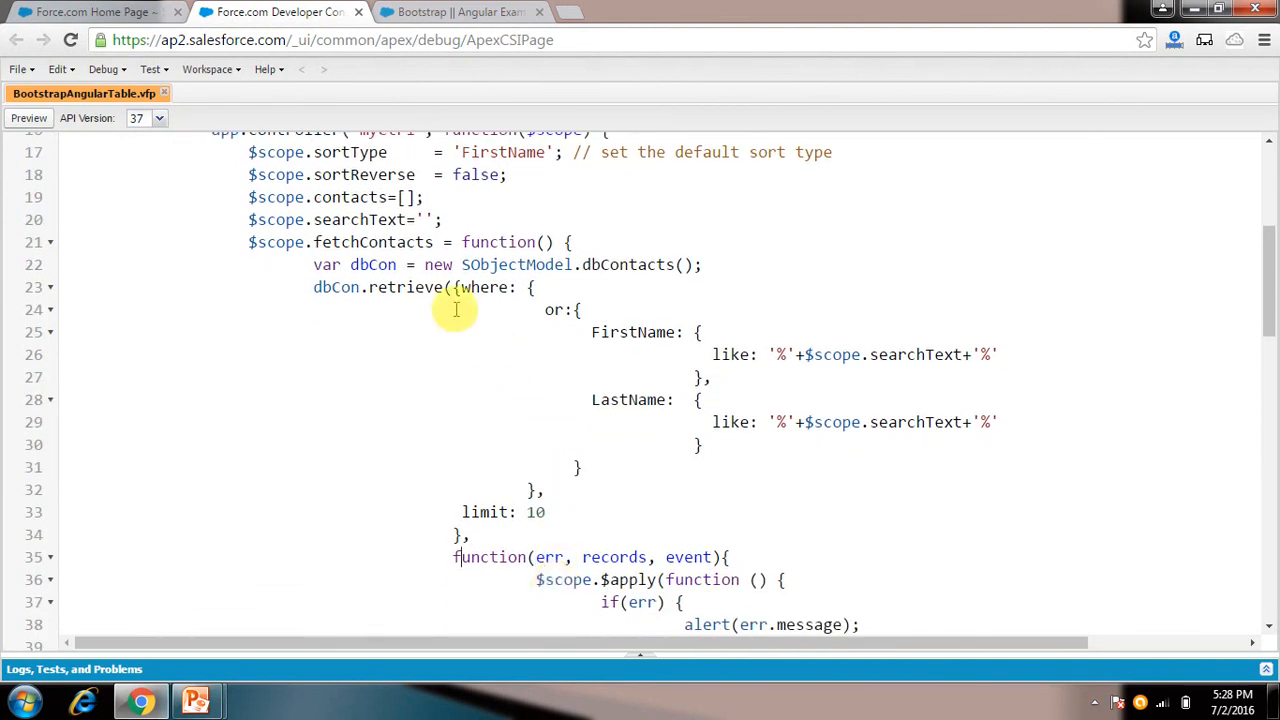
drag(455, 287, 463, 512)
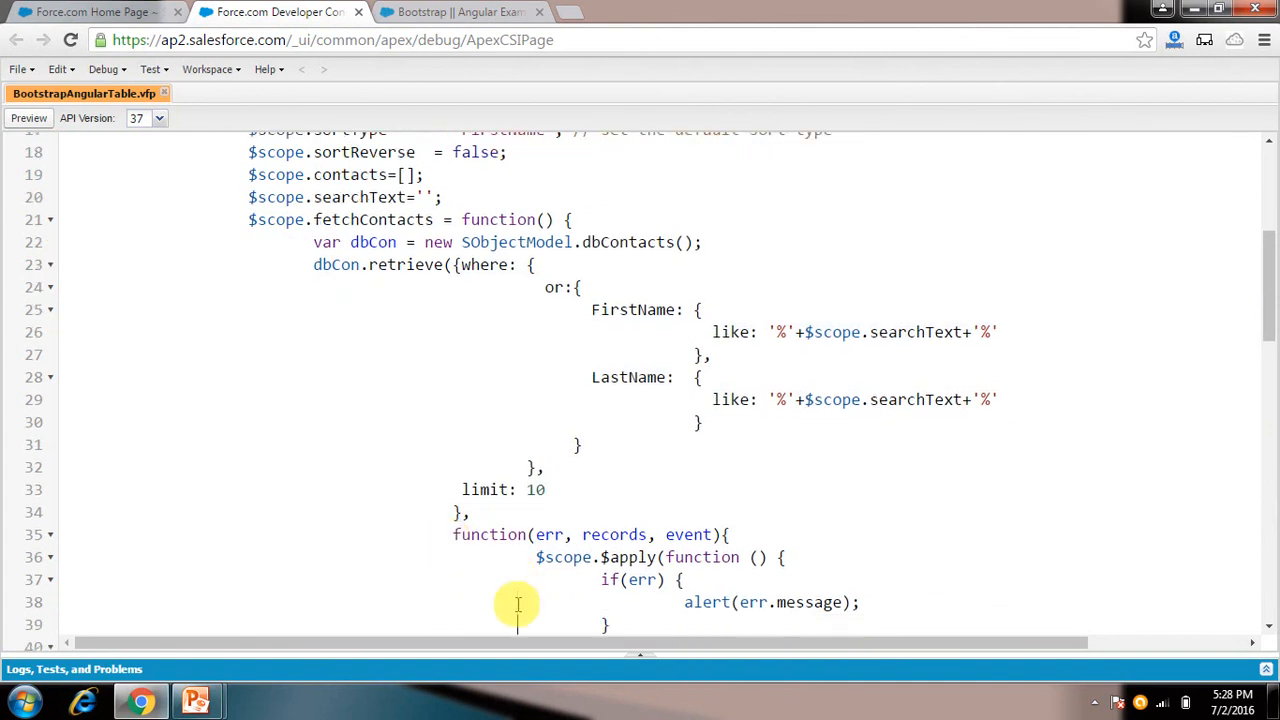
scroll(down, 3)
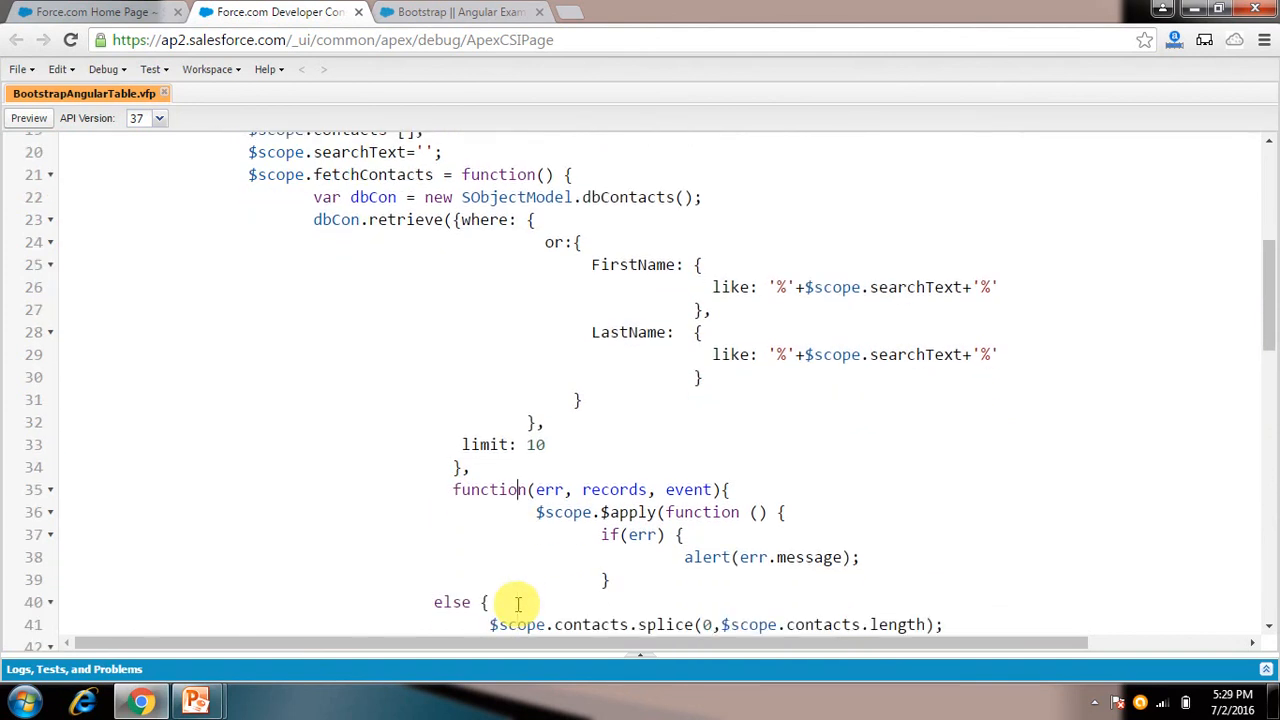
click(565, 489)
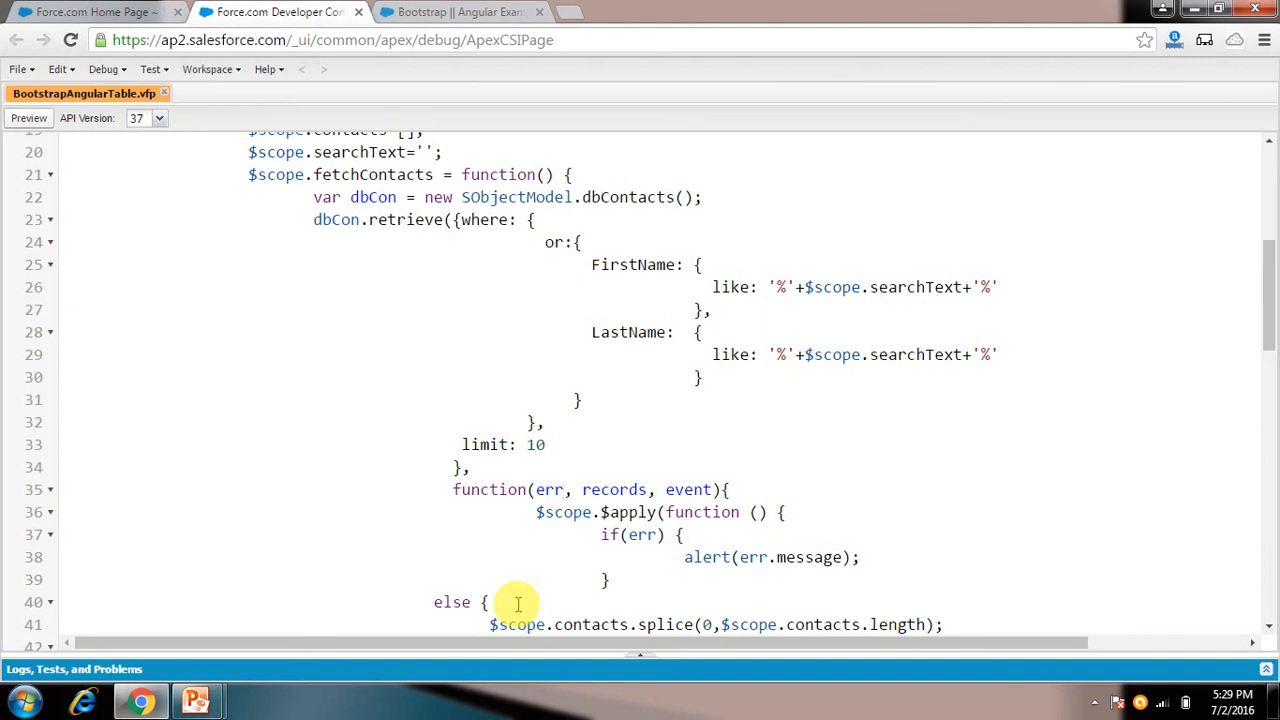
click(618, 489)
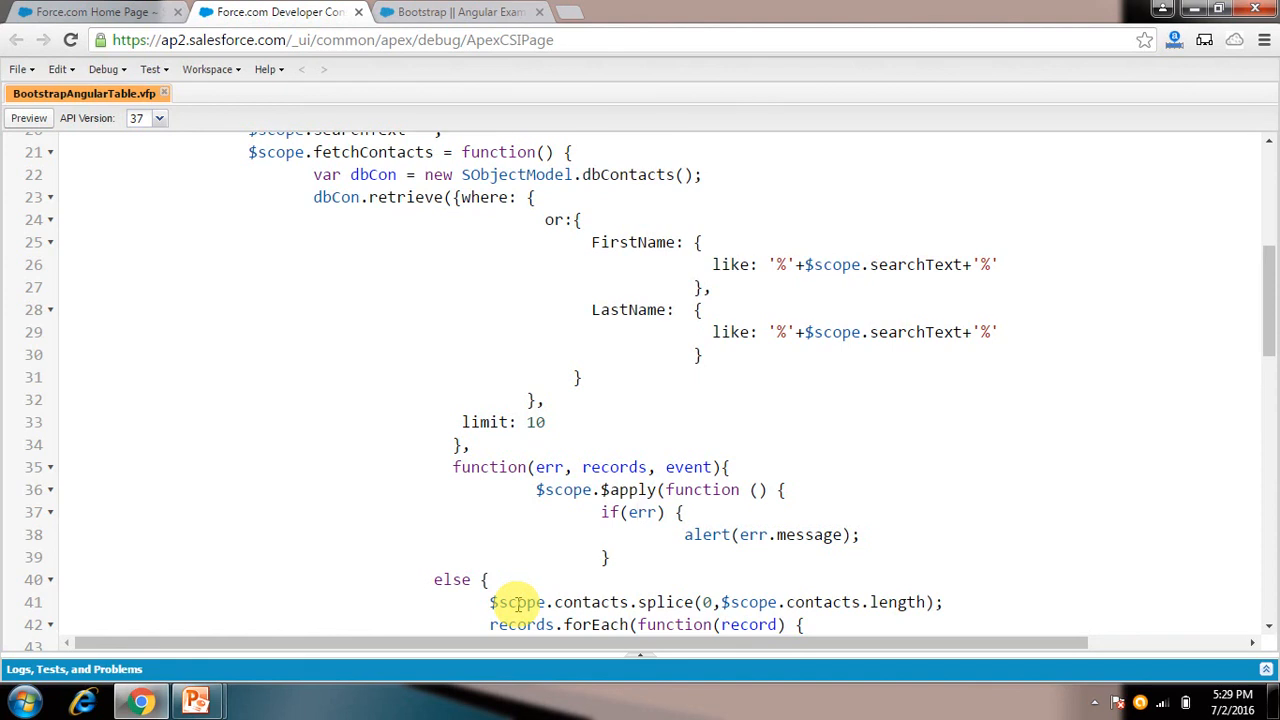
click(690, 534)
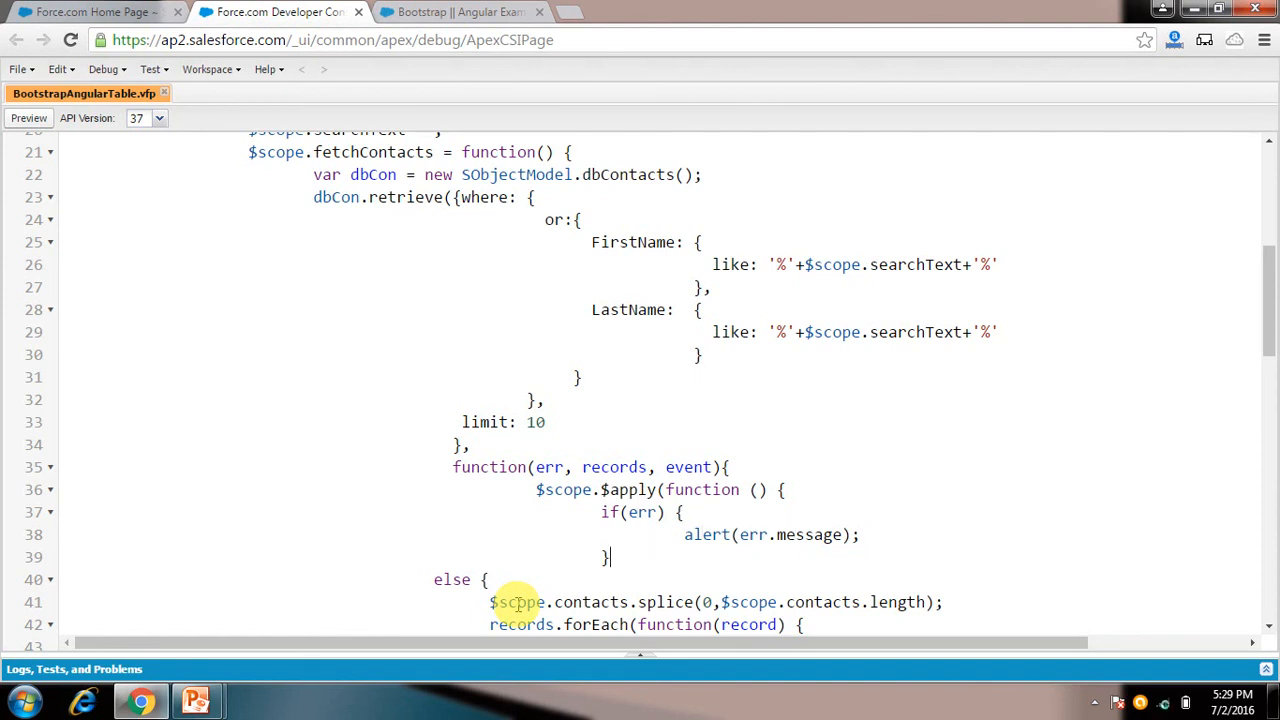
scroll(down, 3)
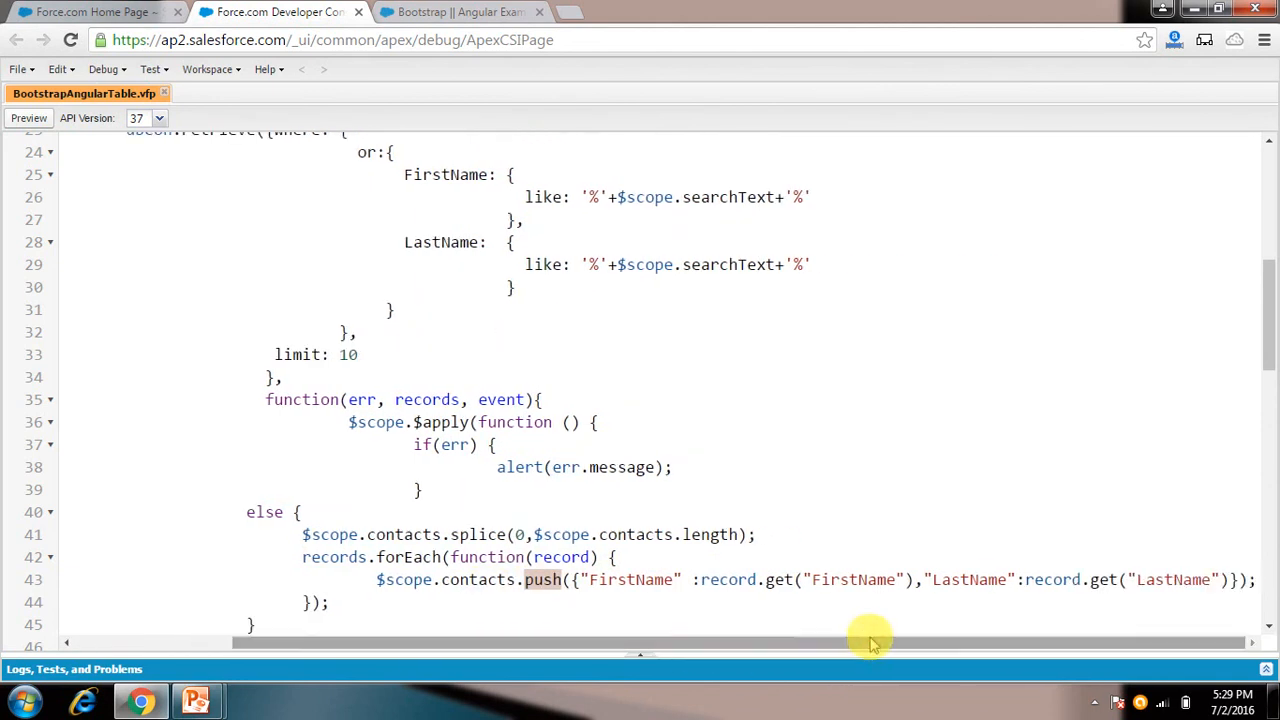
mouse_move(825, 583)
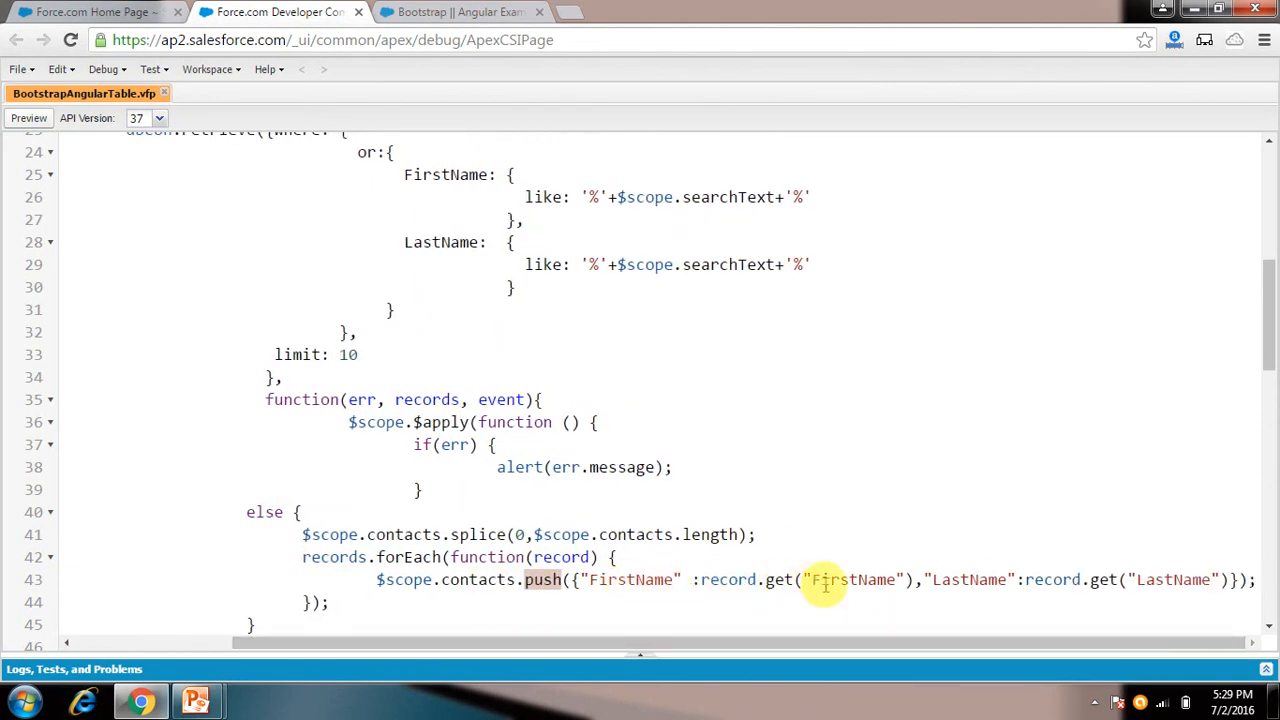
mouse_move(955, 570)
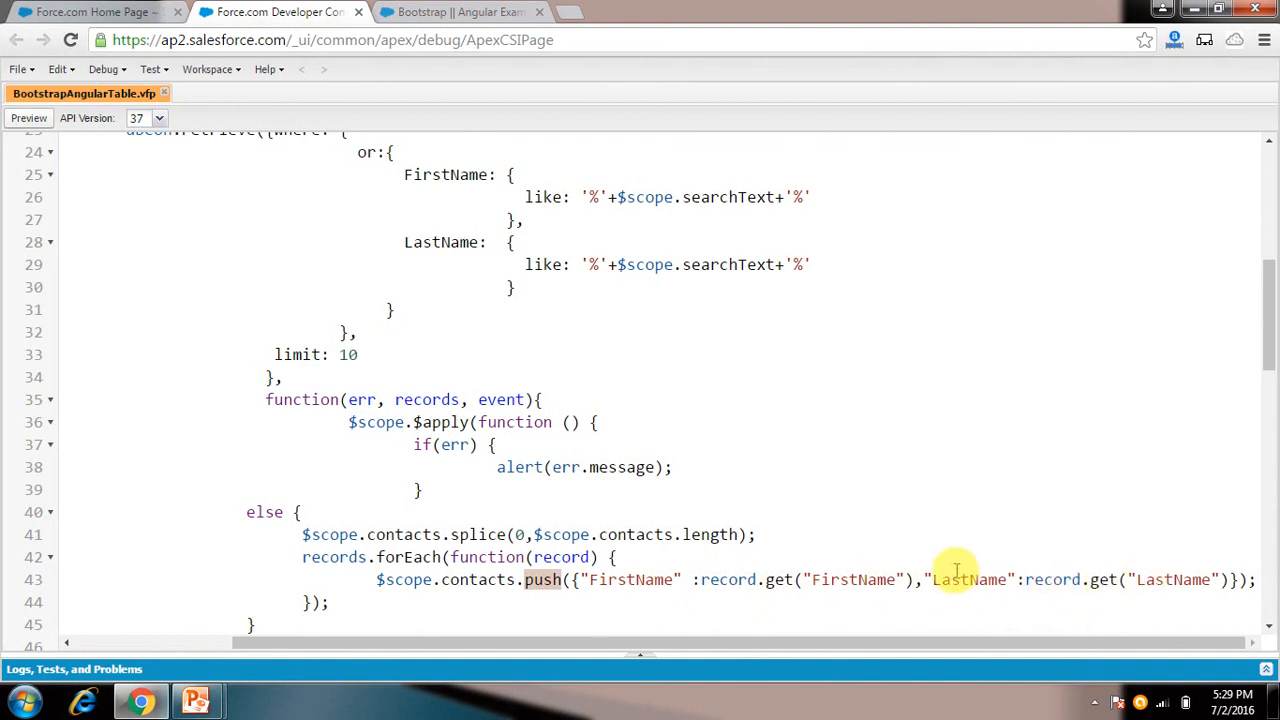
mouse_move(630, 579)
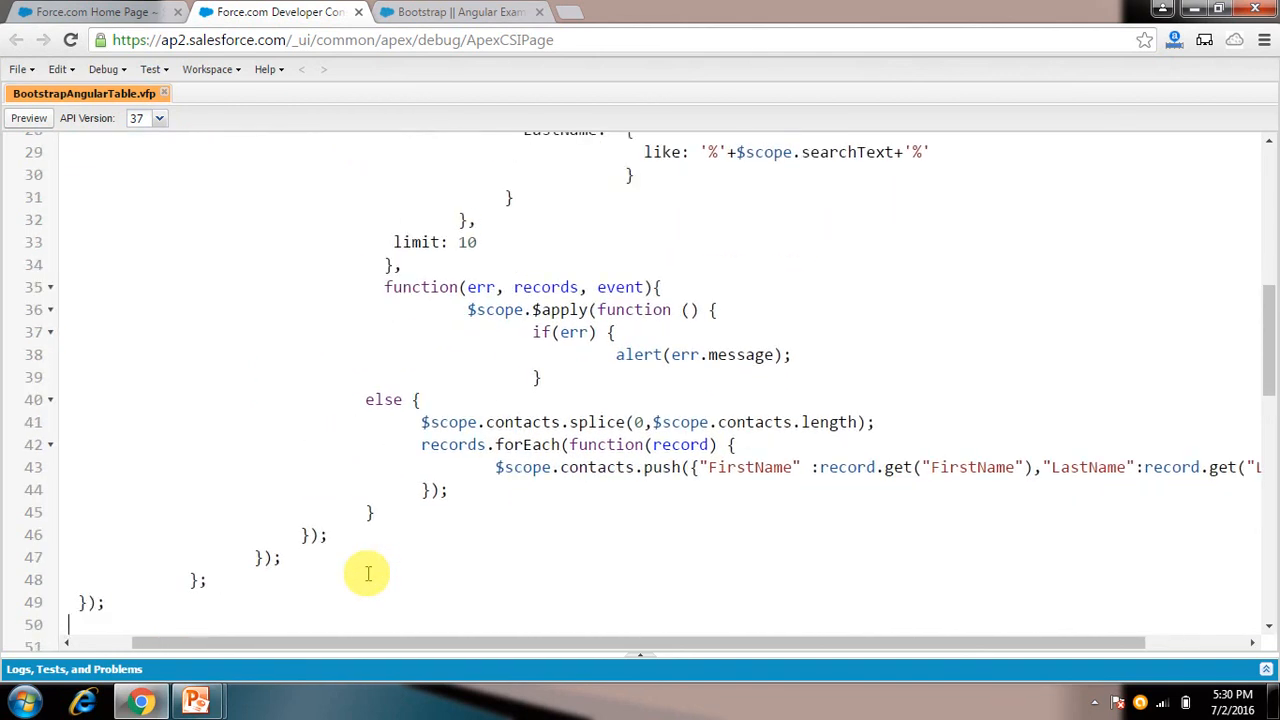
scroll(down, 3)
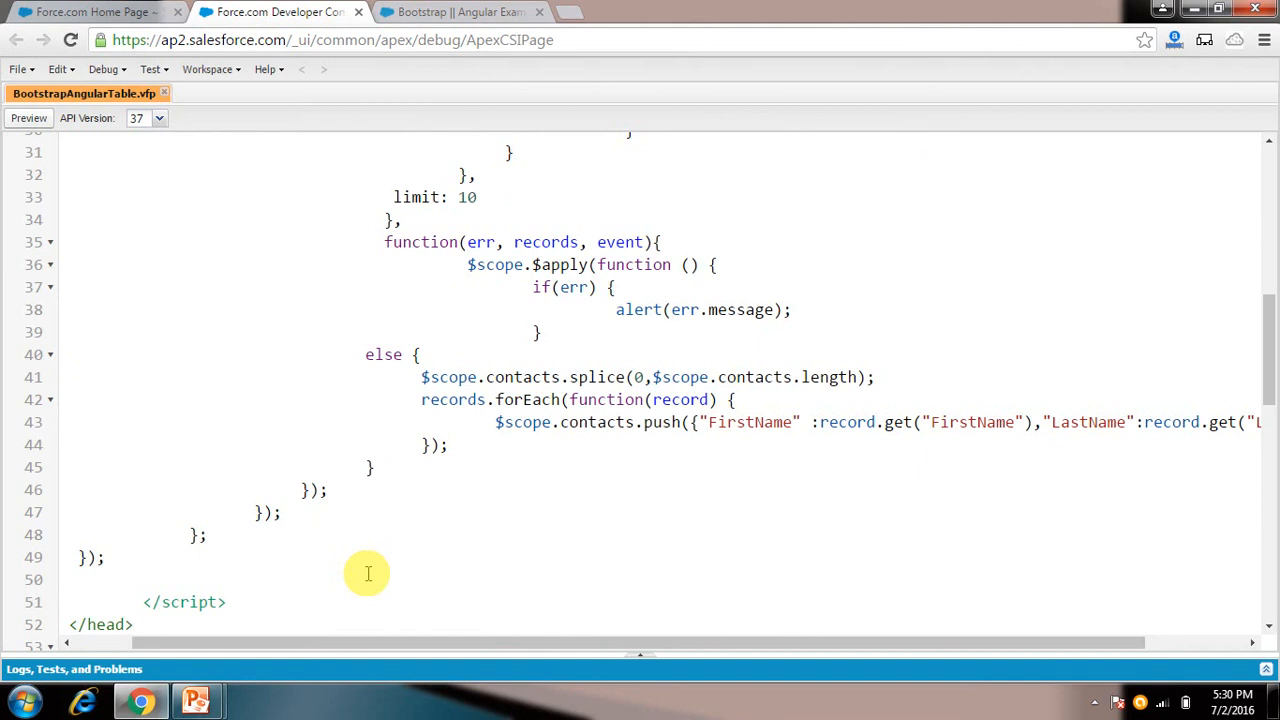
click(460, 12)
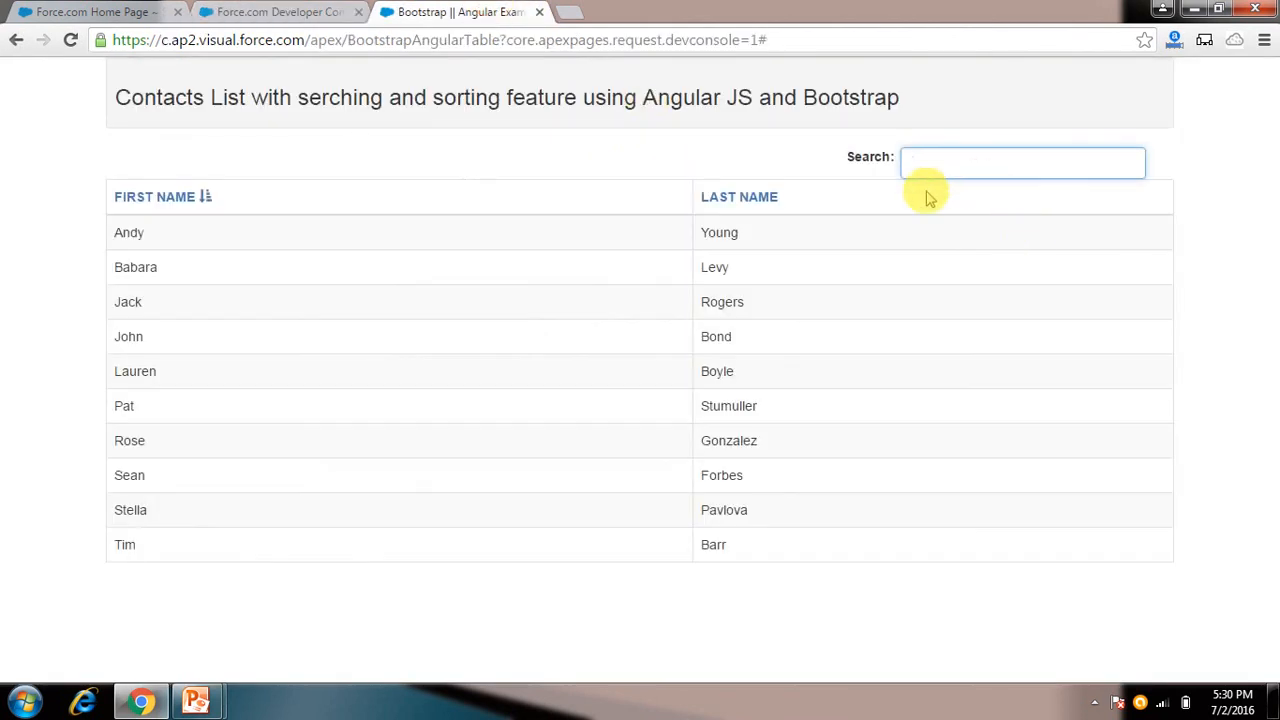
click(739, 196)
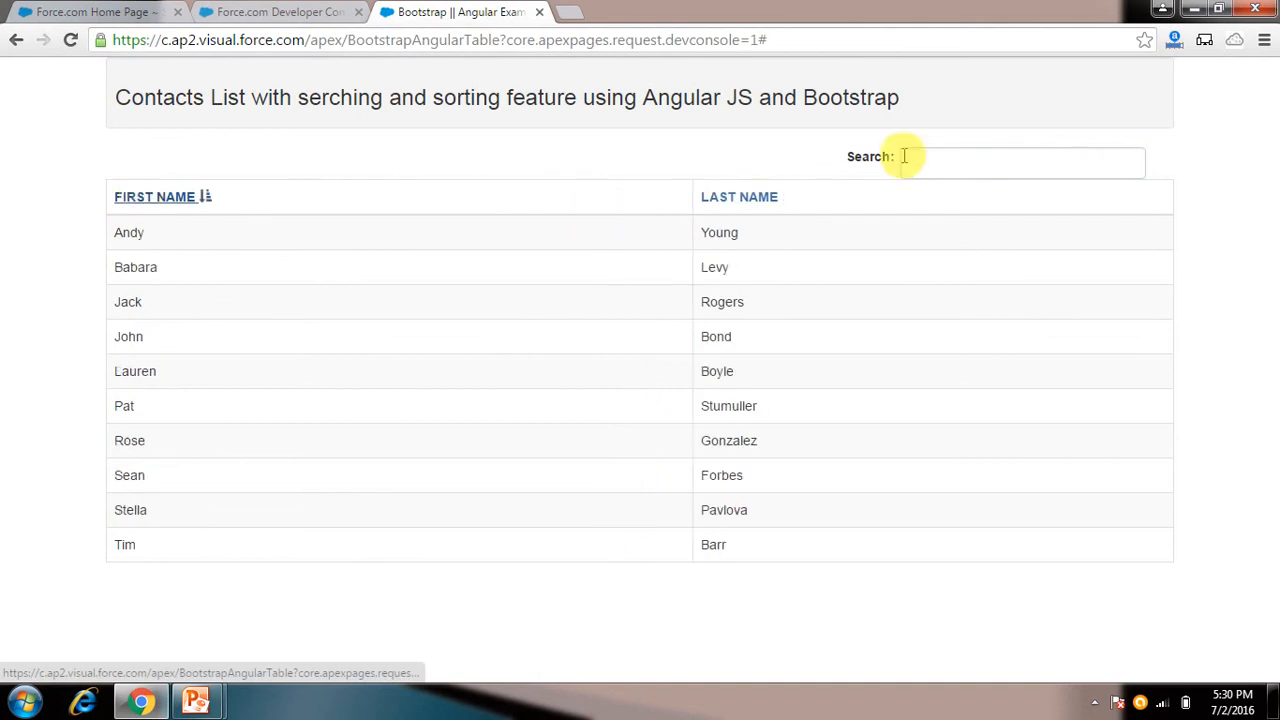
click(1020, 161)
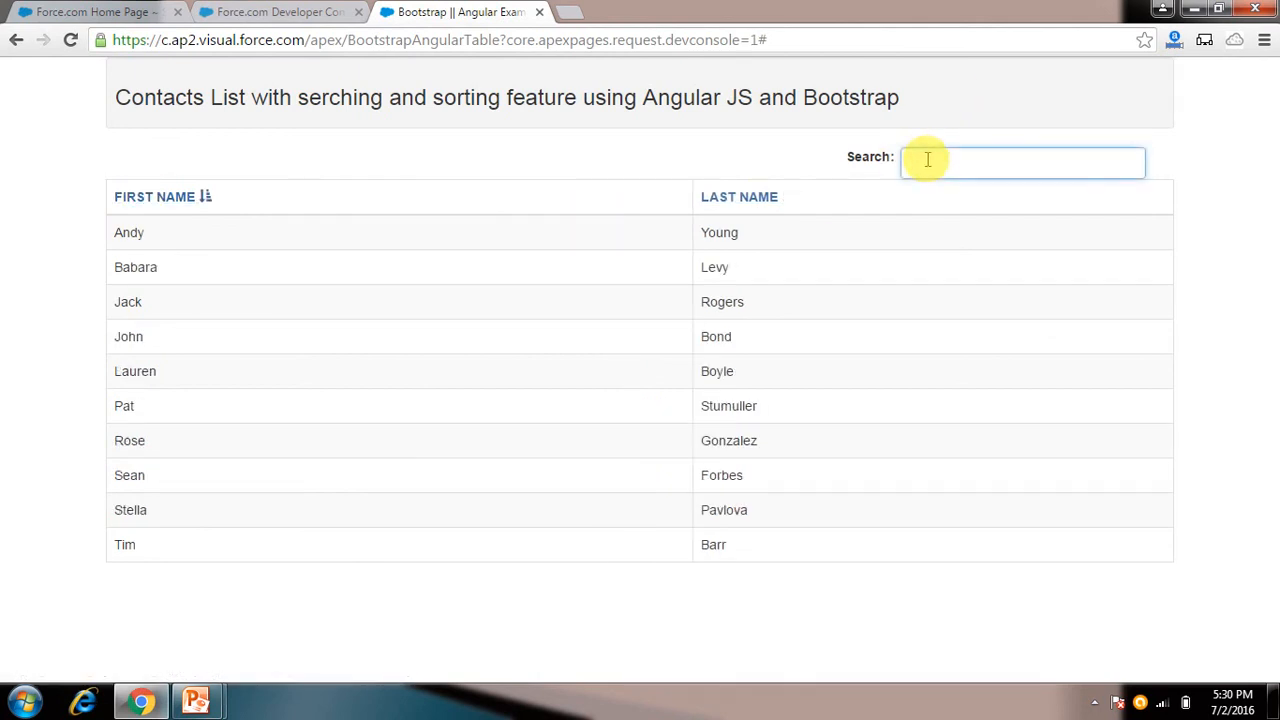
text(tr)
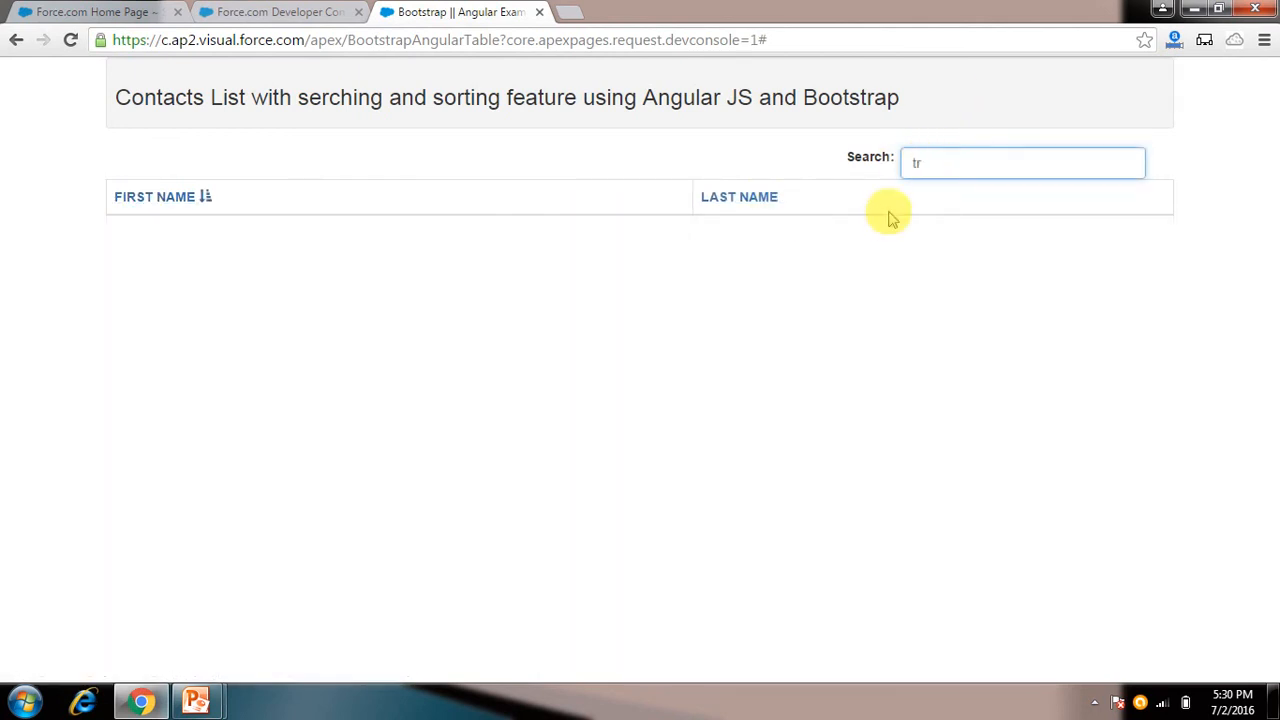
key(Backspace)
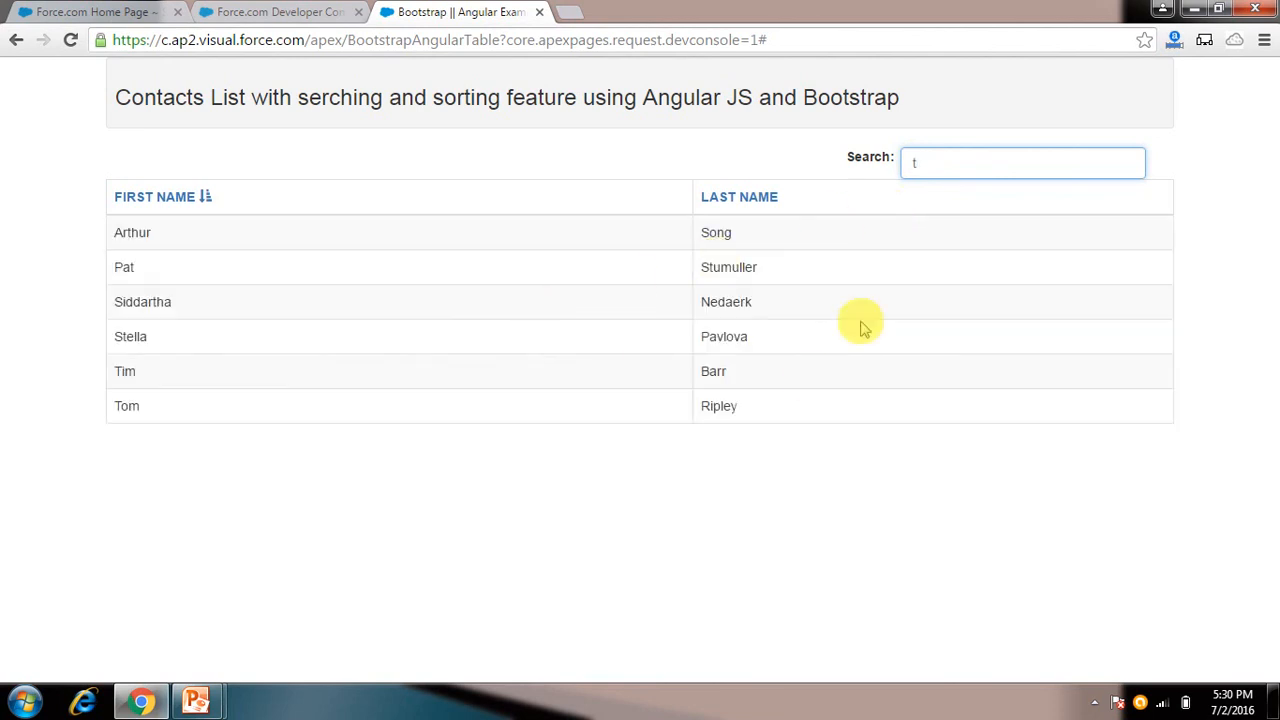
click(278, 12)
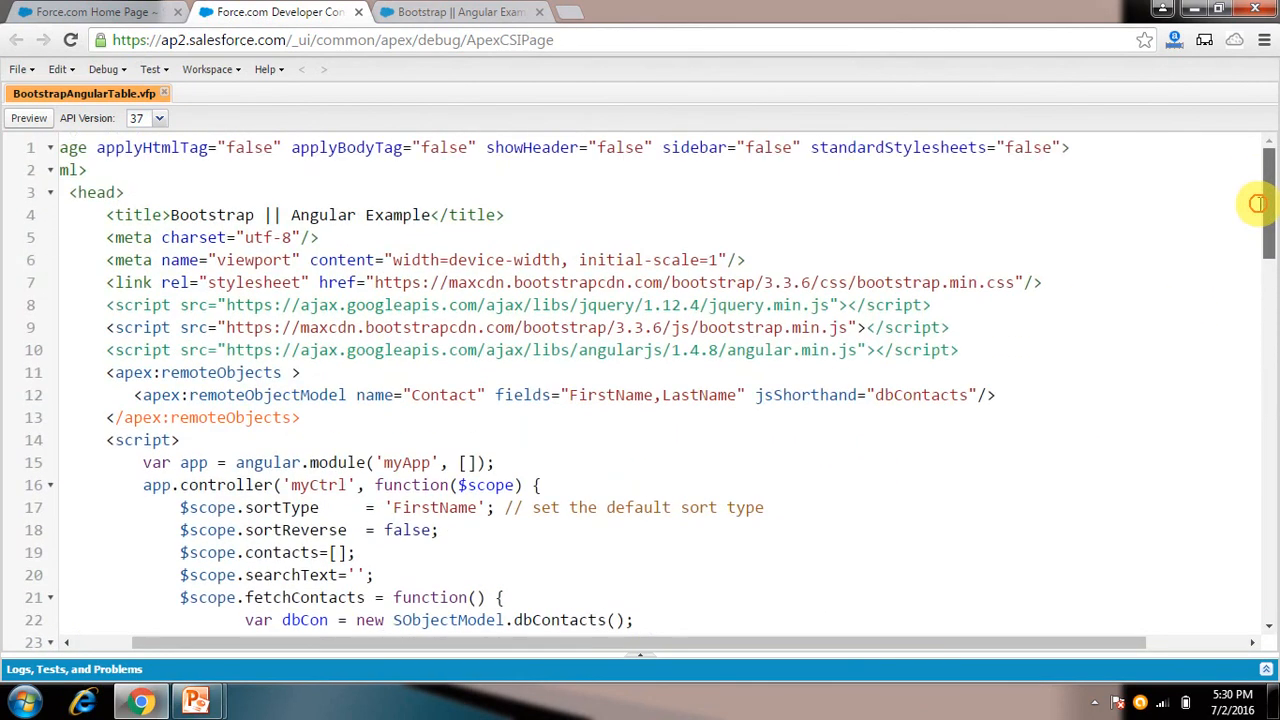
scroll(down, 3)
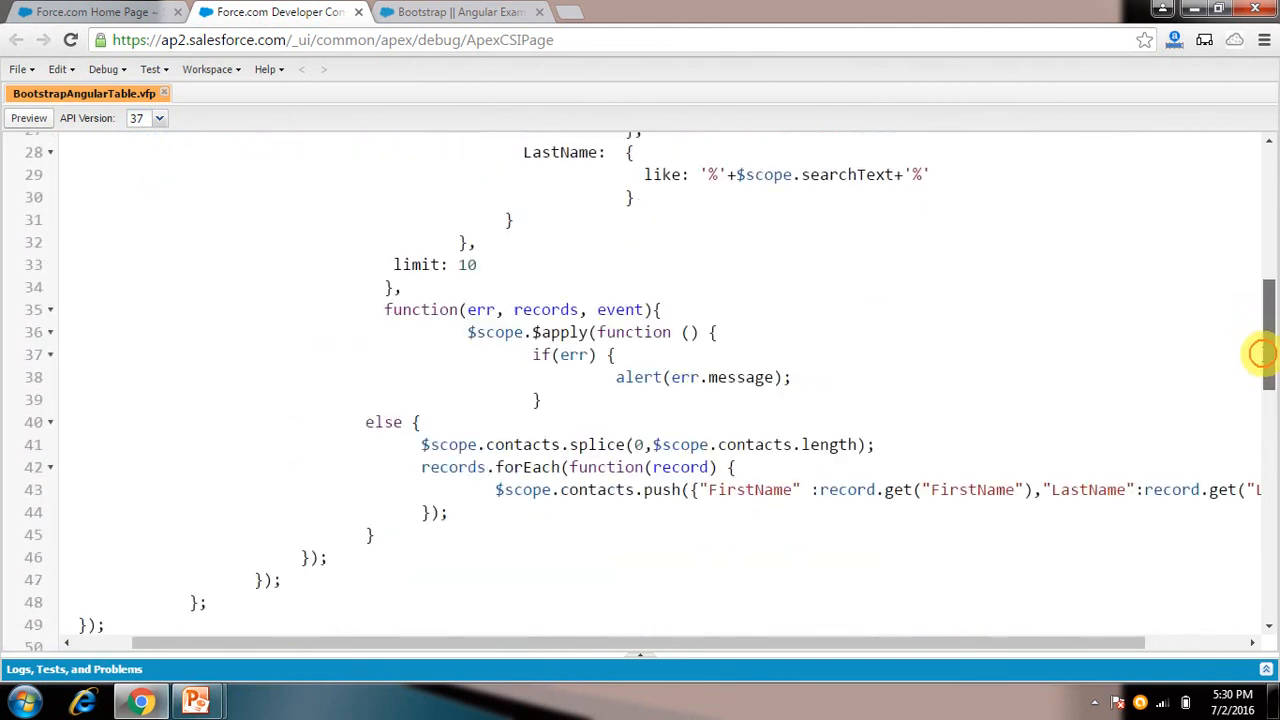
scroll(down, 3)
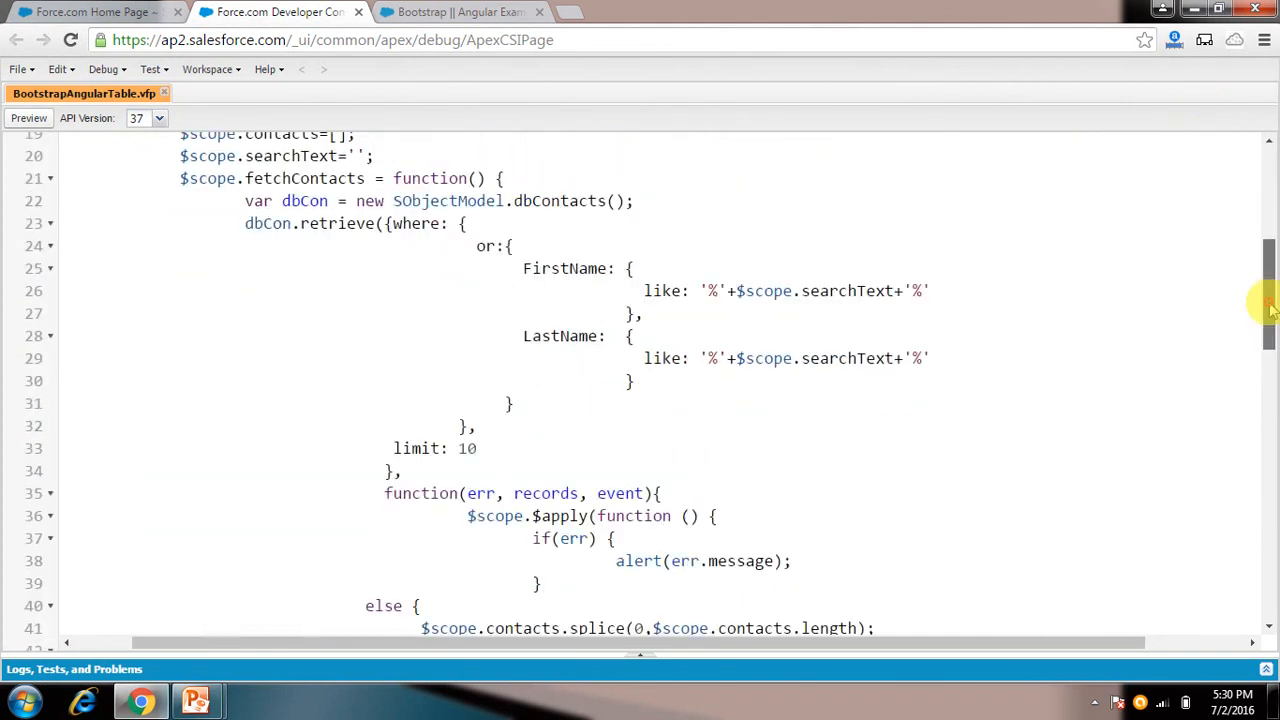
scroll(down, 3)
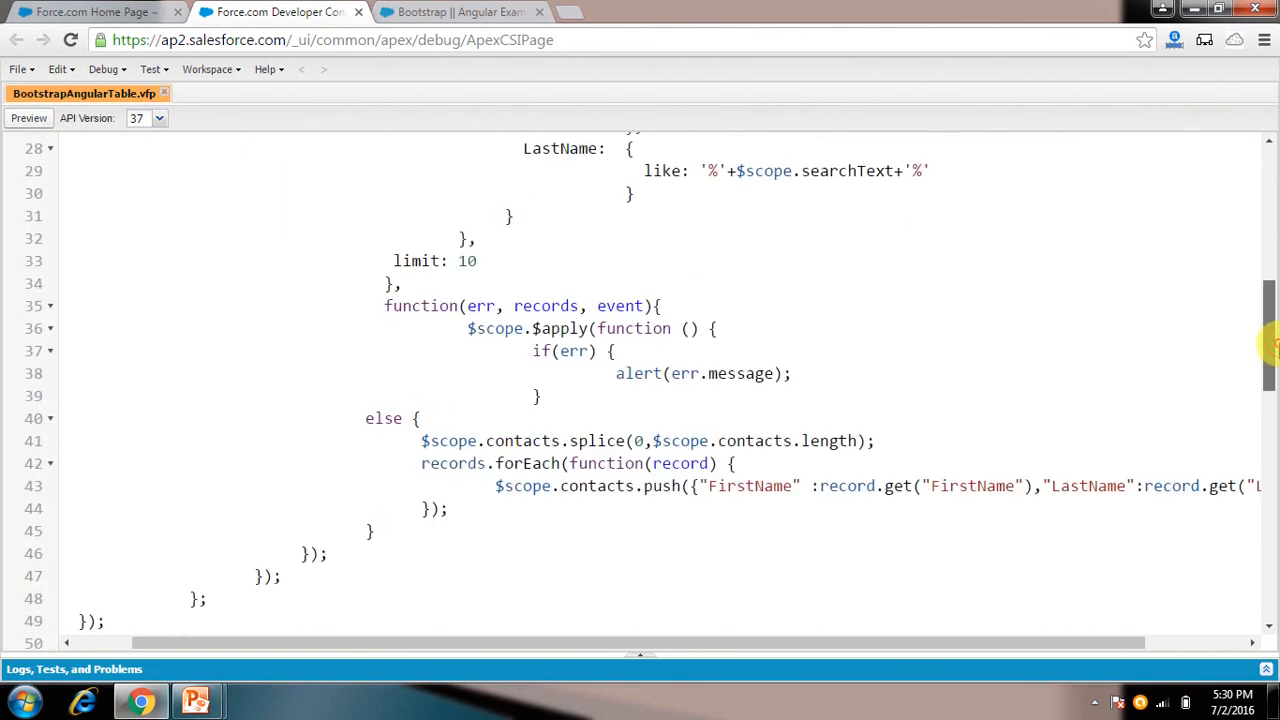
scroll(down, 3)
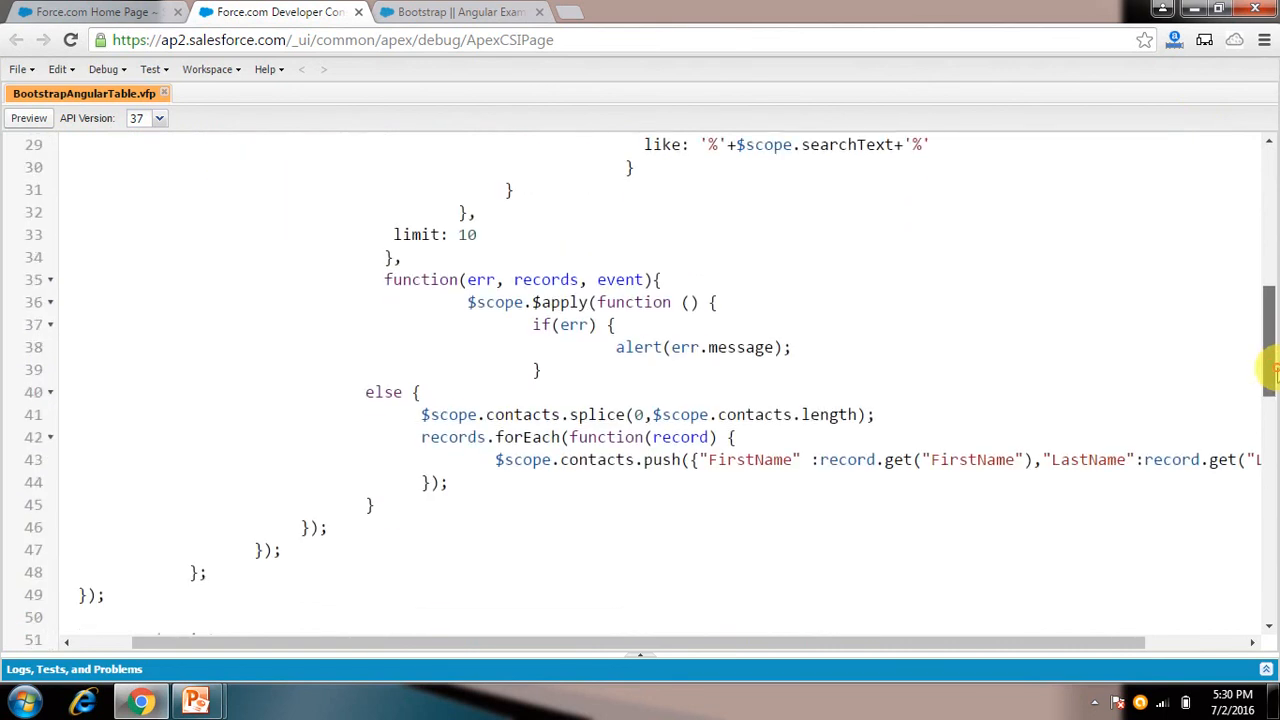
scroll(down, 3)
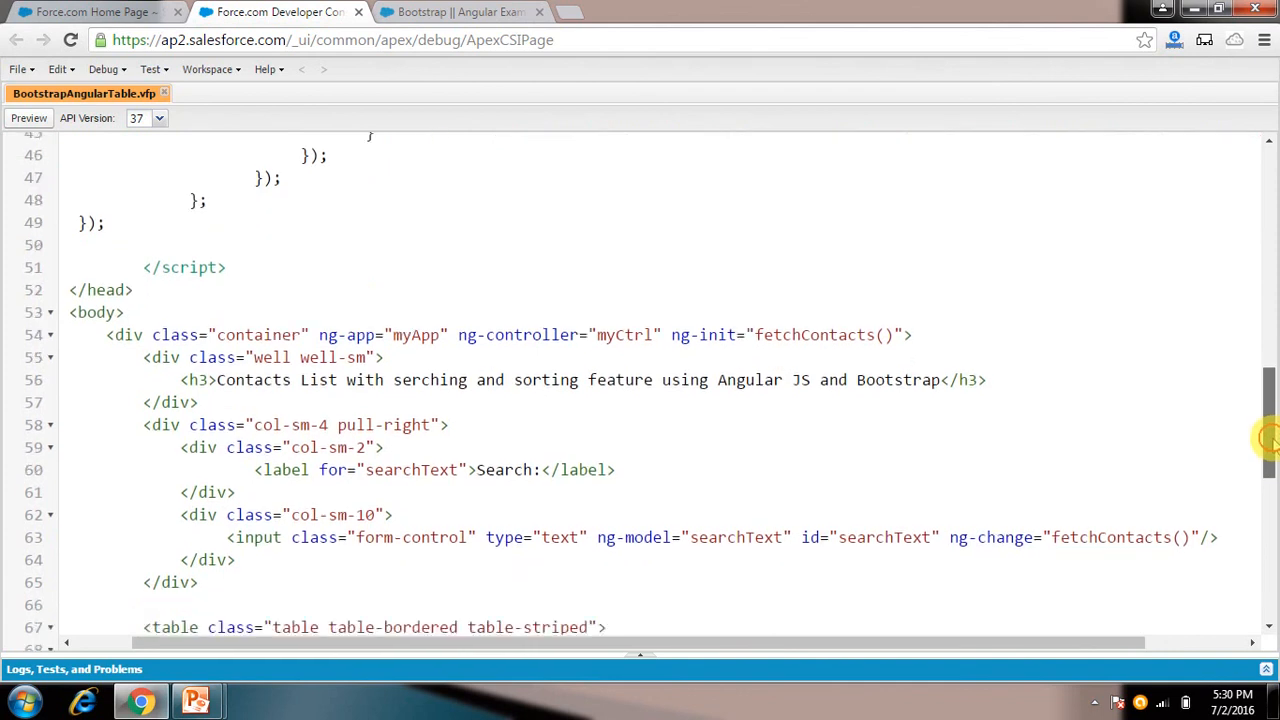
scroll(down, 3)
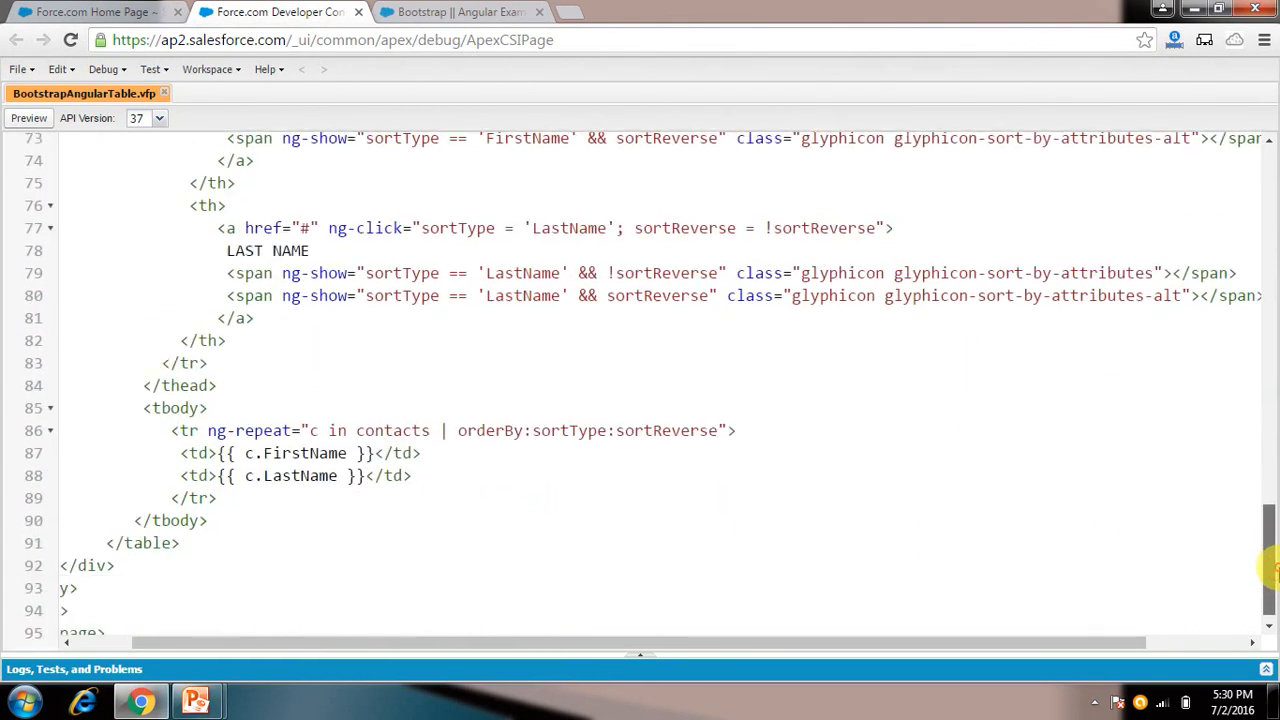
scroll(down, 3)
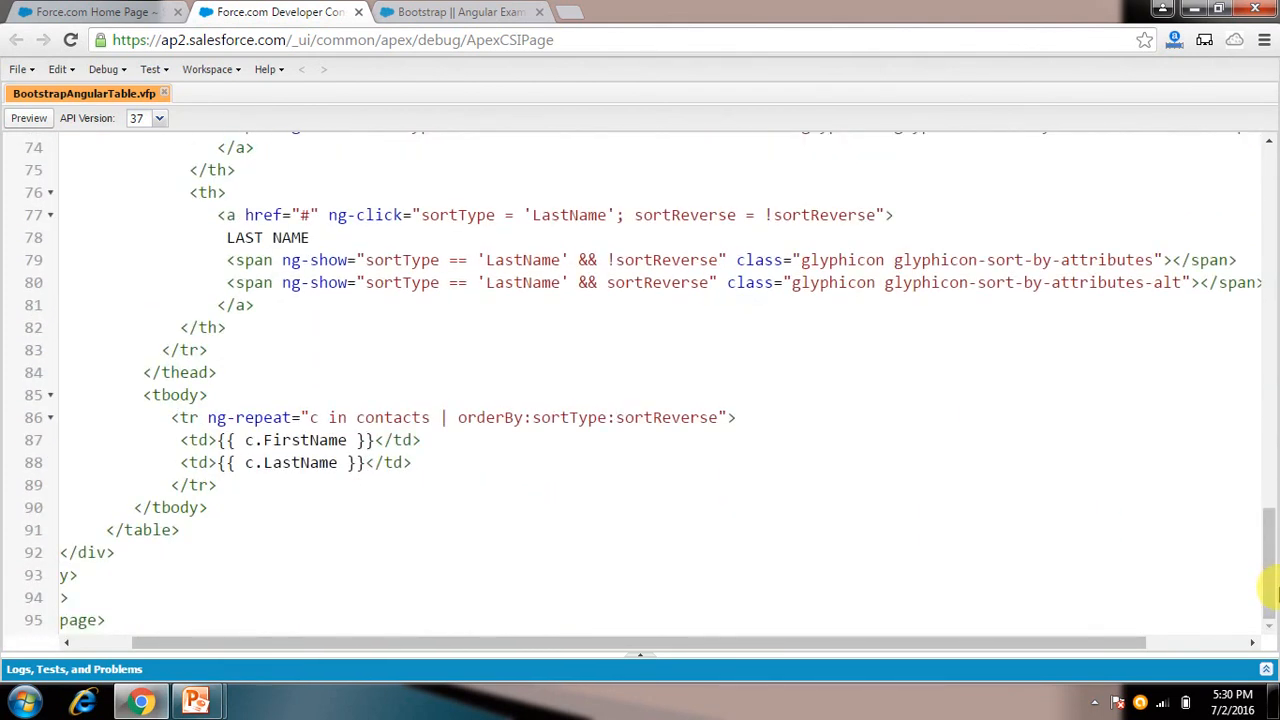